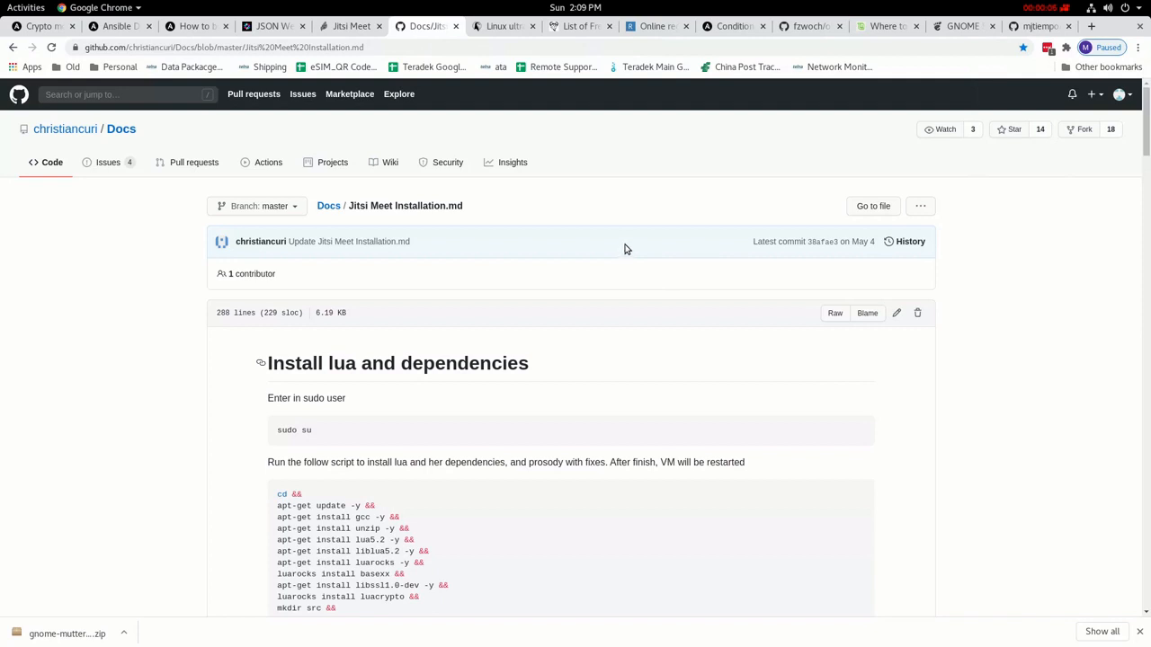
mouse_move(590, 245)
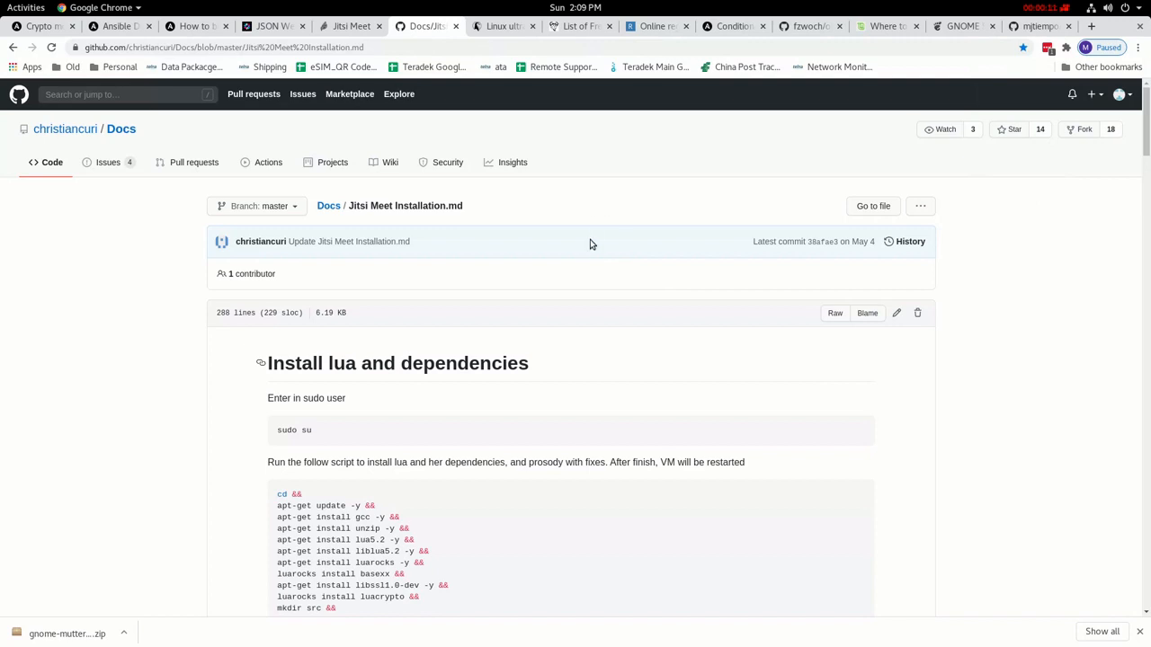
- Scroll down through the jitsimeet-jwt-ansible repository page to reach the roles/jitsi/tasks listing
scroll("down", 3)
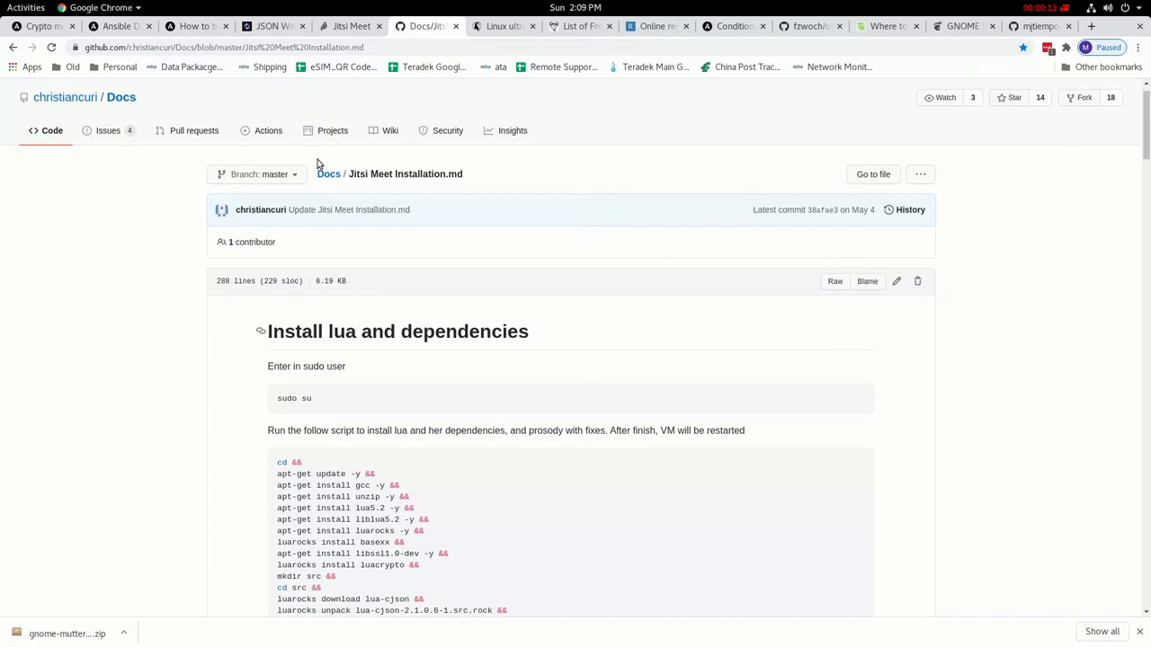
mouse_move(568, 366)
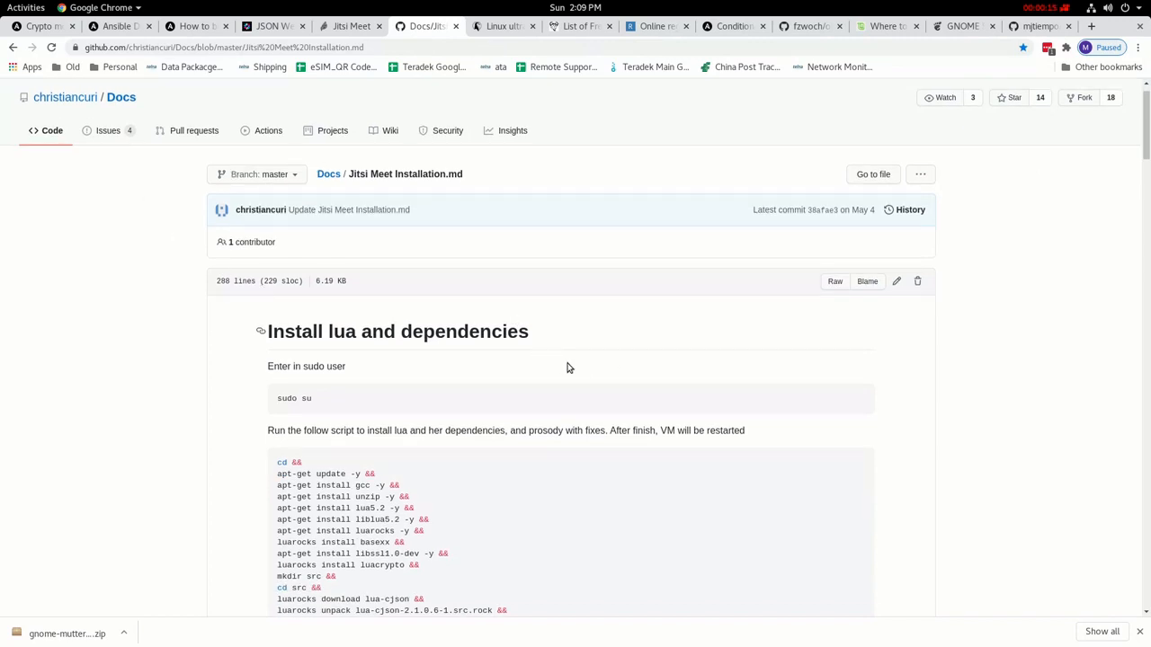
scroll("down", 3)
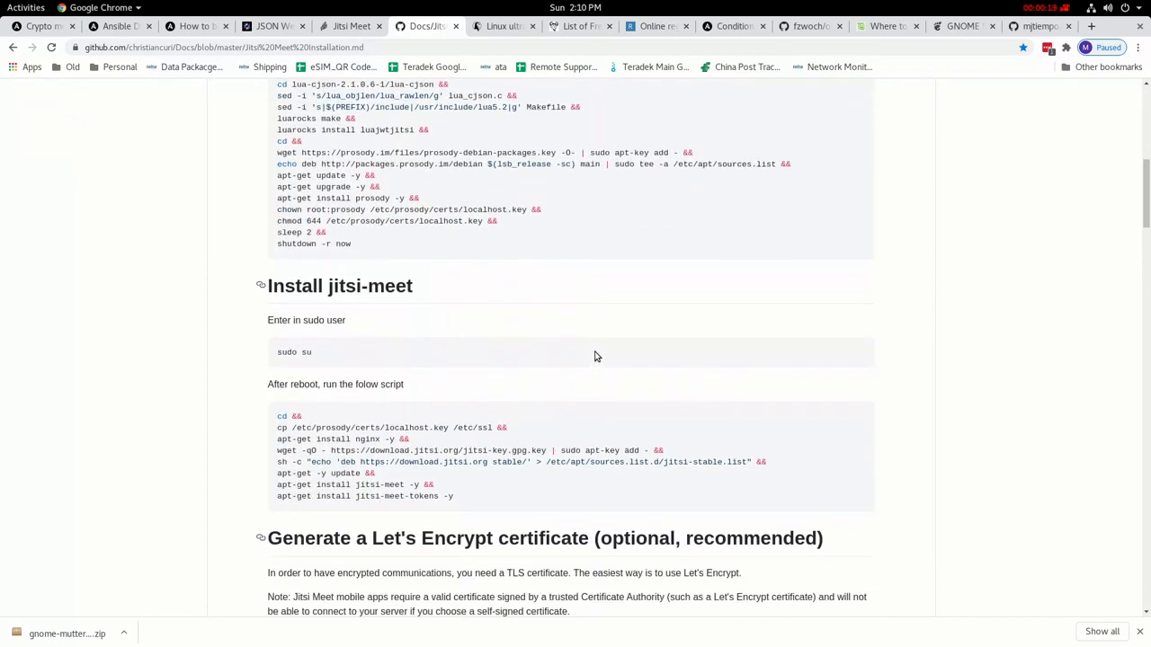
scroll("down", 3)
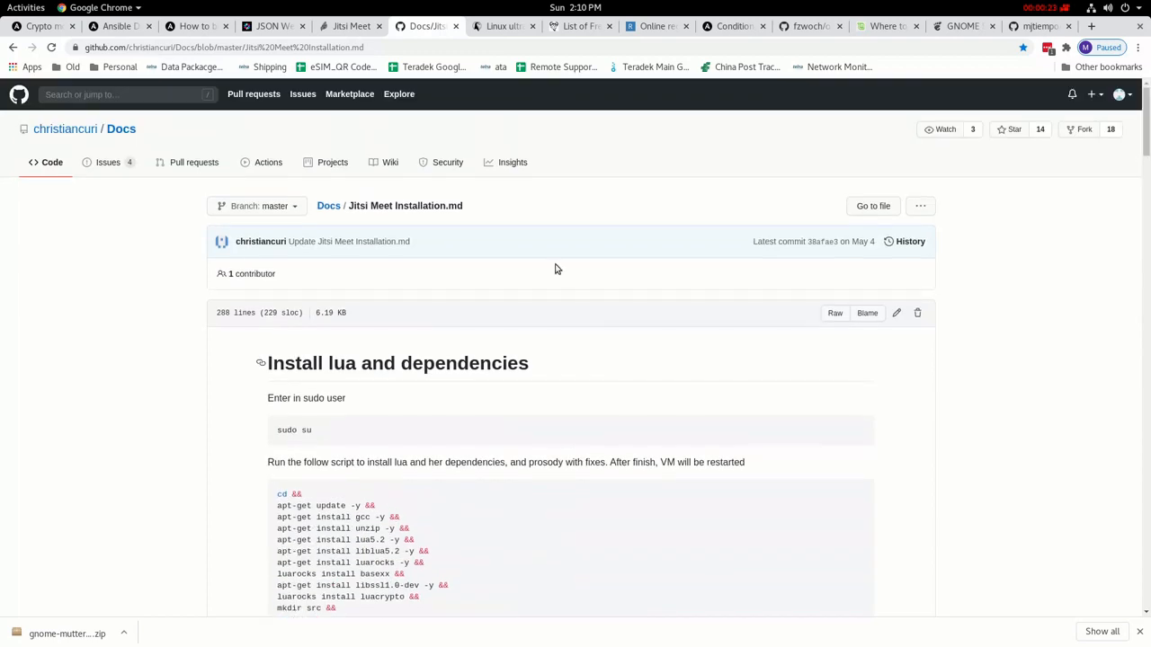
mouse_move(120, 129)
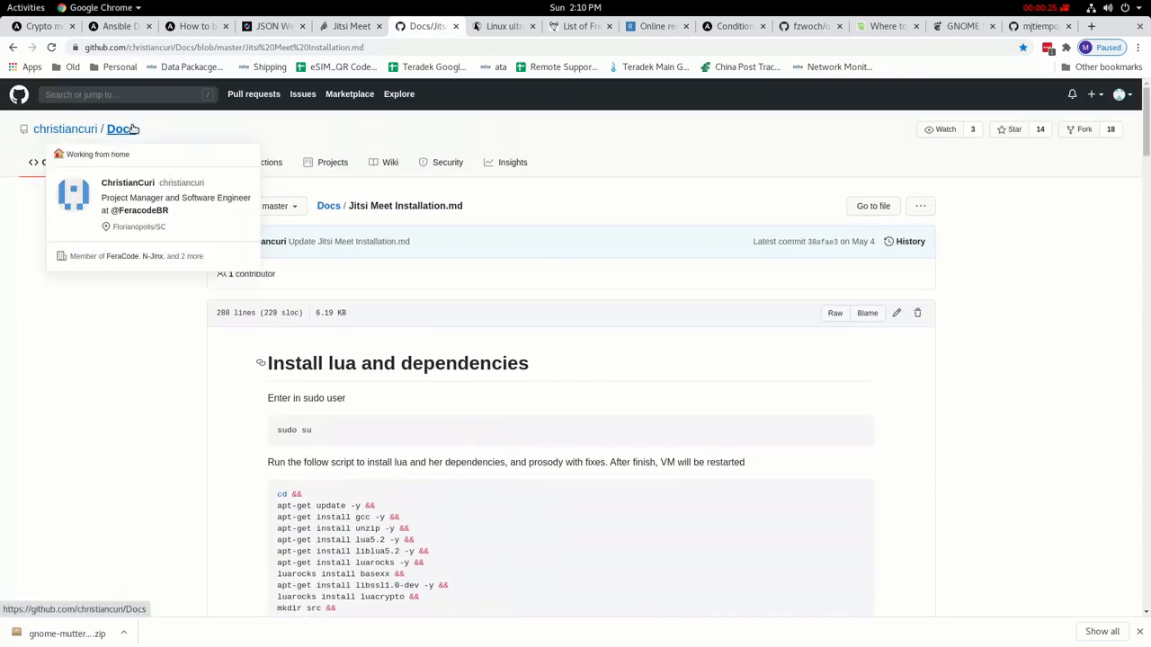
mouse_move(90, 313)
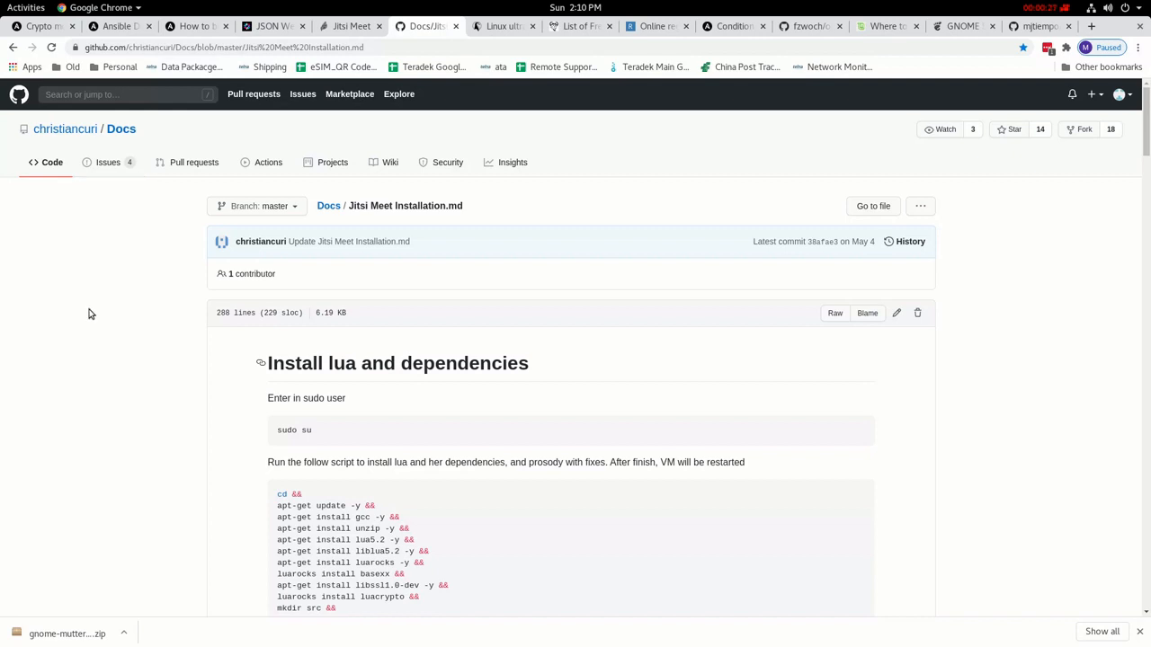
scroll("down", 3)
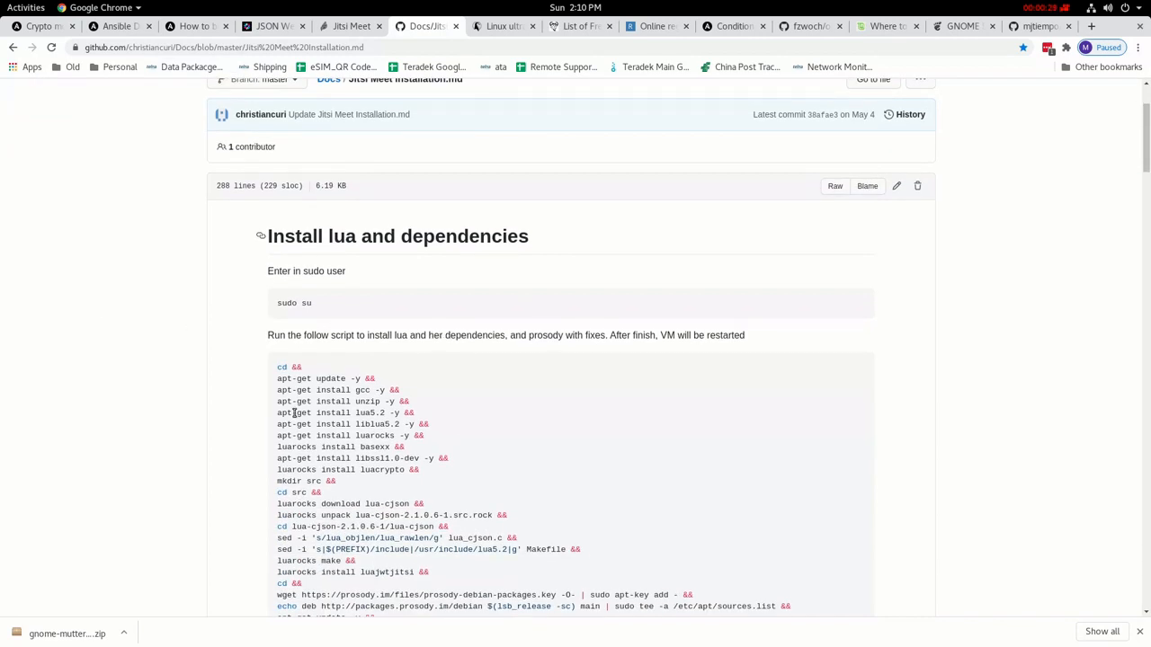
scroll("down", 3)
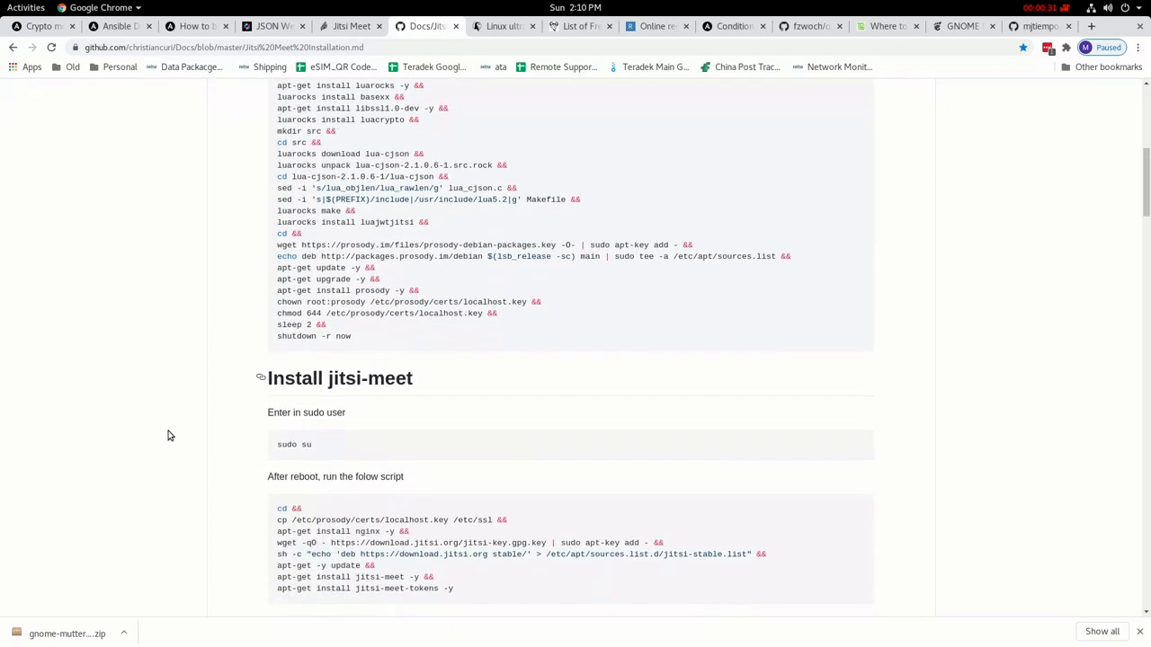
scroll("down", 3)
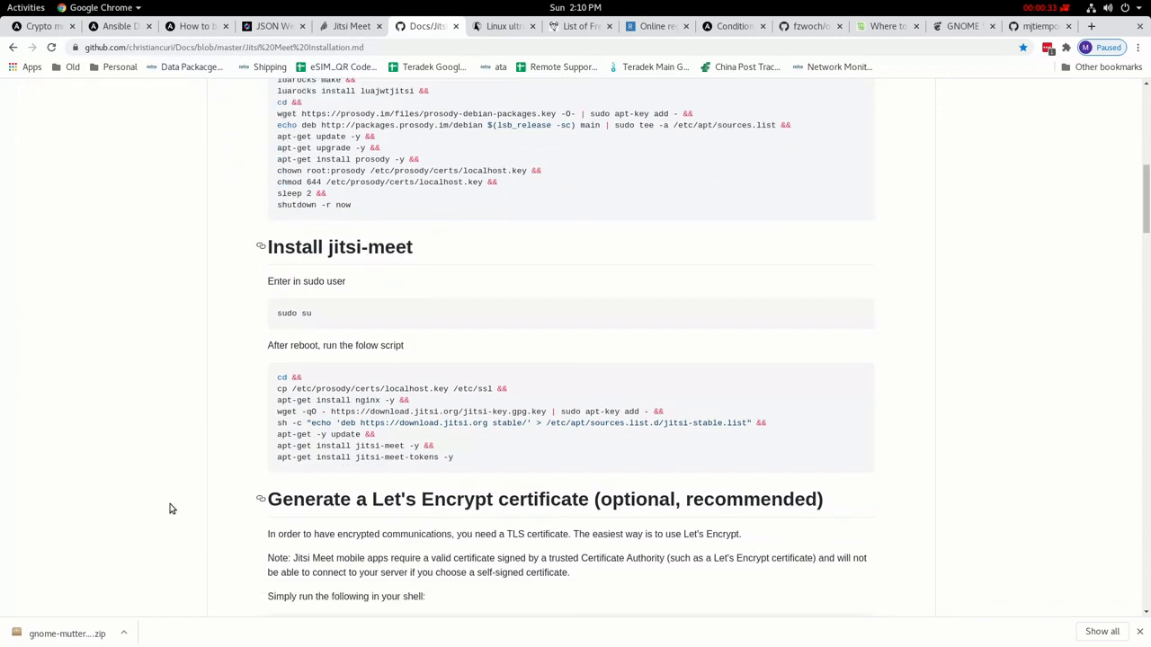
scroll("down", 3)
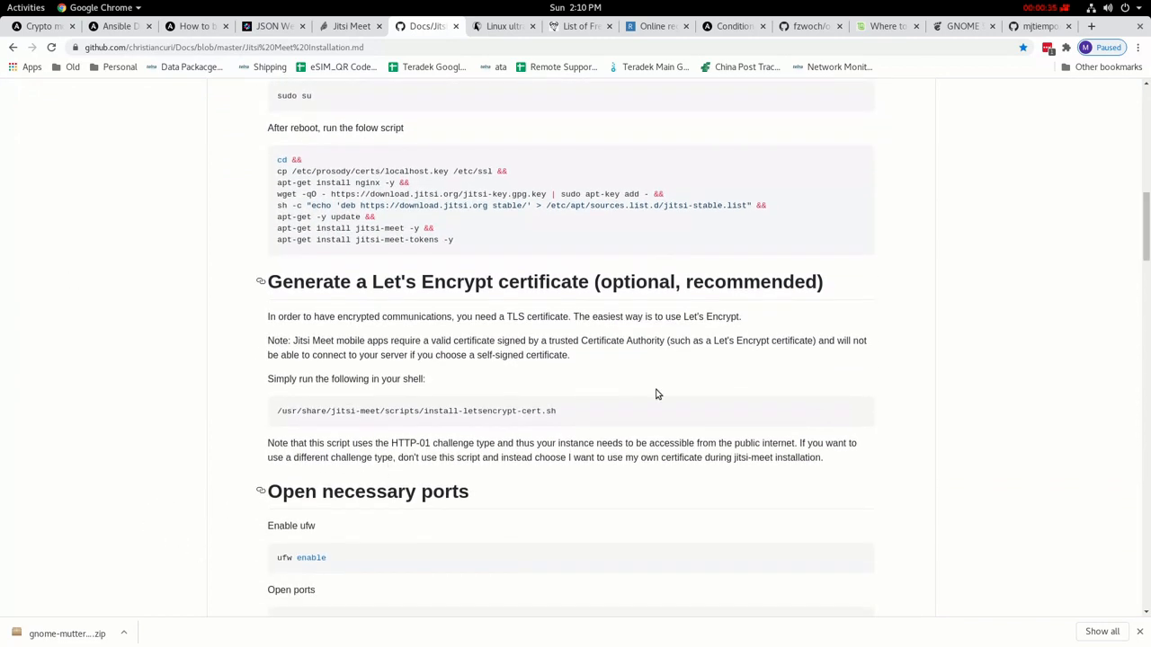
scroll("down", 3)
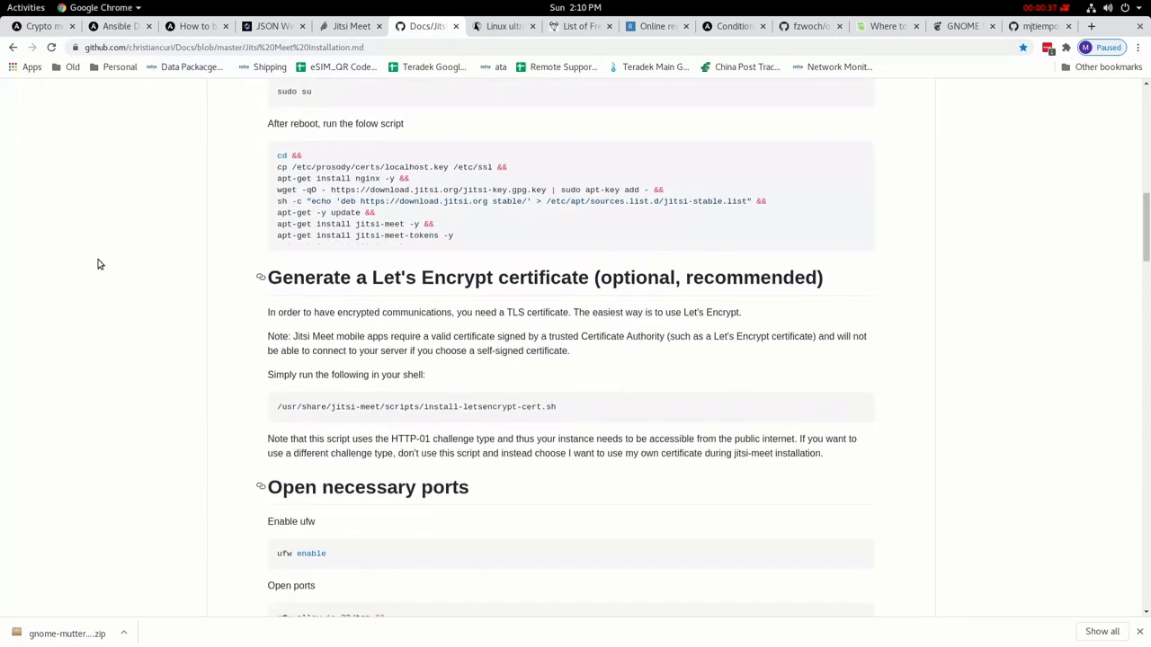
scroll("down", 3)
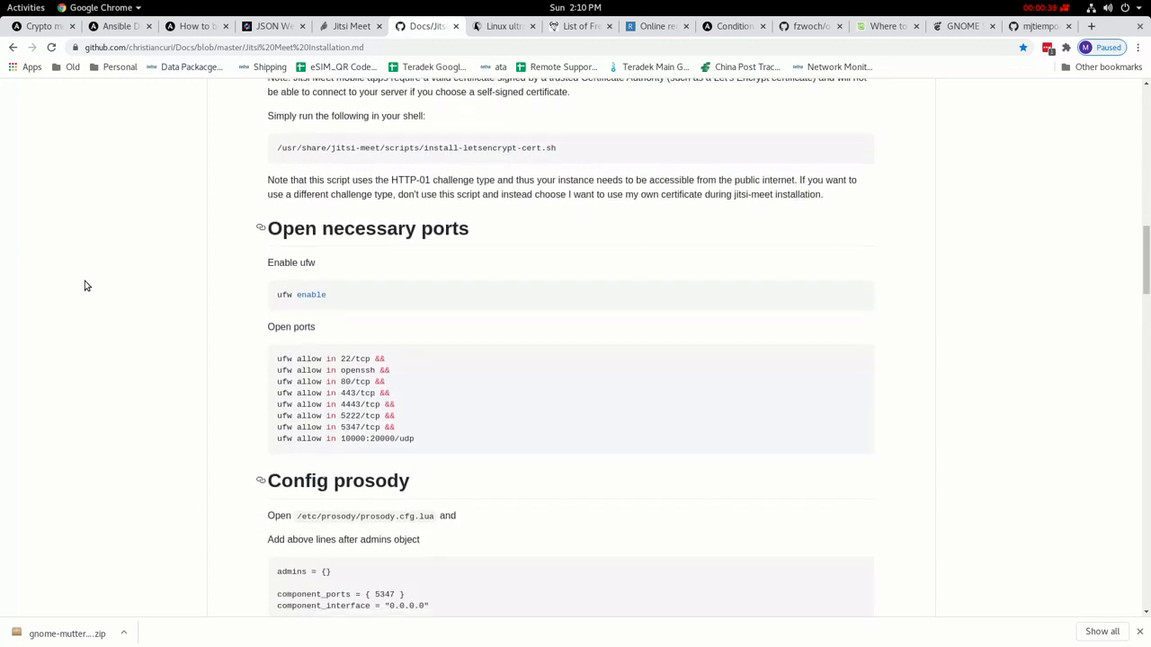
scroll("down", 3)
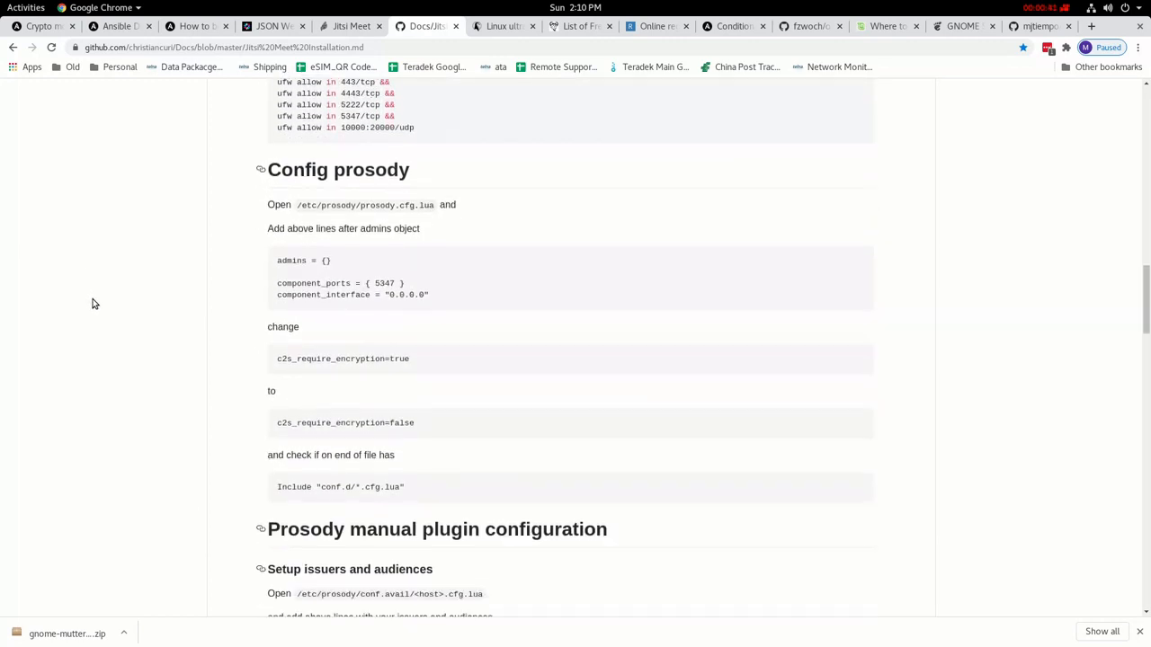
scroll("down", 3)
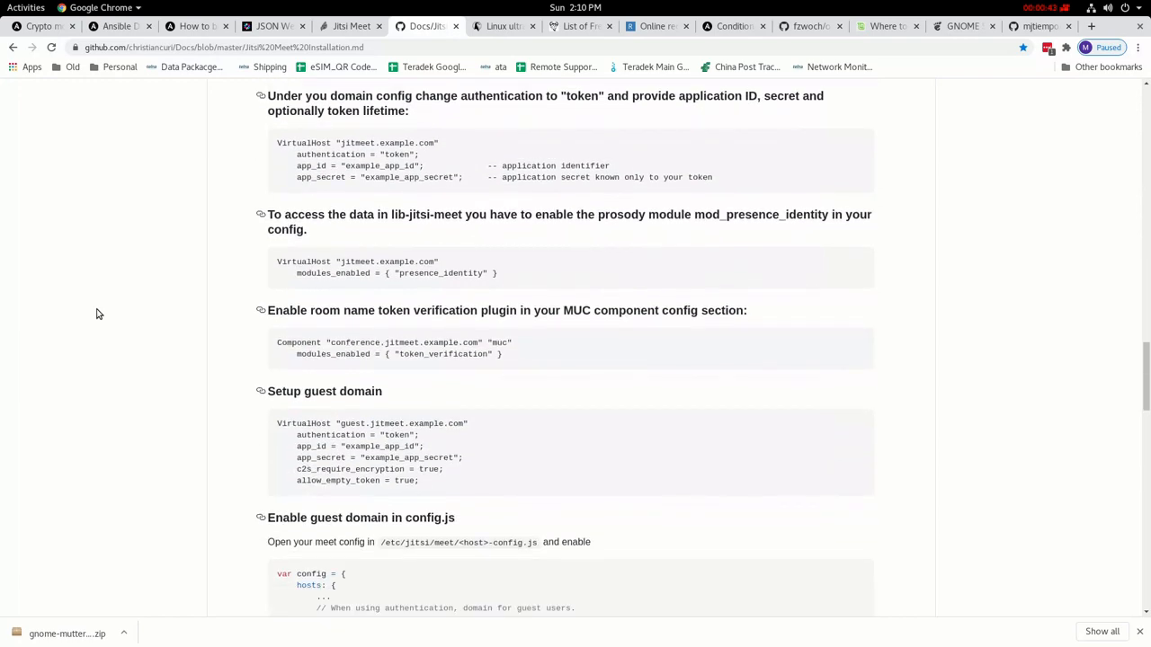
scroll("down", 3)
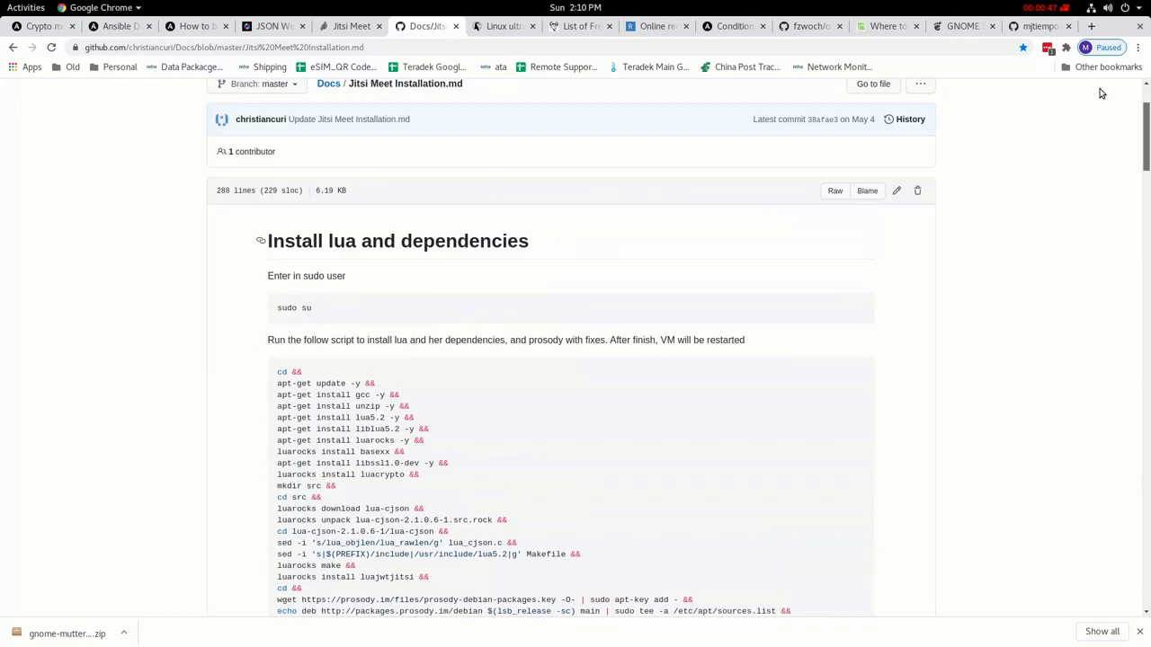
scroll("down", 3)
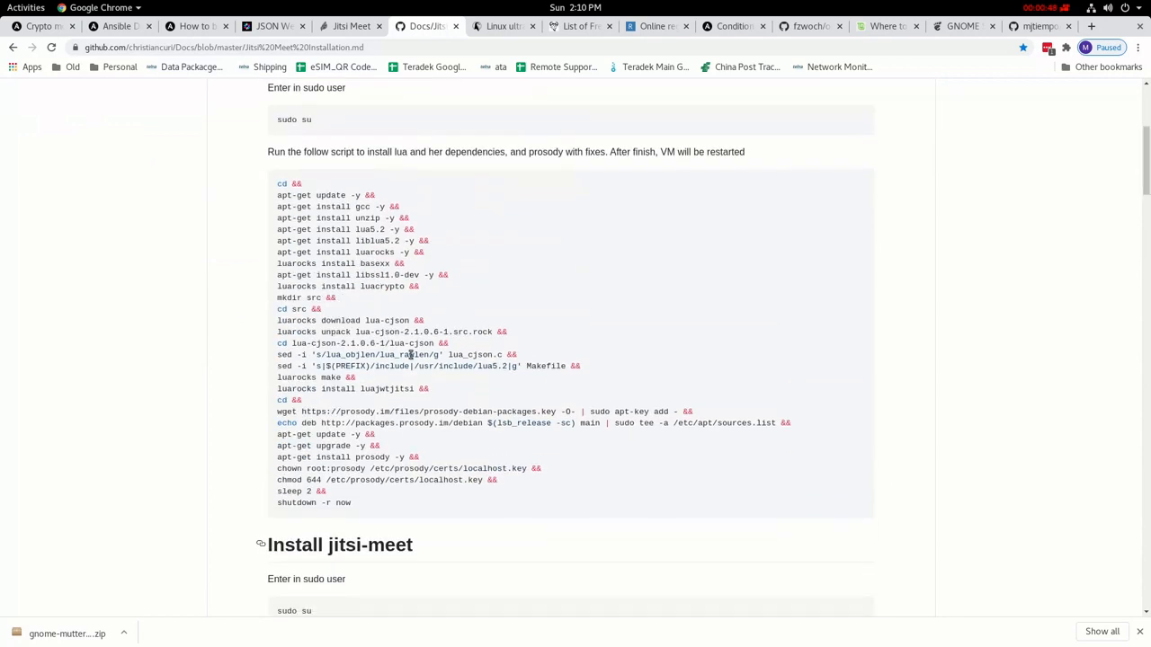
mouse_move(331, 534)
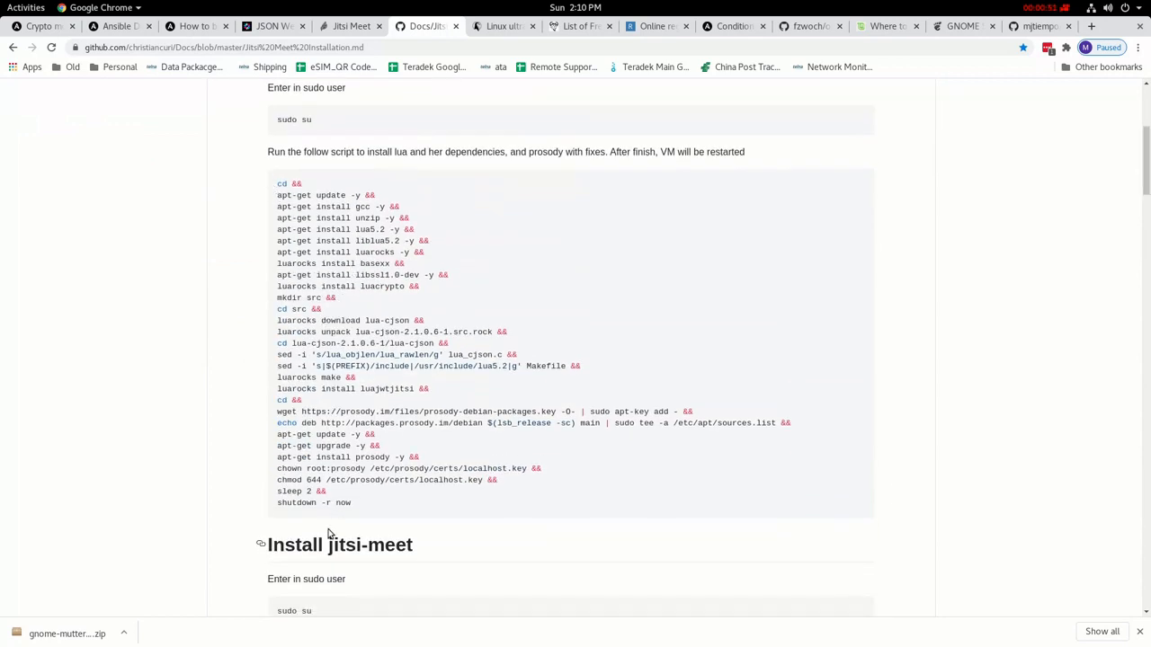
mouse_move(593, 482)
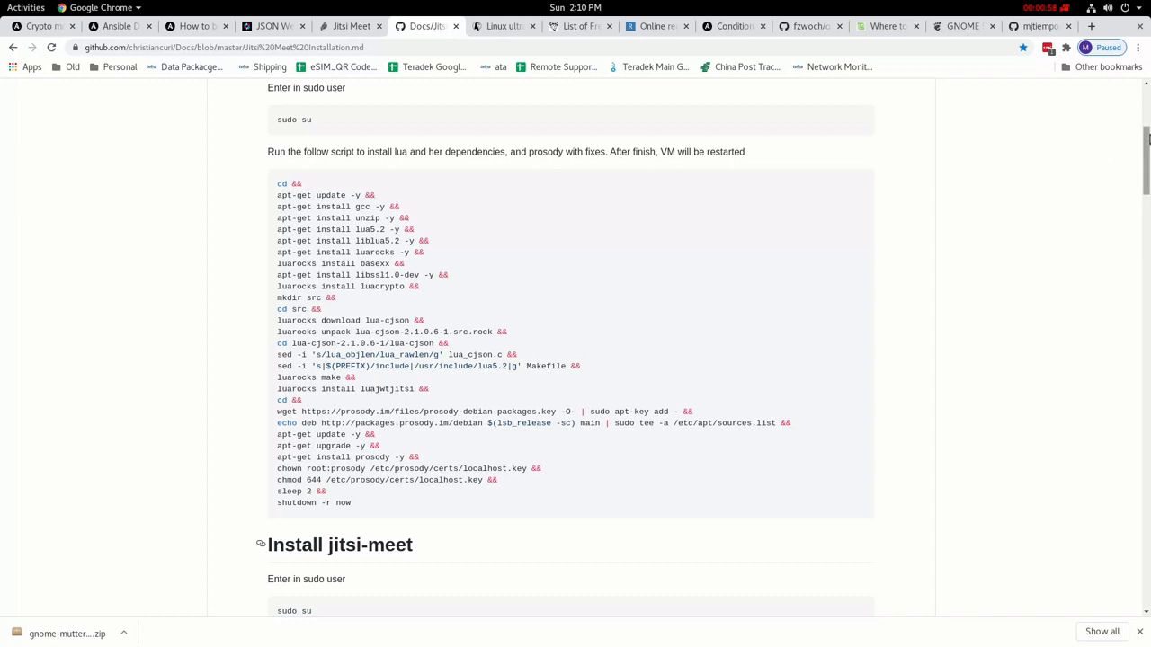
scroll("down", 3)
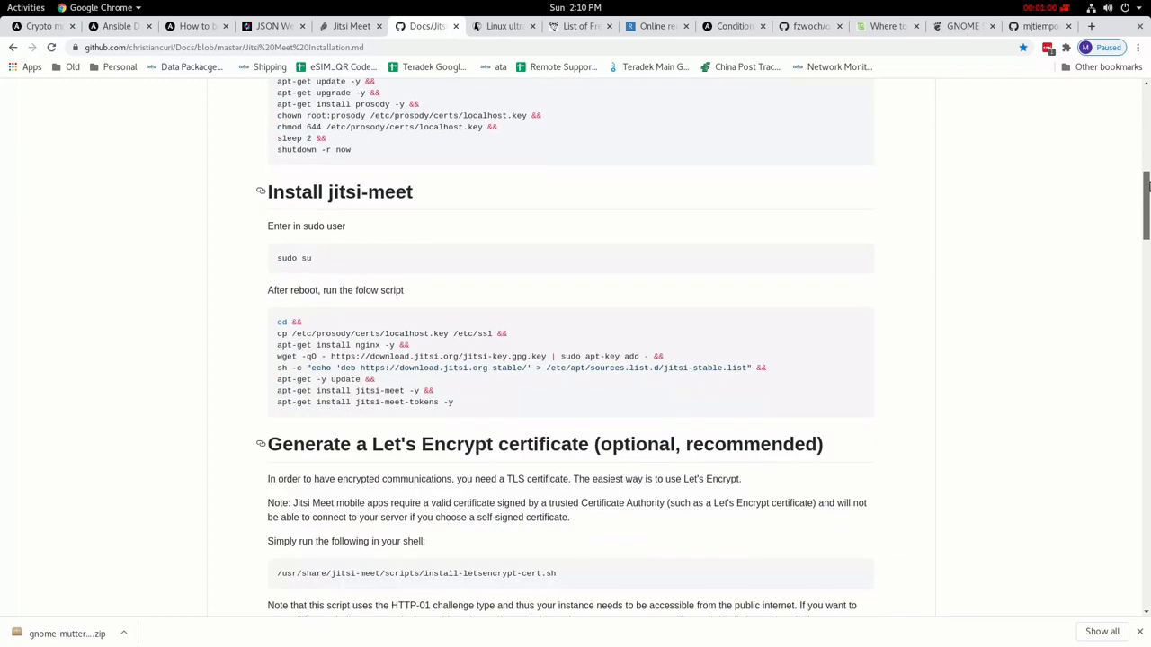
scroll("down", 3)
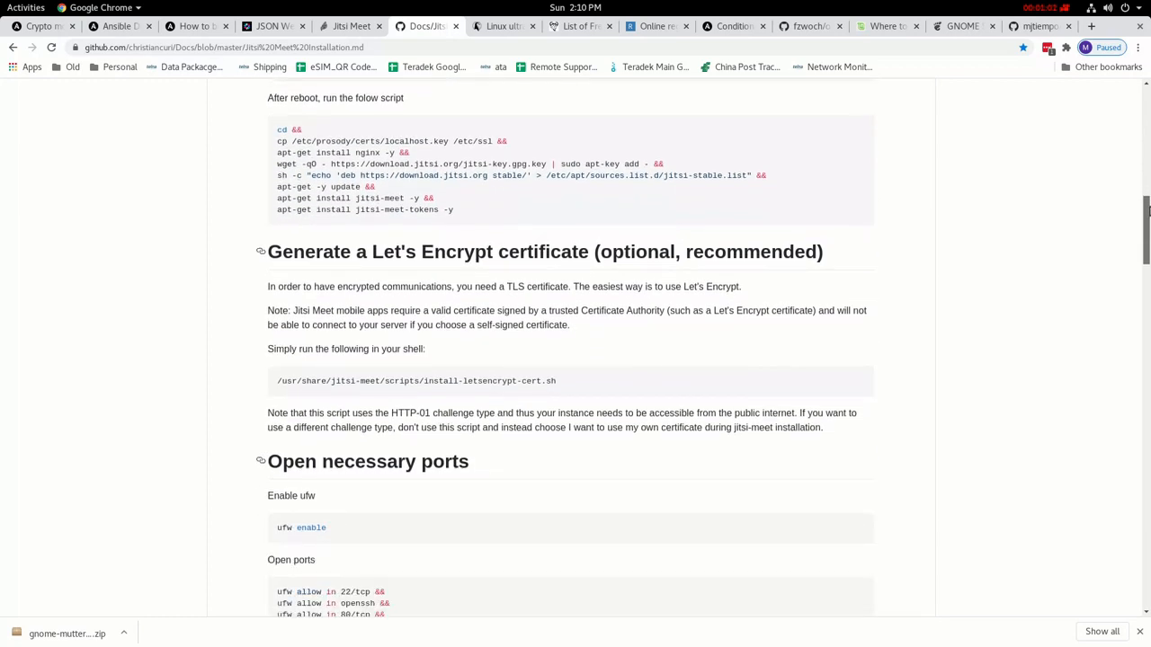
scroll("down", 3)
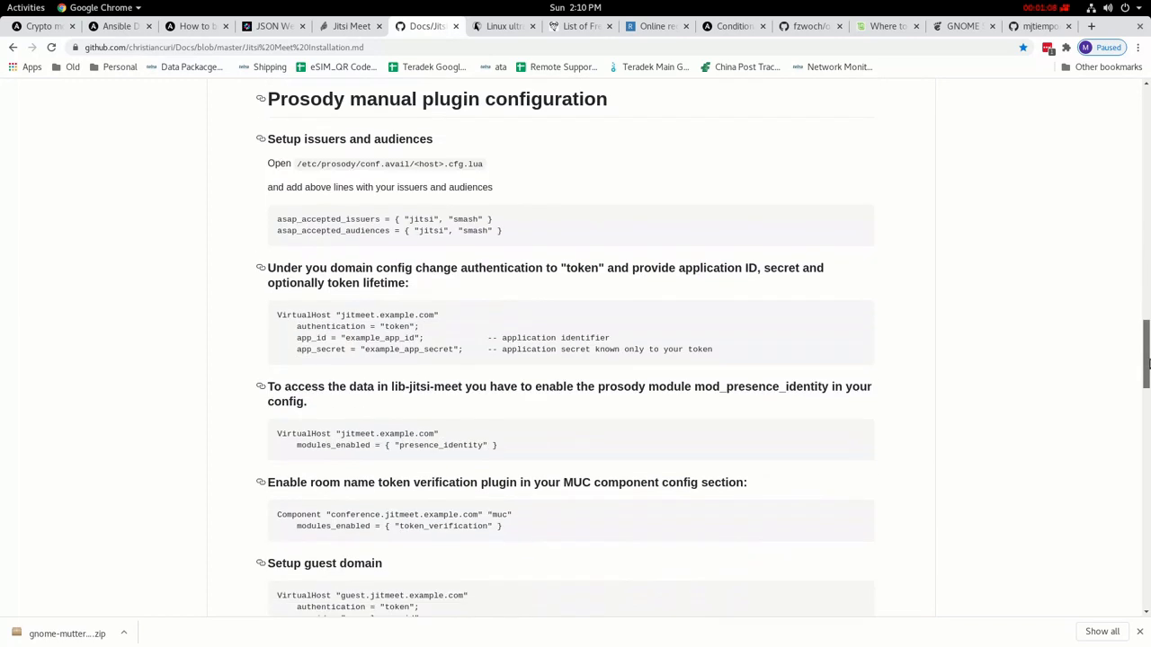
scroll("down", 3)
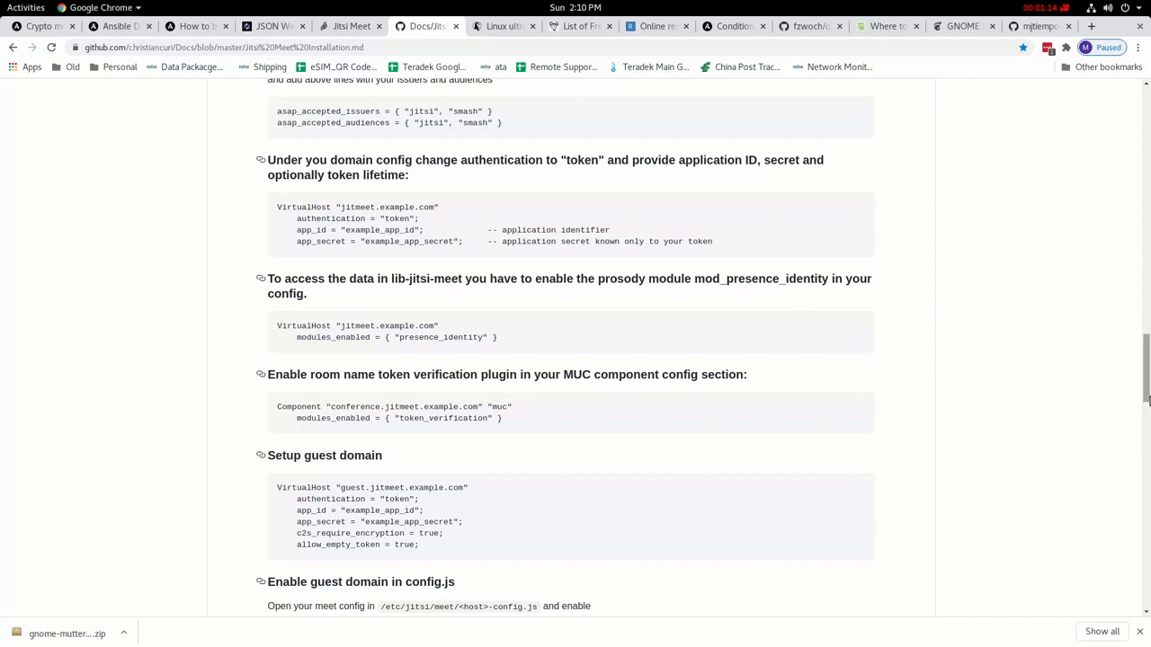
scroll("down", 3)
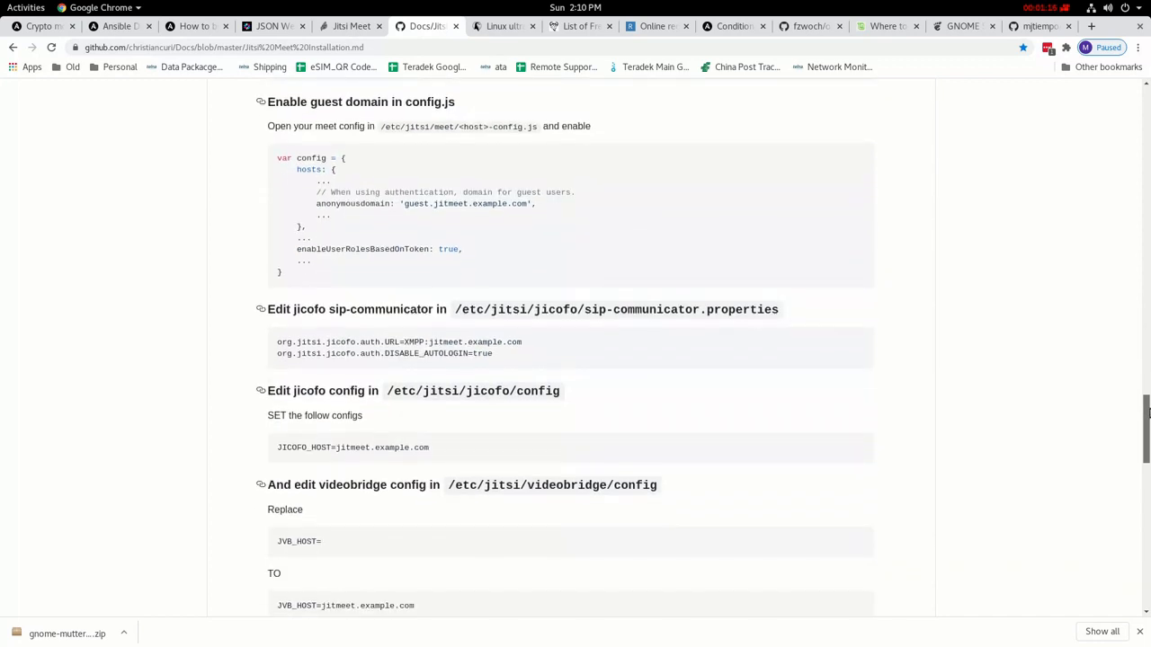
scroll("down", 3)
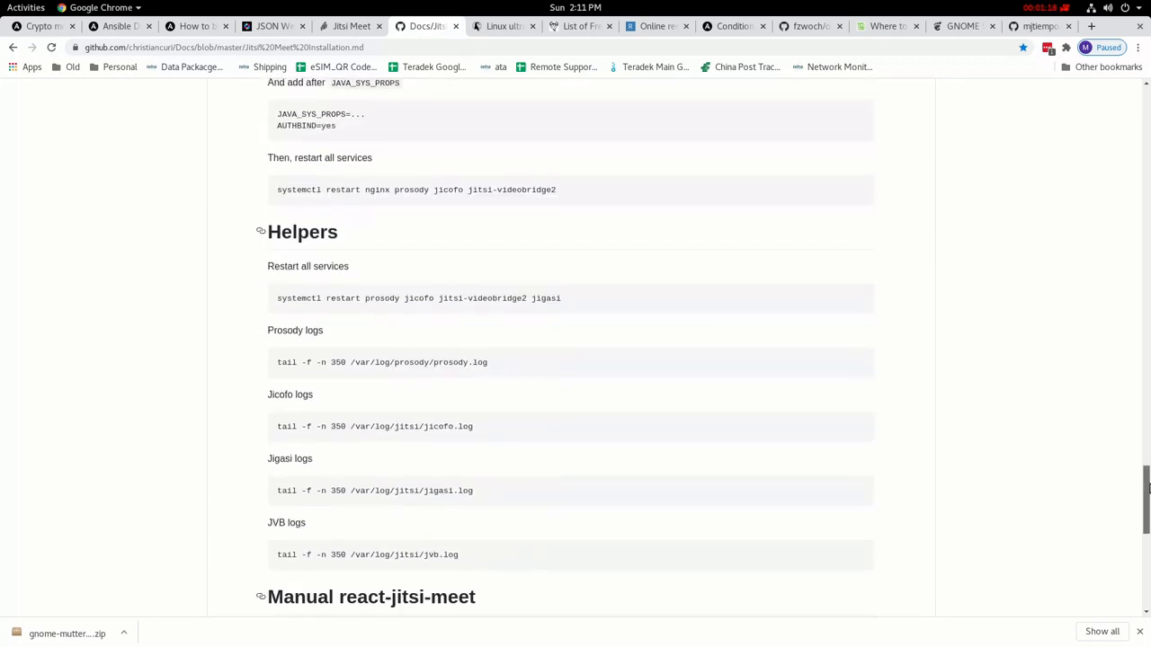
scroll("up", 3)
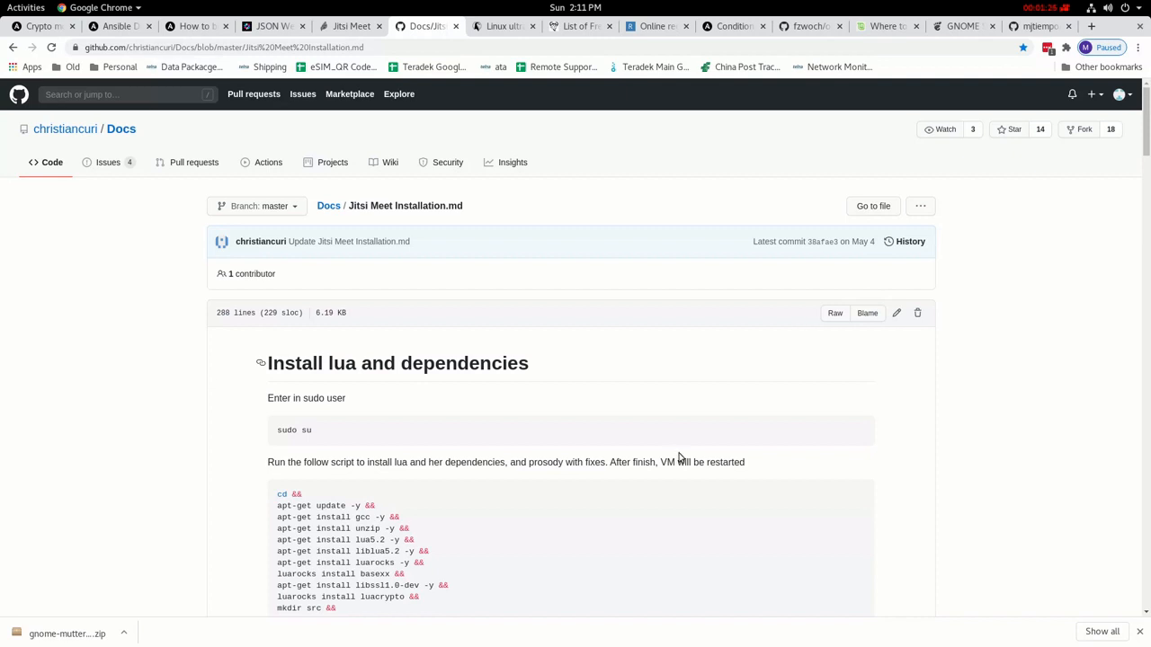
scroll("down", 3)
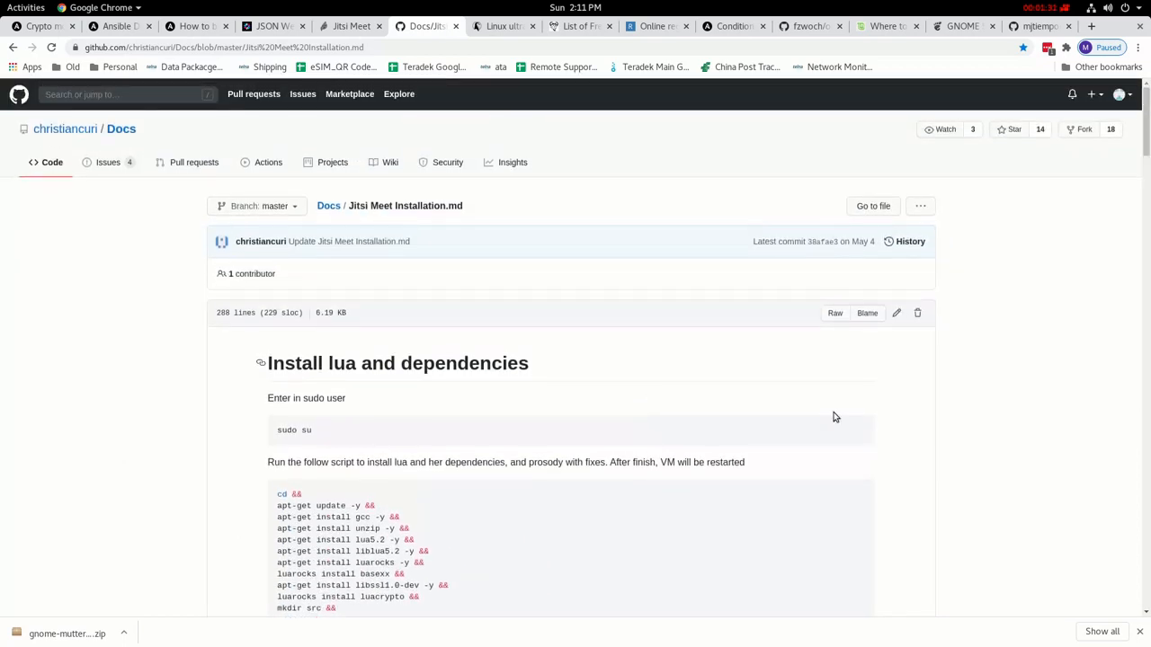
mouse_move(607, 324)
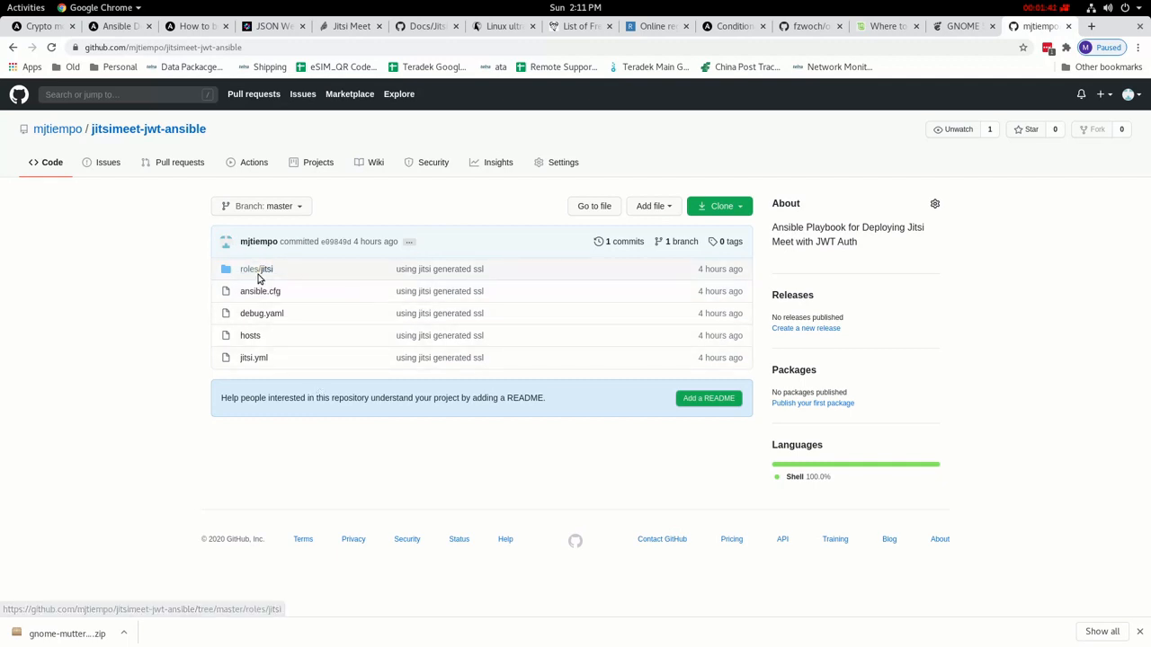
- Show the jitsi role's tasks/main.yml, revealing the set hostname and package install tasks
left_click(255, 270)
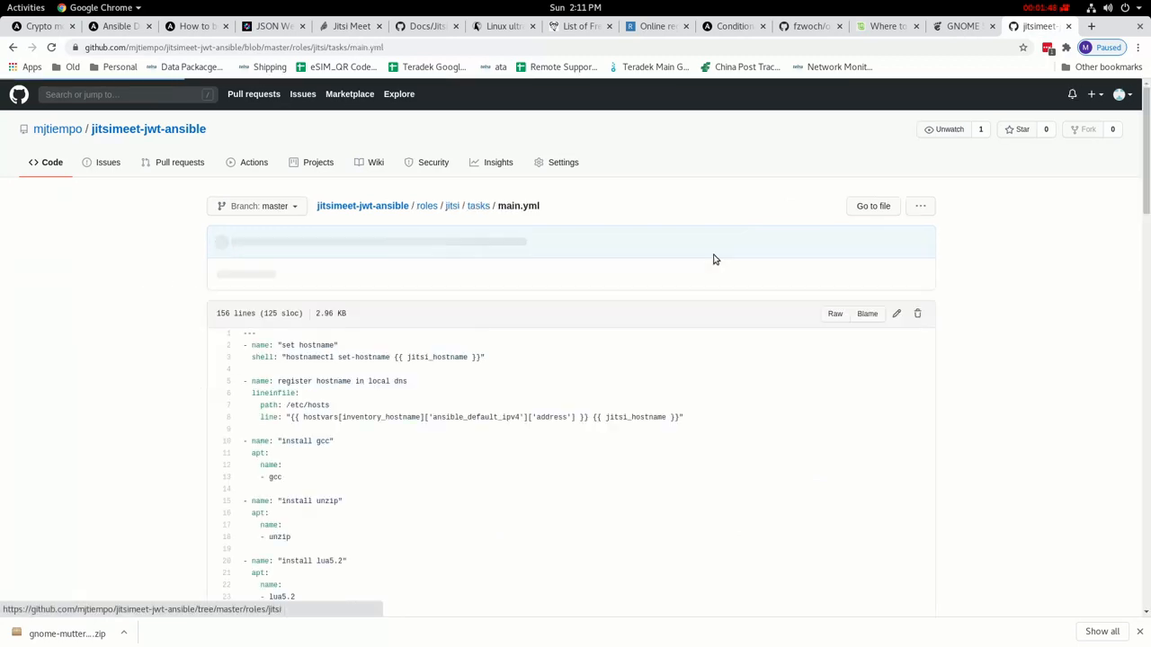
scroll("down", 3)
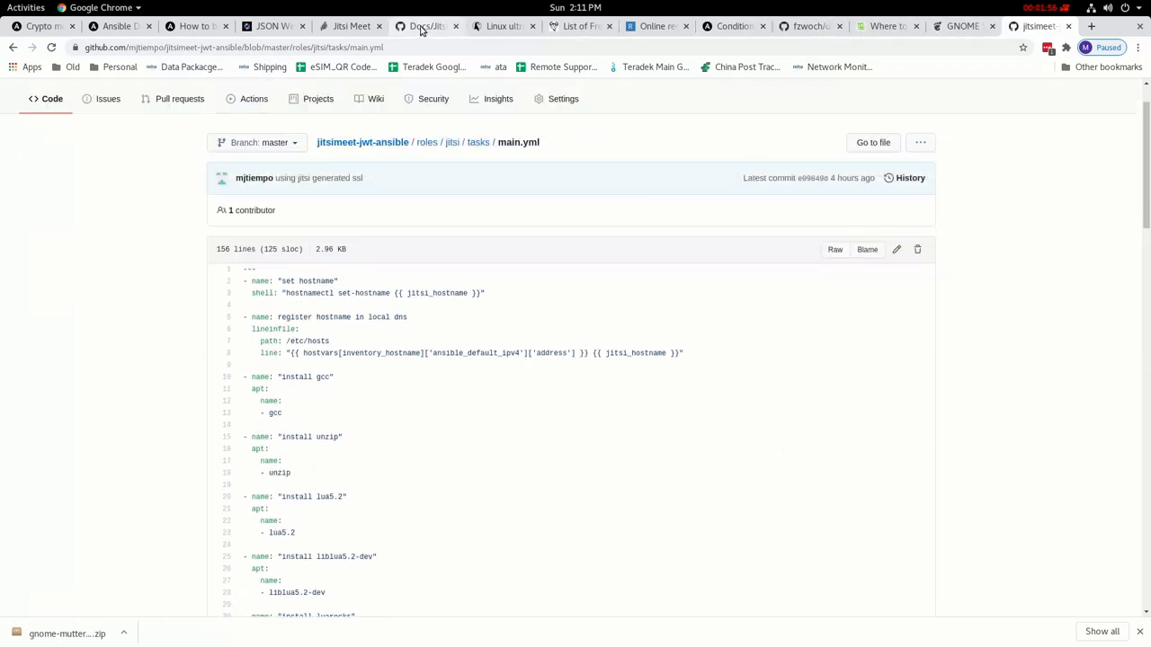
- Check the Lua dependencies installation guide in the Docs tab, then return to the jitsi role task file
left_click(423, 25)
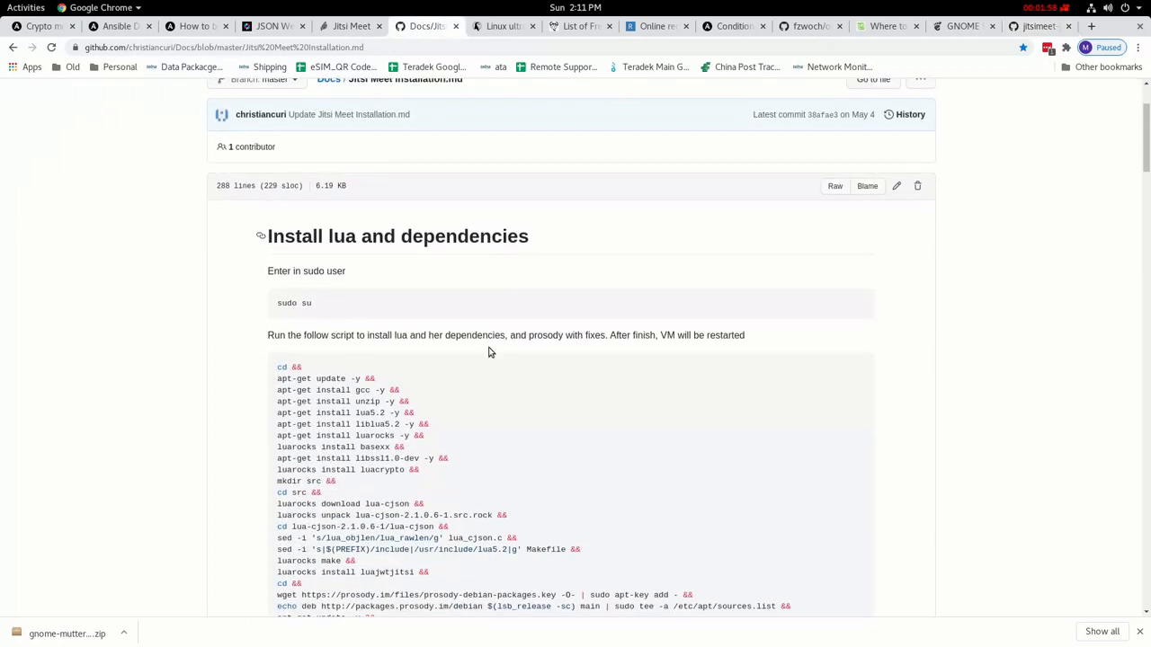
mouse_move(428, 478)
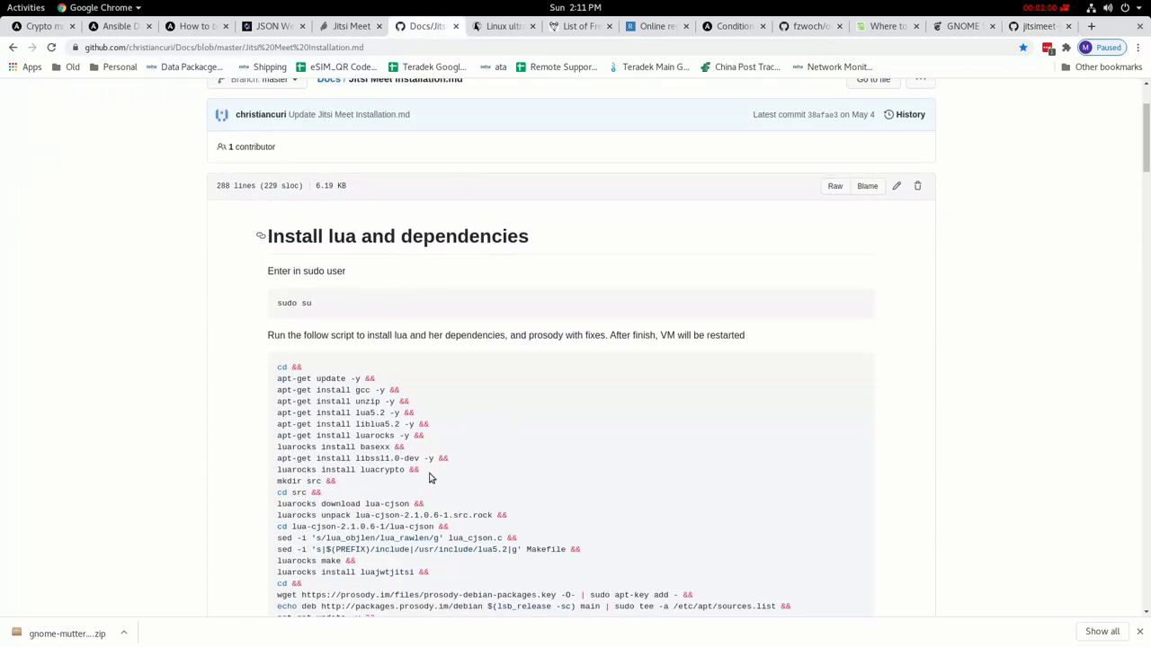
scroll("down", 3)
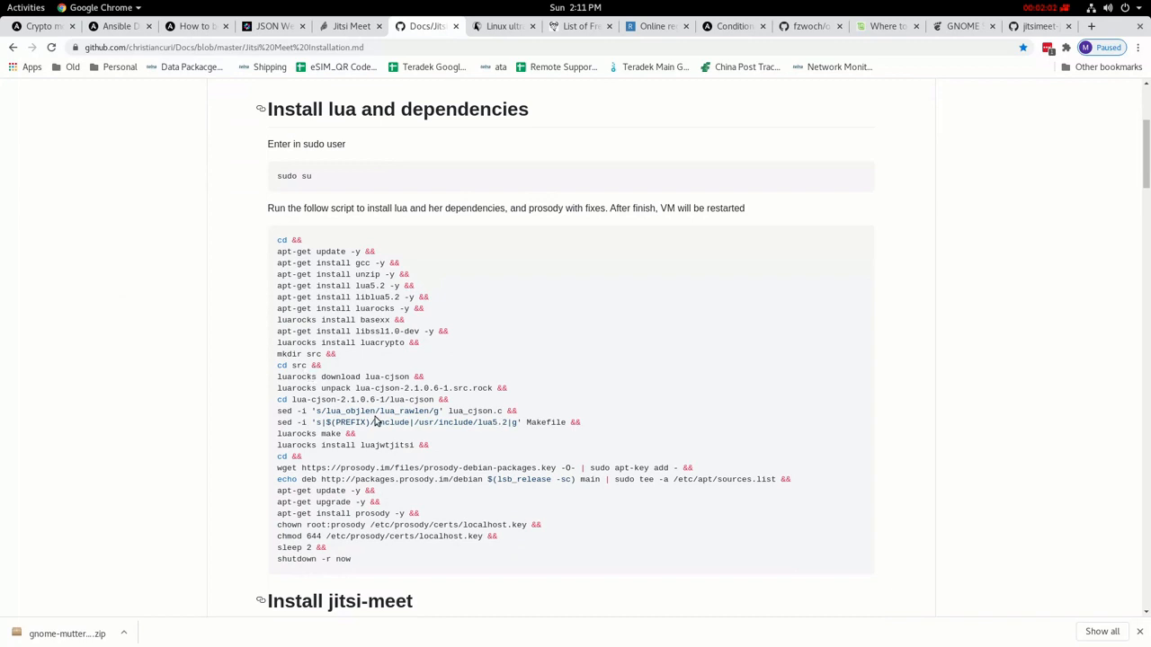
left_click(1040, 25)
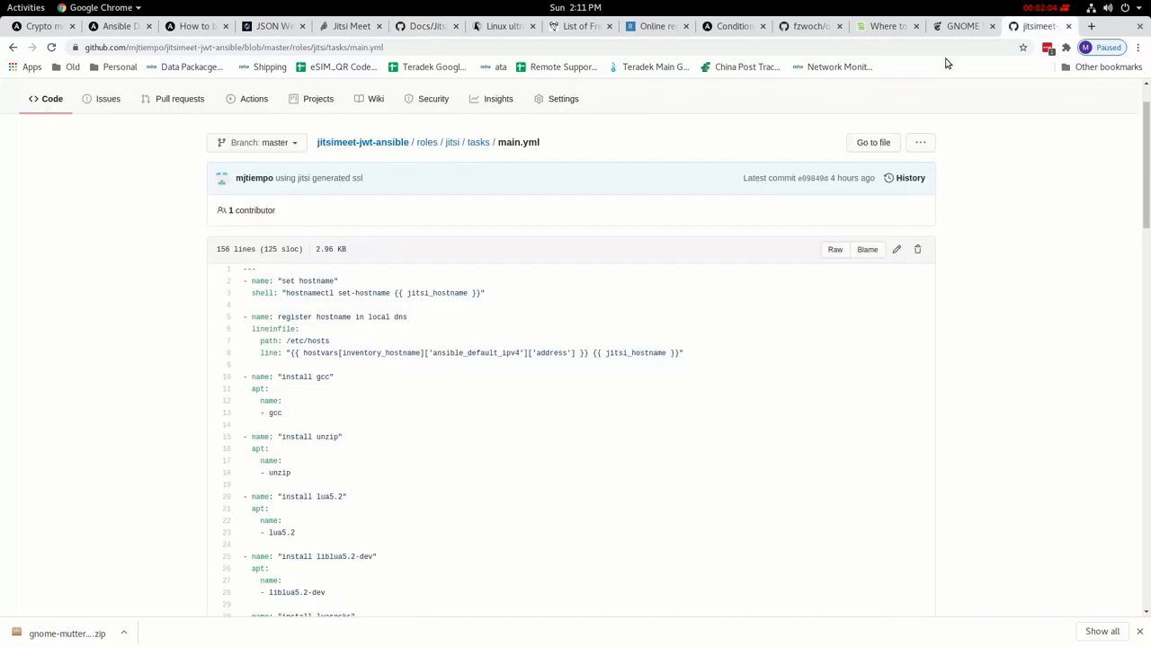
- Read main.yml to its end, through the service restart tasks, and back toward the top
scroll("down", 3)
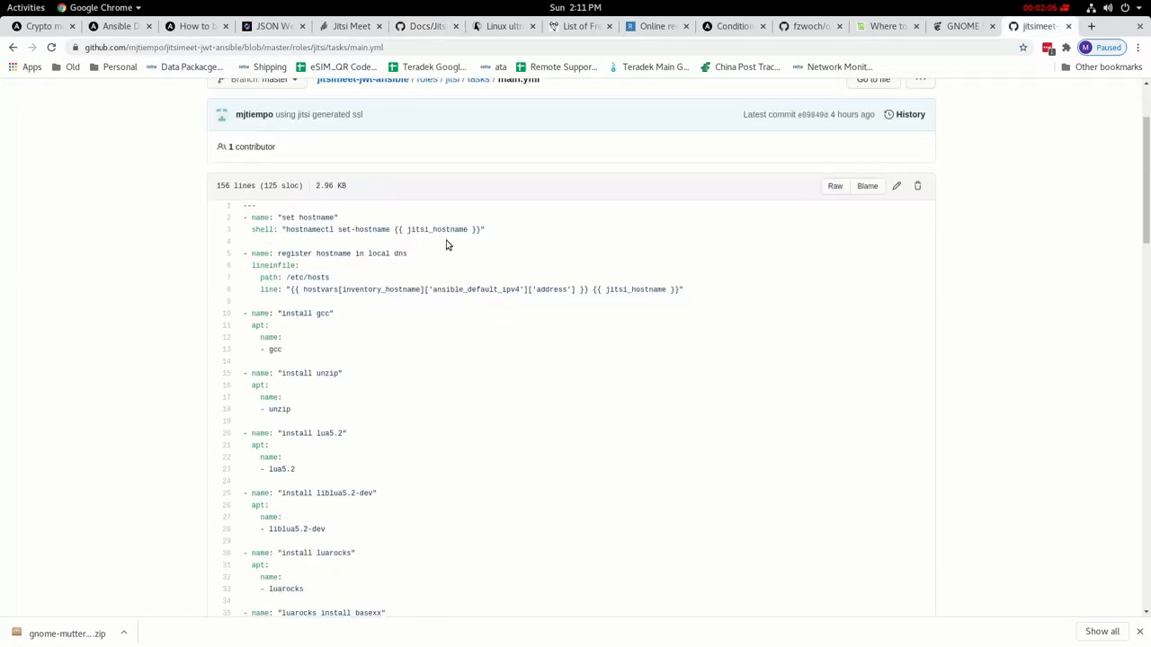
scroll("down", 3)
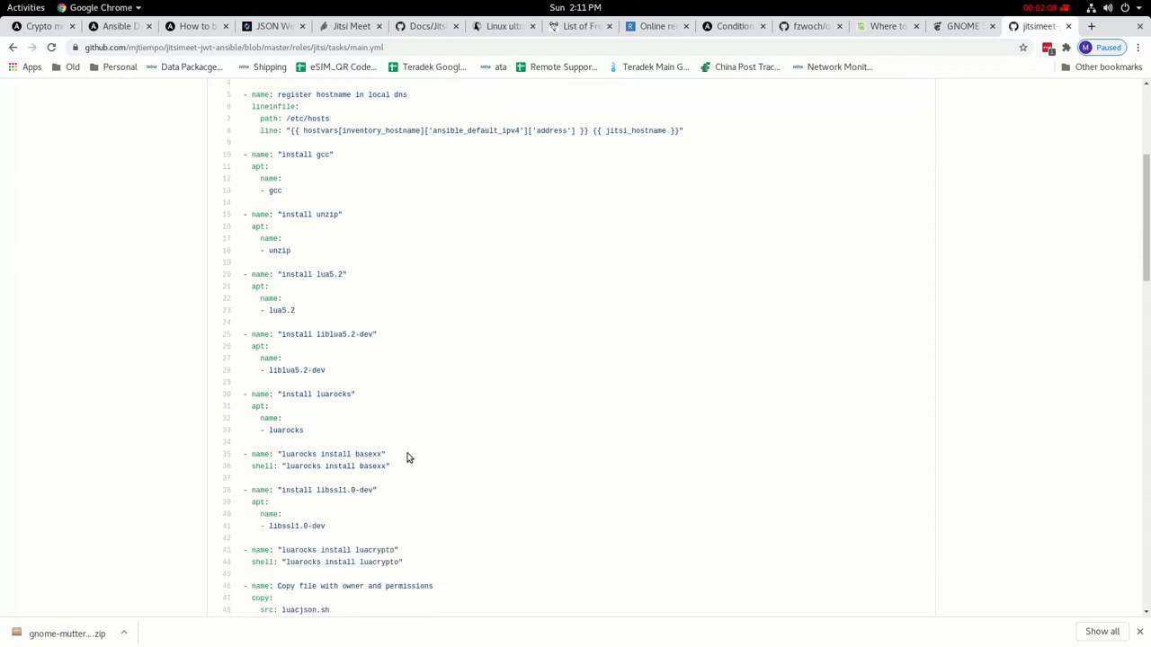
scroll("down", 3)
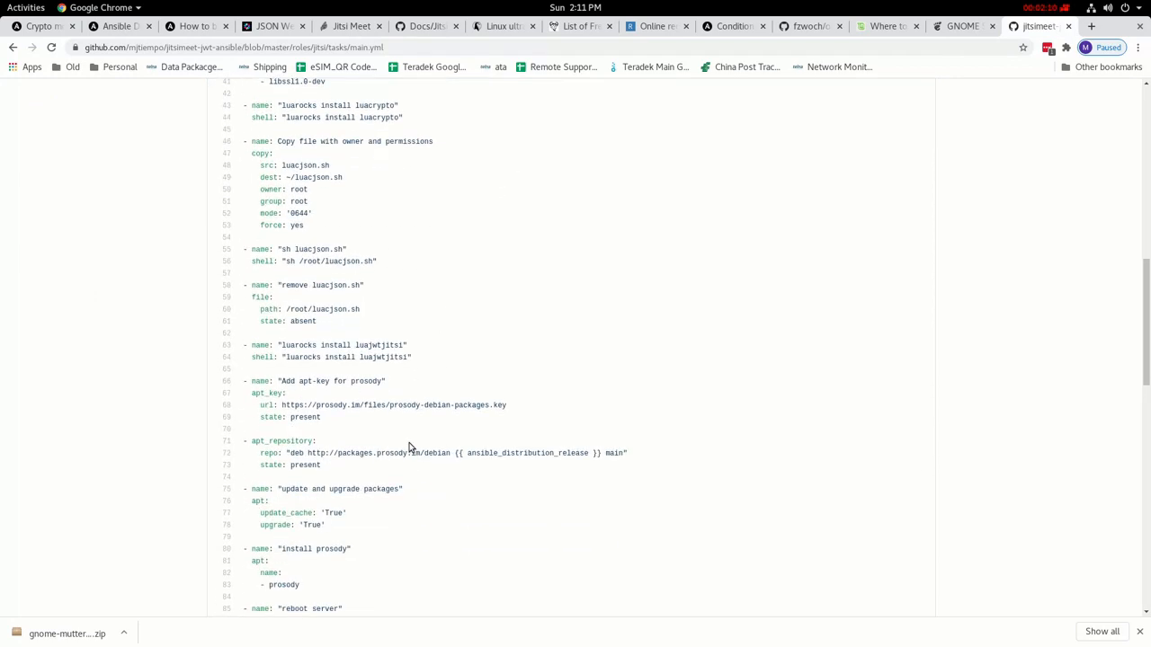
scroll("down", 3)
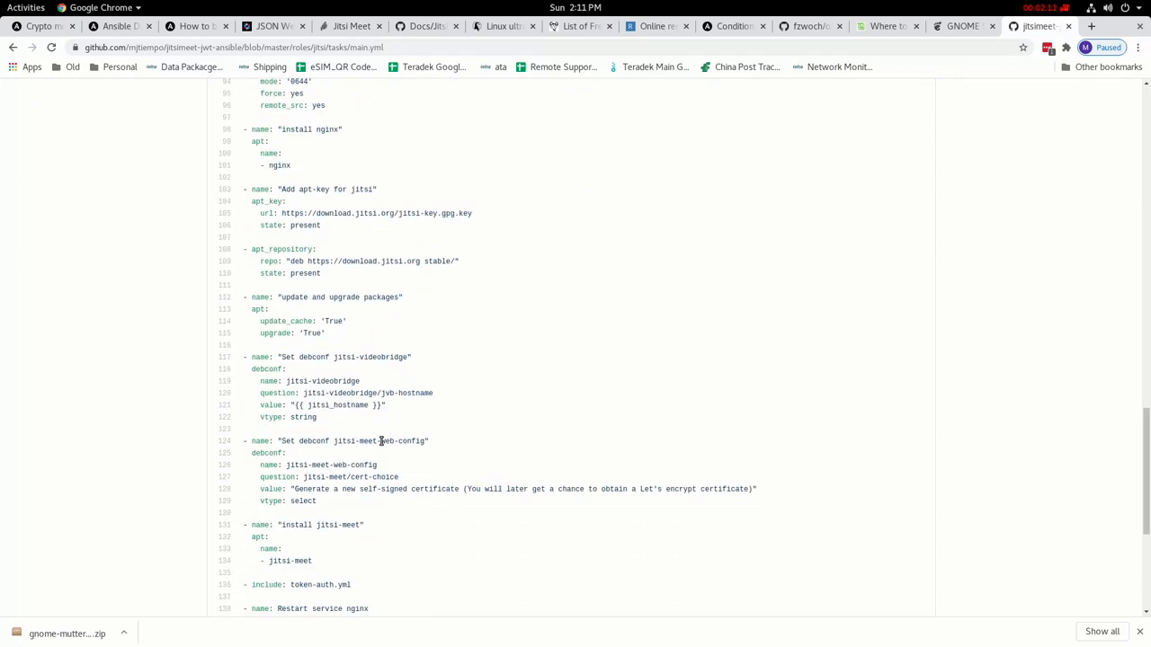
scroll("down", 3)
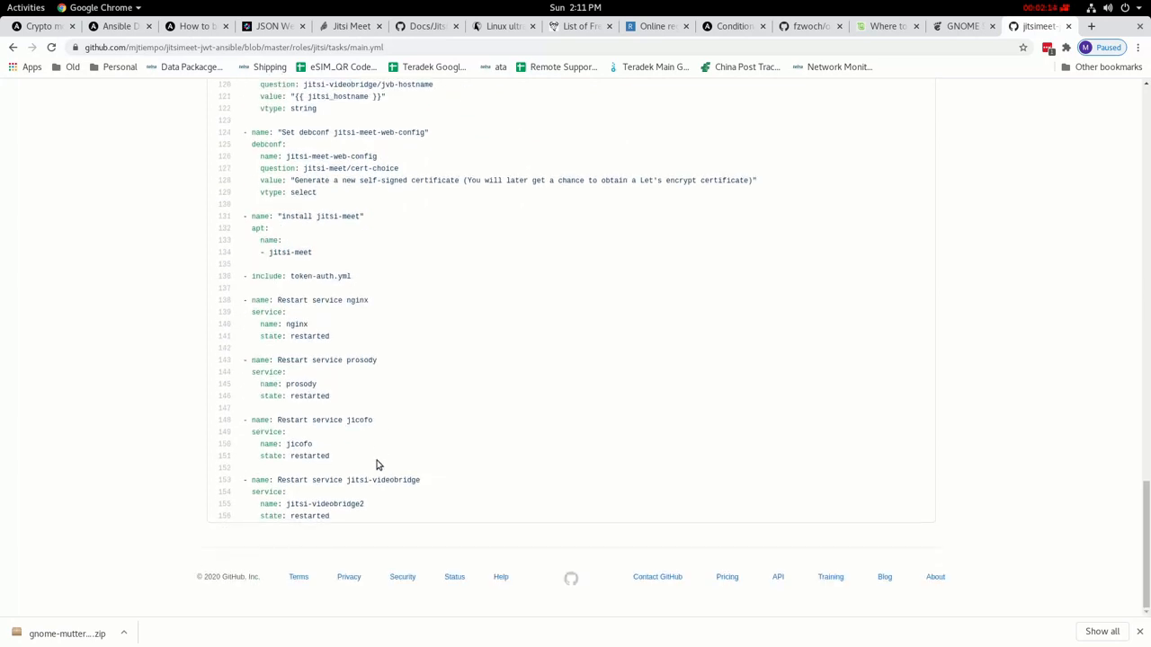
scroll("up", 3)
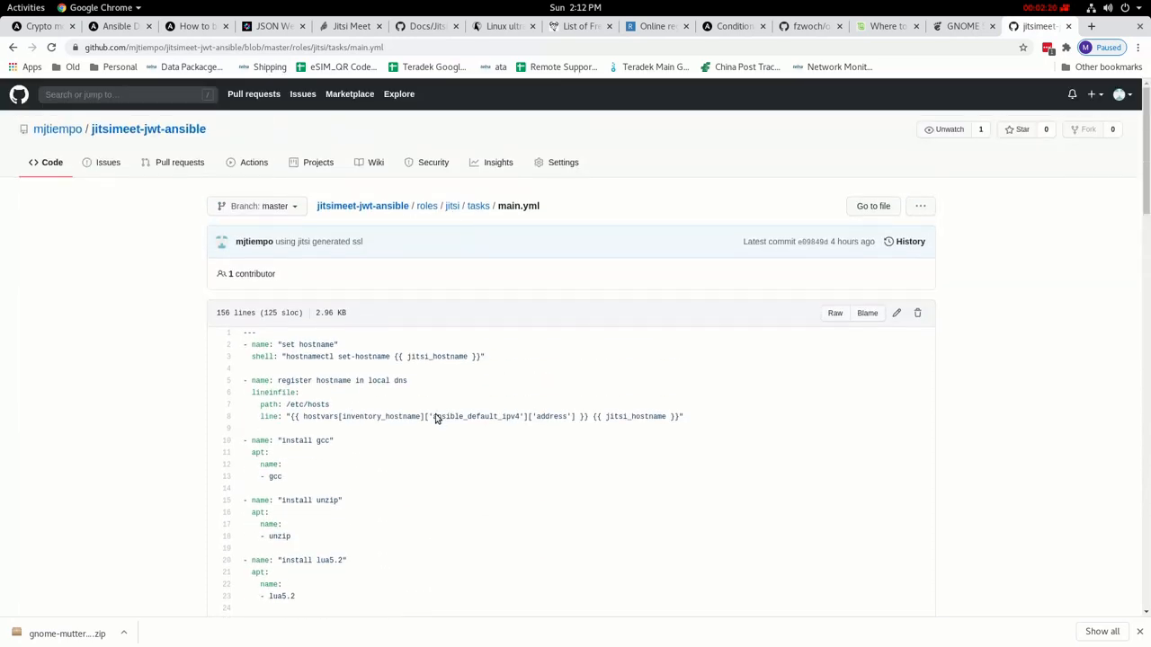
mouse_move(401, 237)
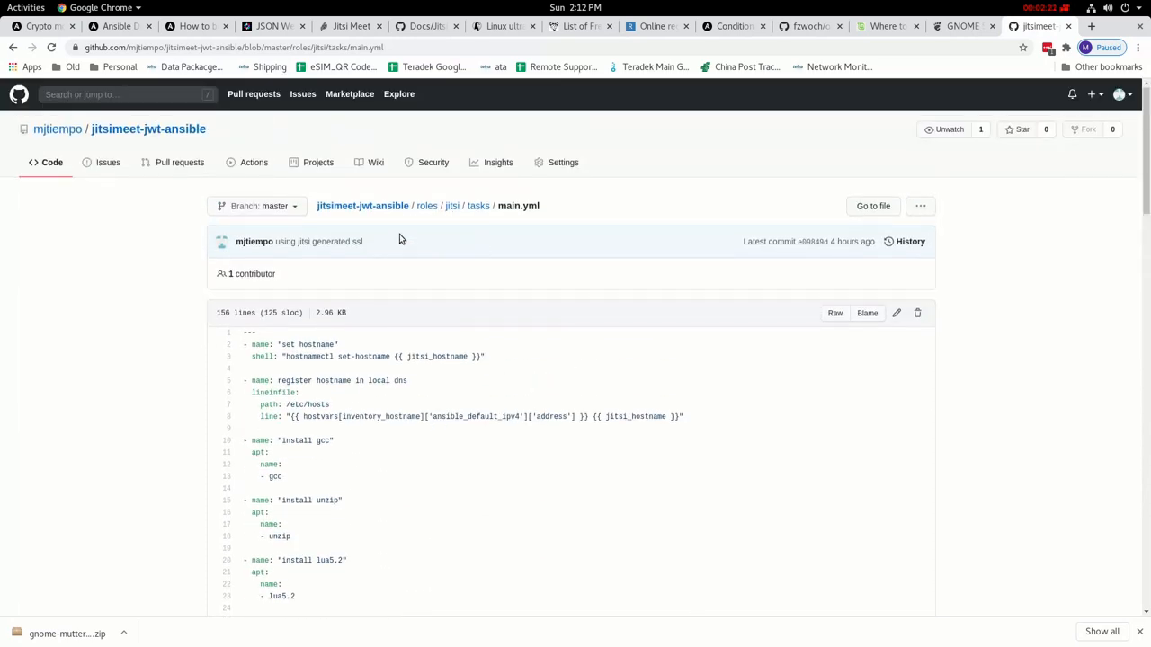
mouse_move(426, 205)
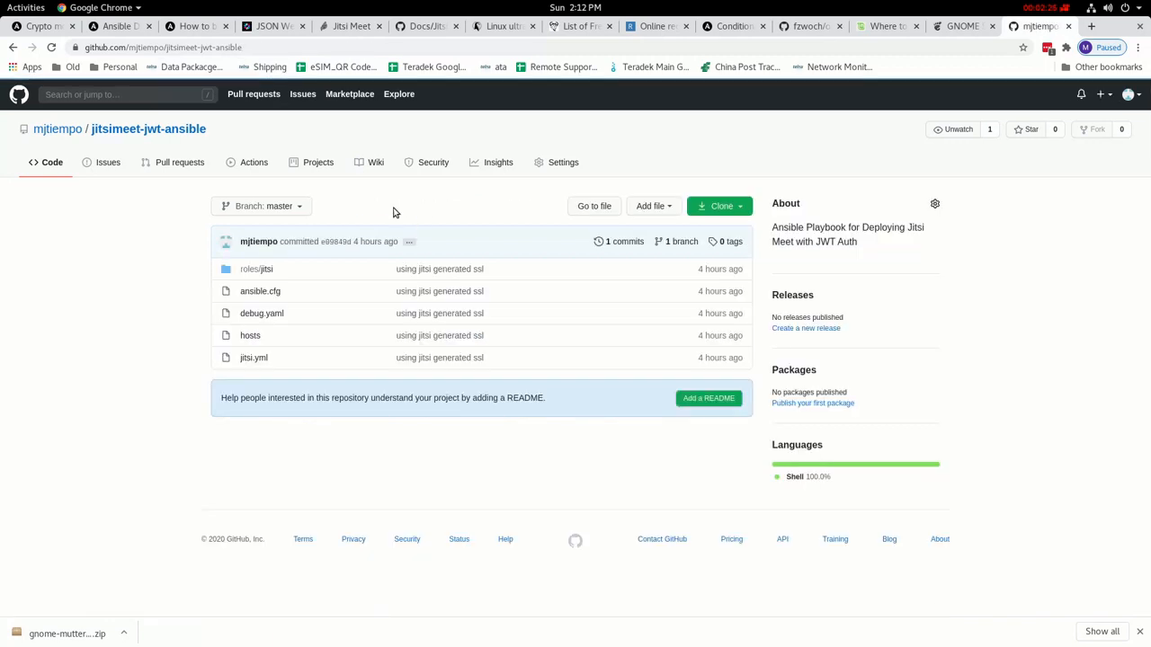
mouse_move(79, 309)
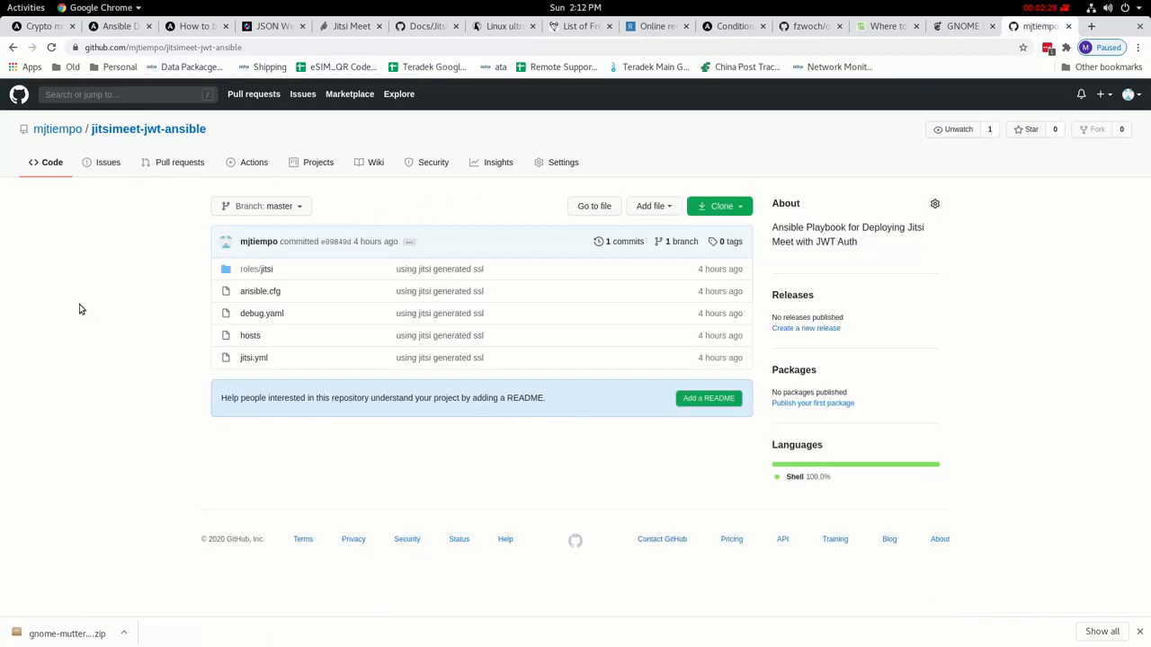
mouse_move(75, 313)
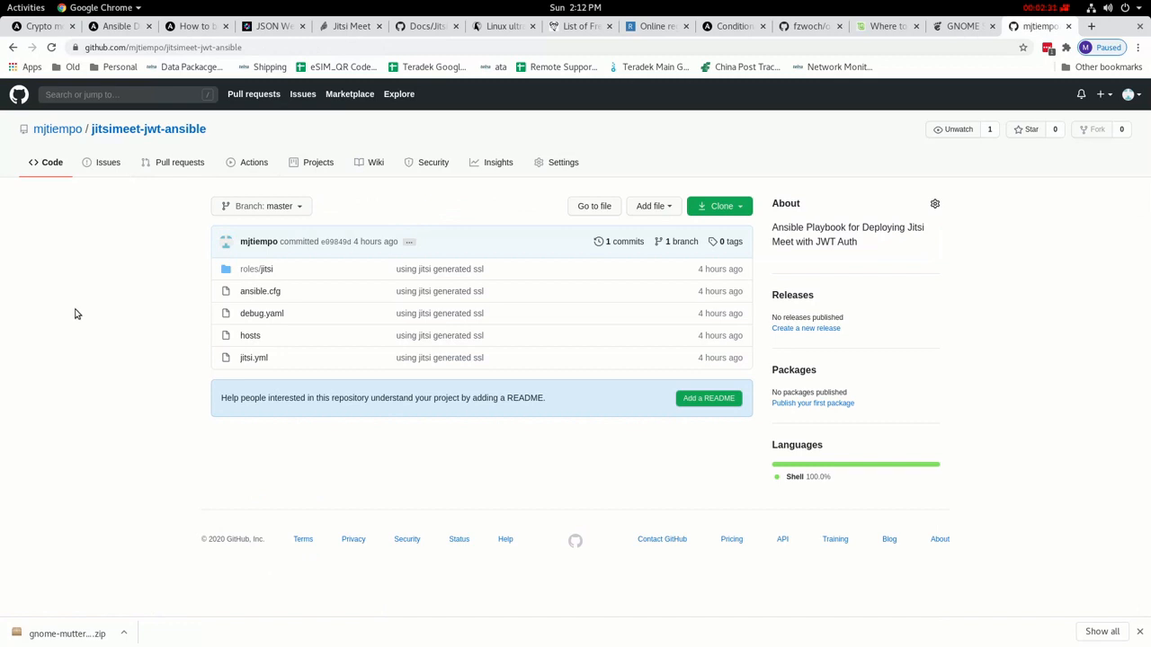
mouse_move(250, 337)
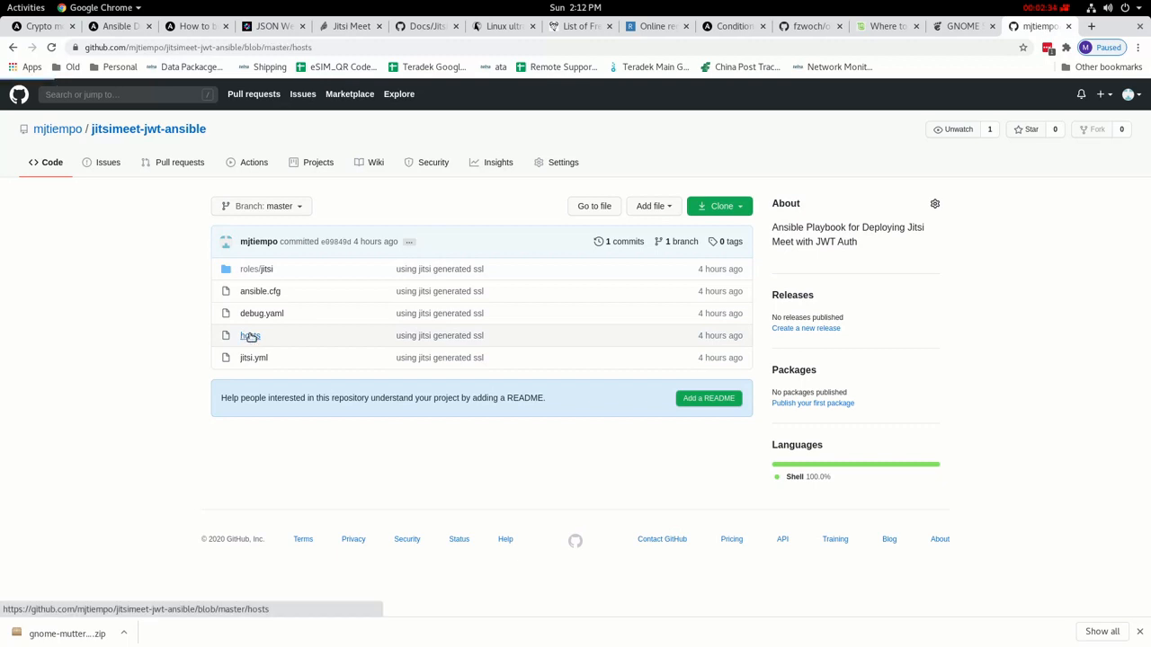
- View the hosts inventory file, highlighting the jitsi.vbox host and the [jitsi:vars] connection settings
left_click(250, 336)
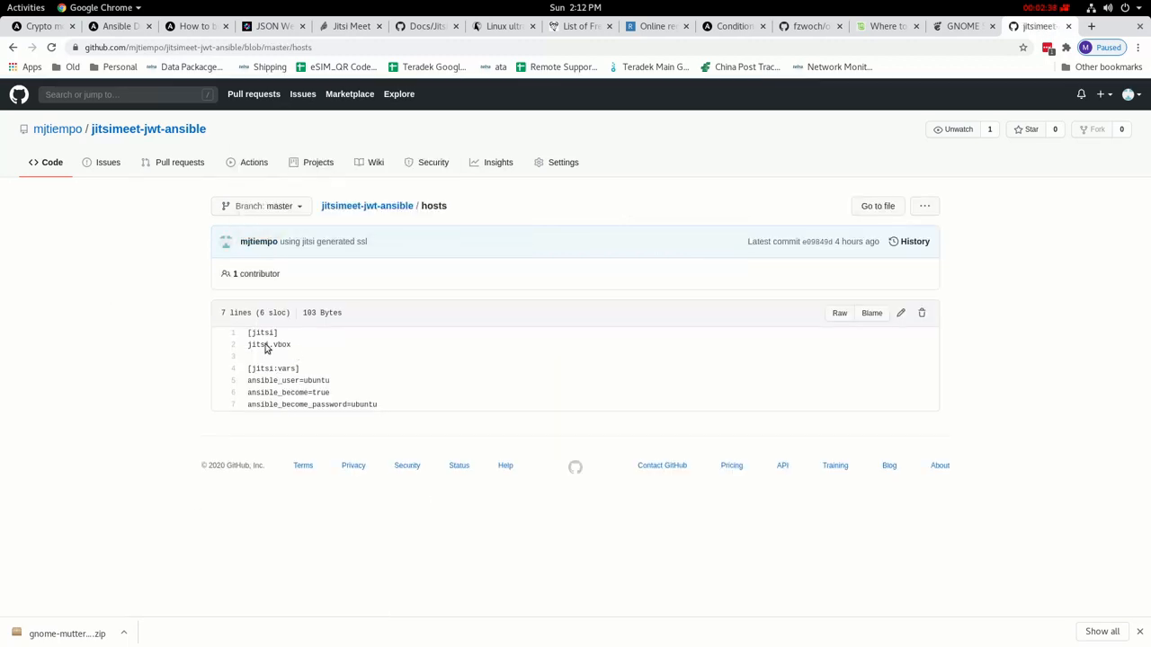
double_click(268, 345)
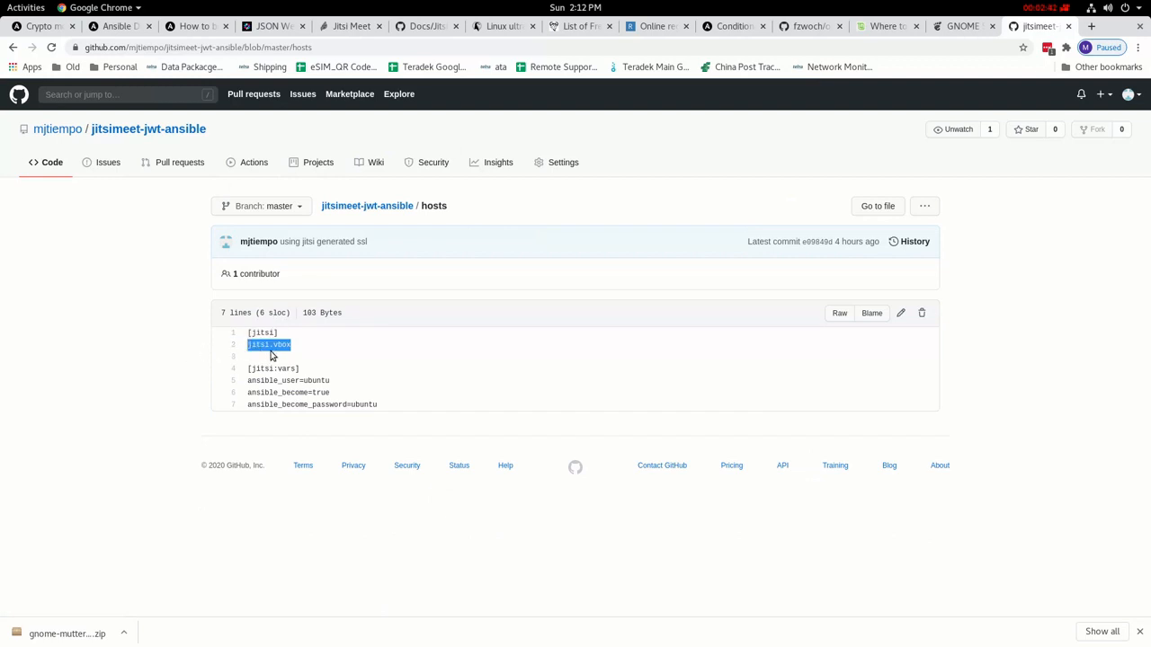
mouse_move(311, 360)
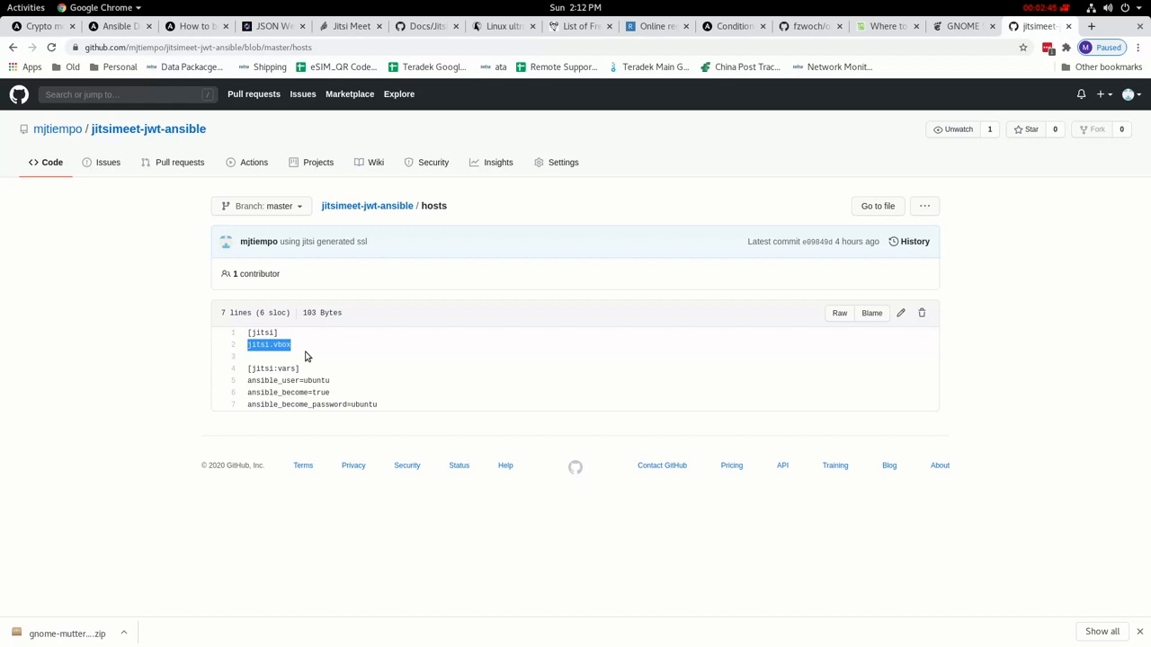
mouse_move(392, 439)
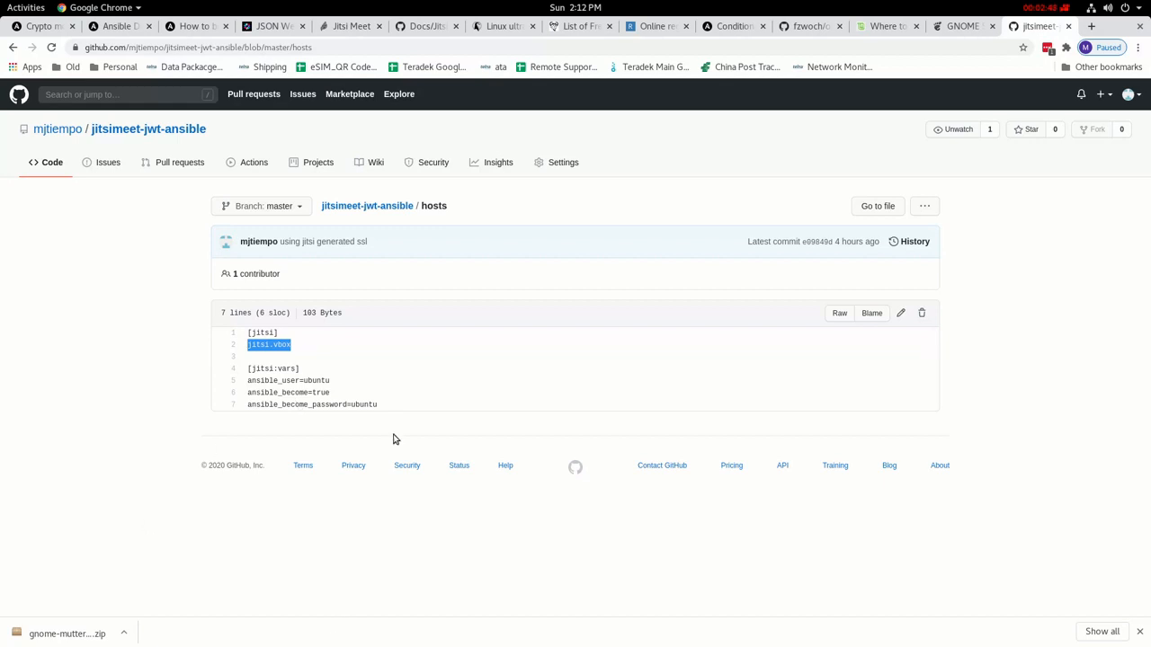
mouse_move(477, 183)
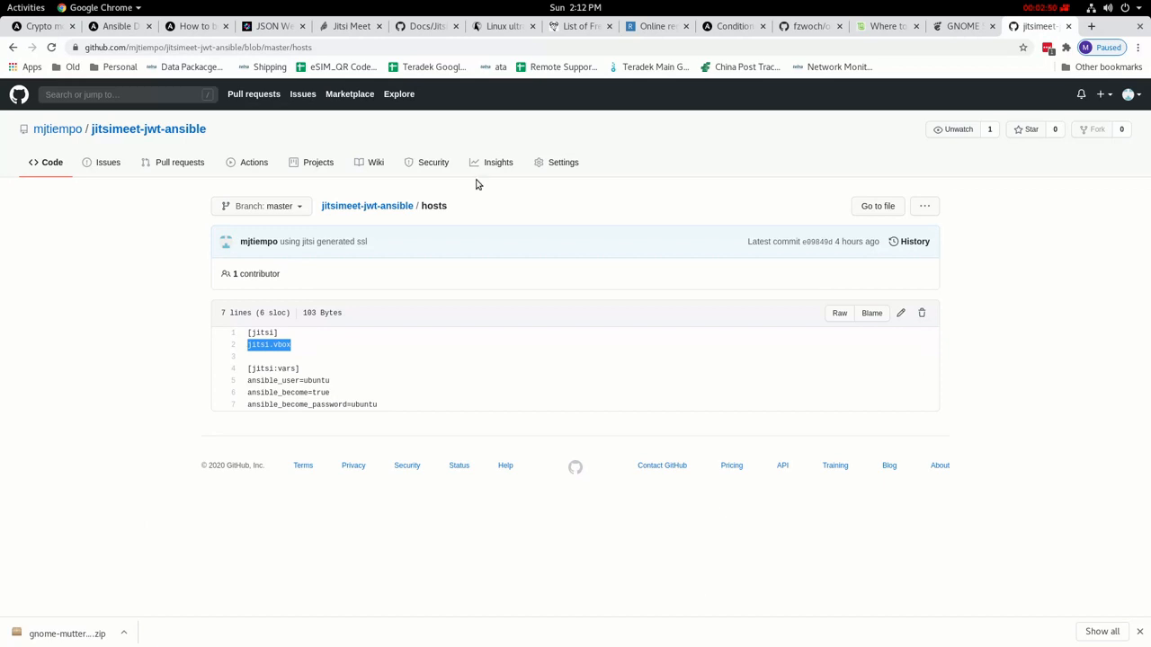
mouse_move(4, 266)
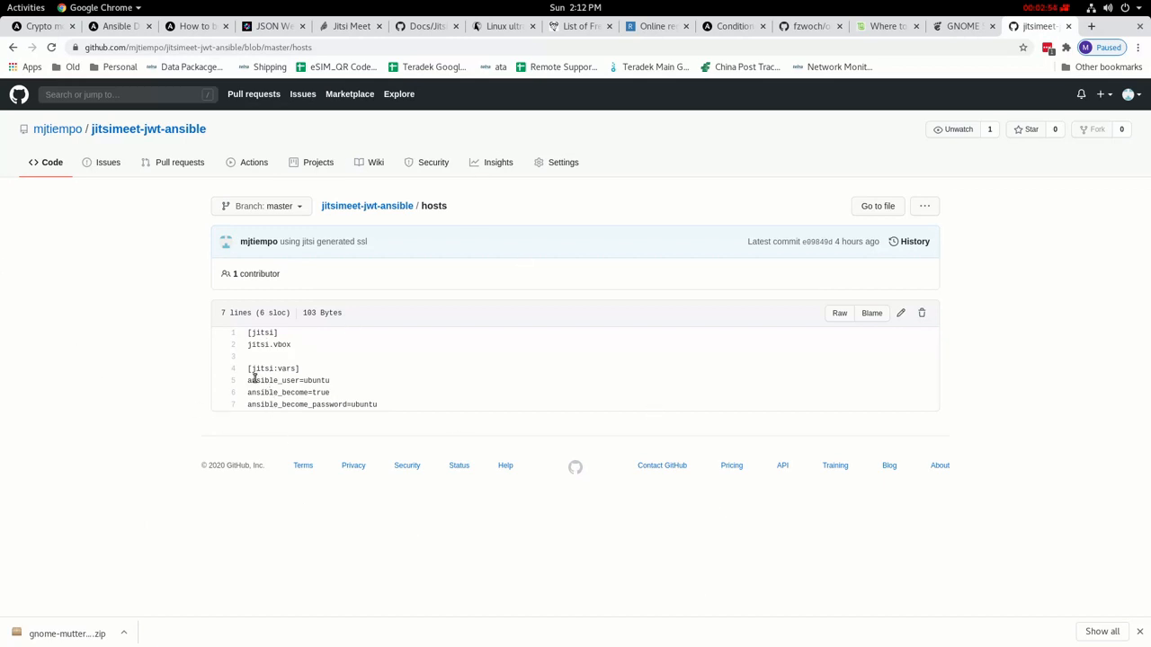
double_click(288, 381)
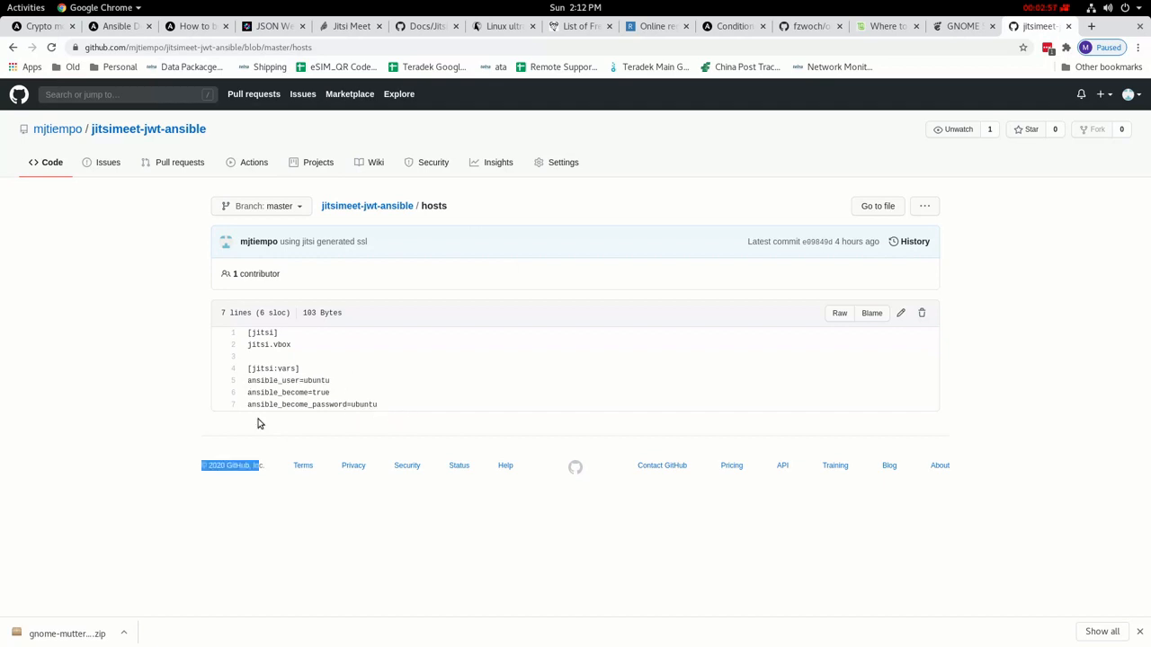
left_click_drag(248, 356, 377, 405)
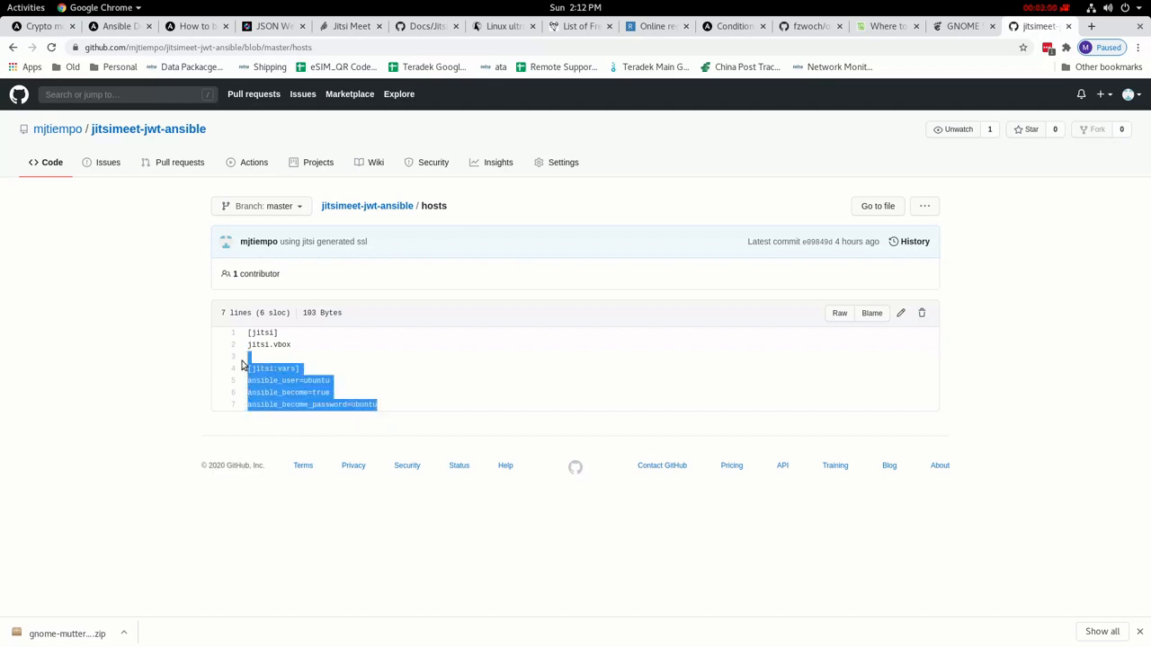
left_click(299, 403)
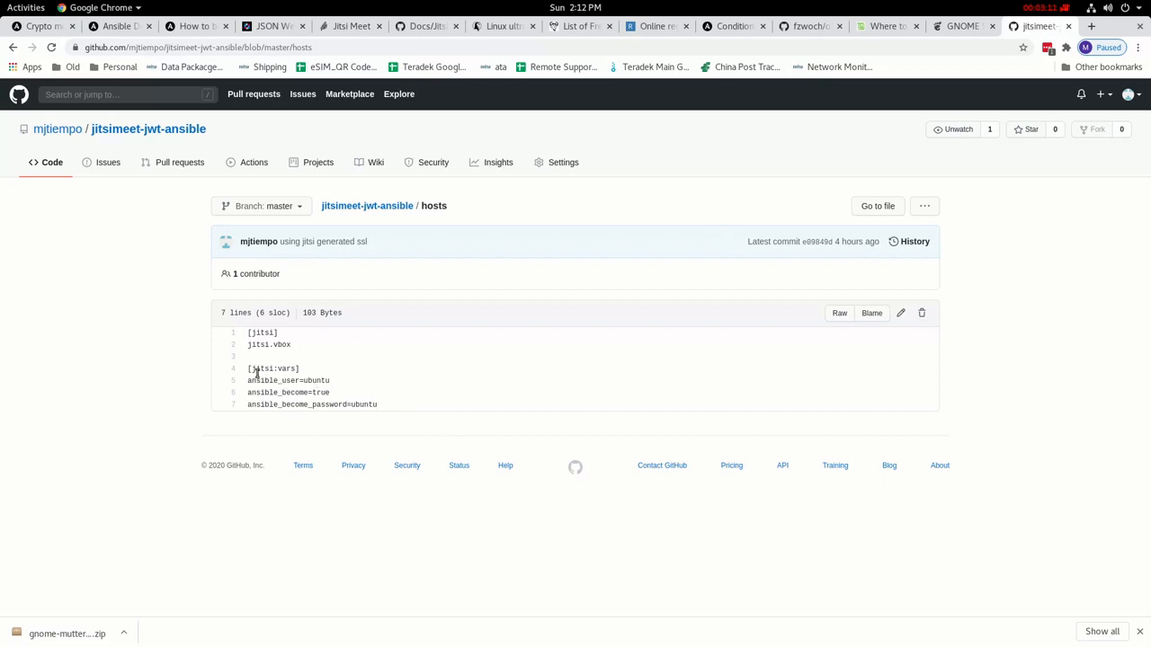
mouse_move(720, 507)
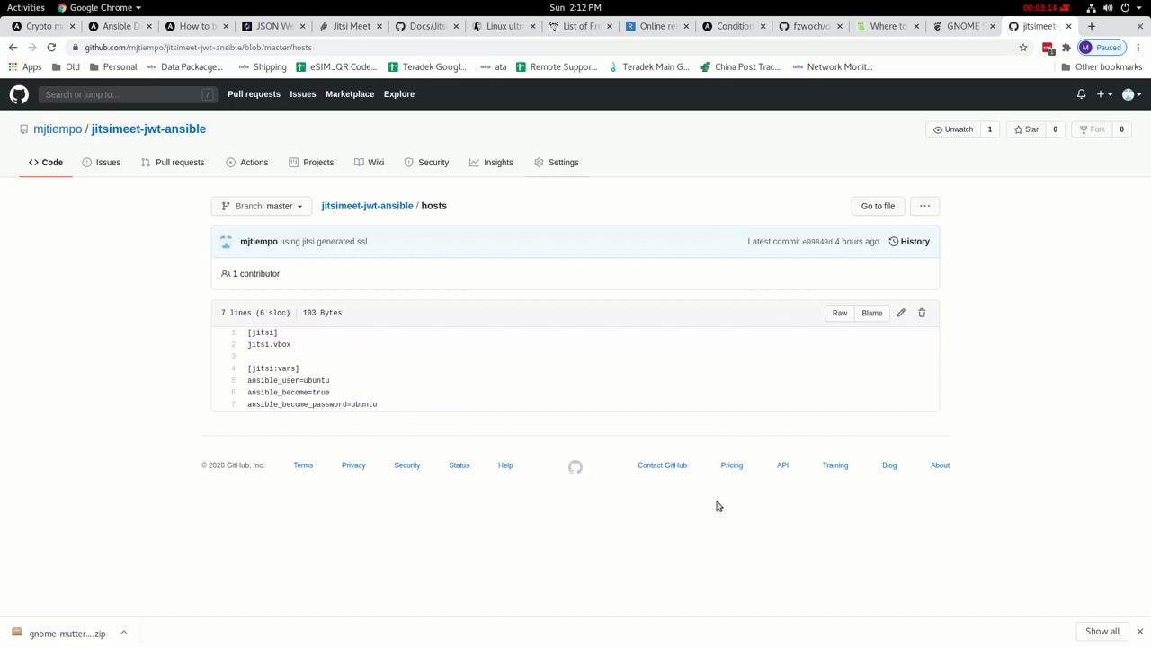
mouse_move(392, 554)
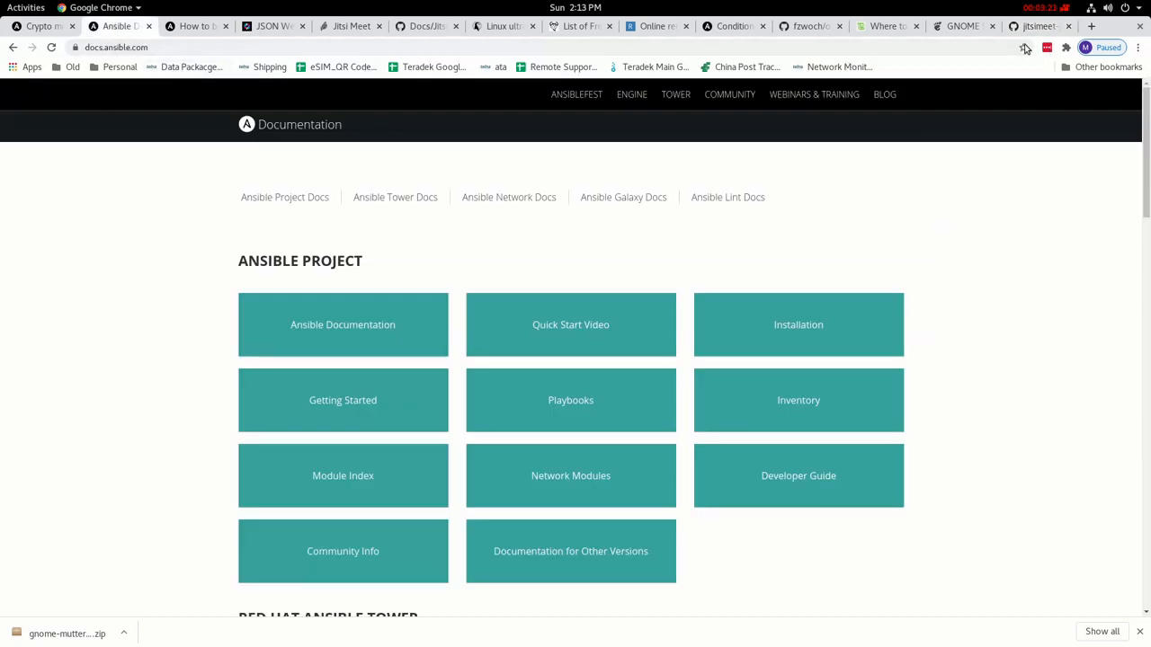
- Switch from the hosts file tab to the Lua installation guide page
left_click(1040, 25)
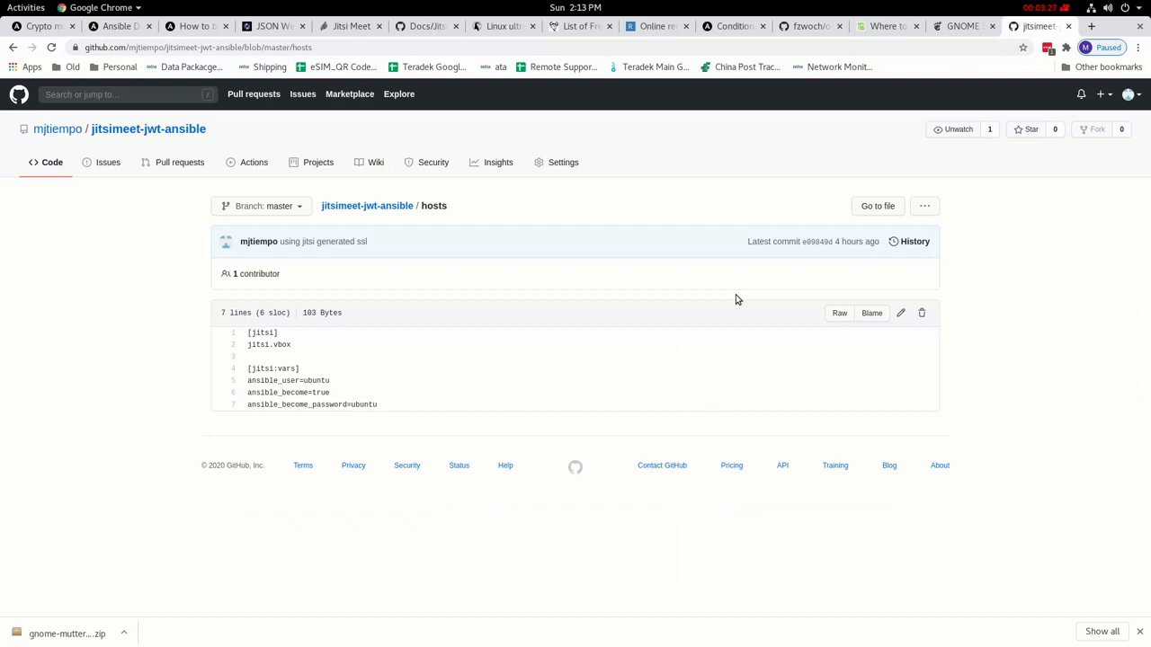
mouse_move(547, 306)
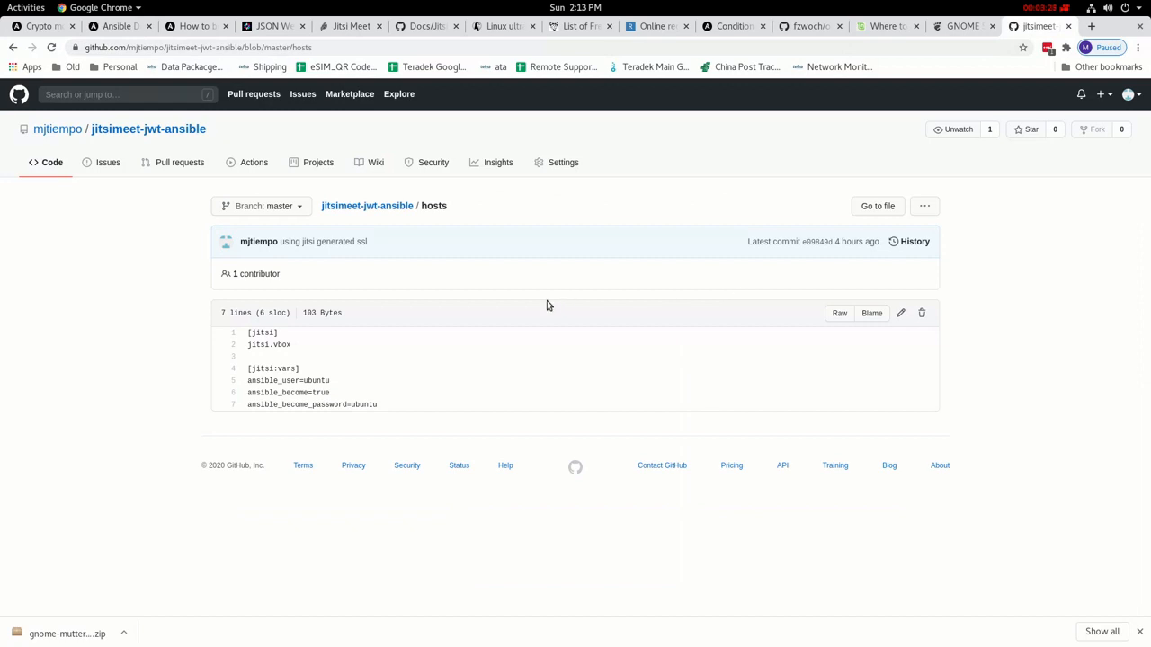
mouse_move(464, 351)
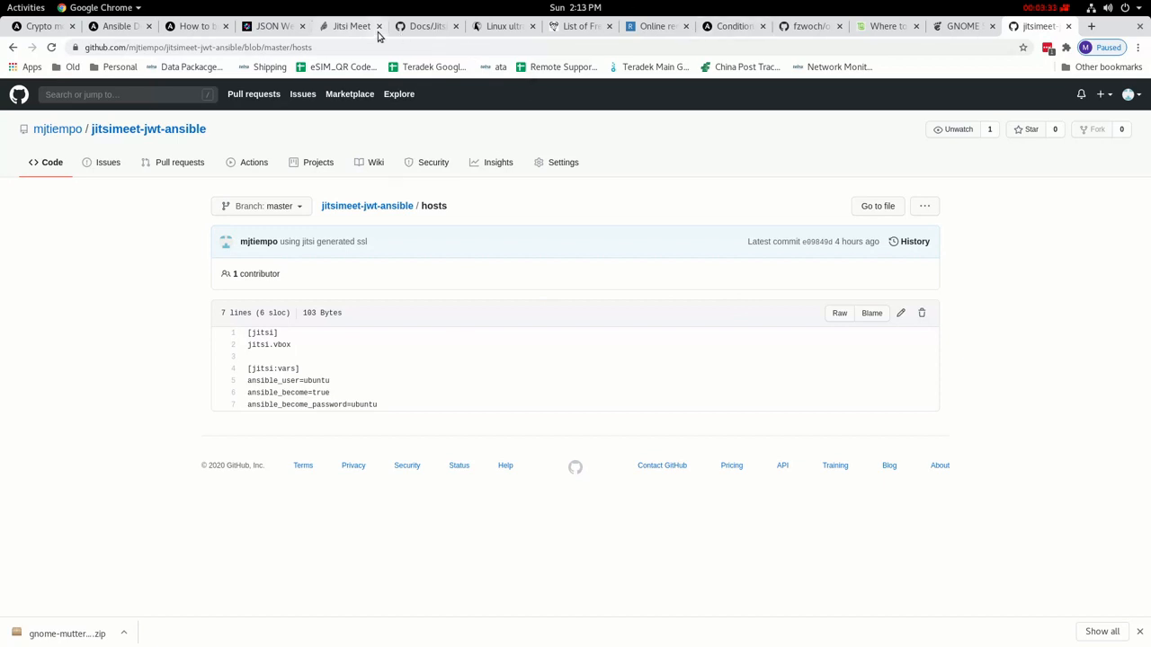
left_click(424, 26)
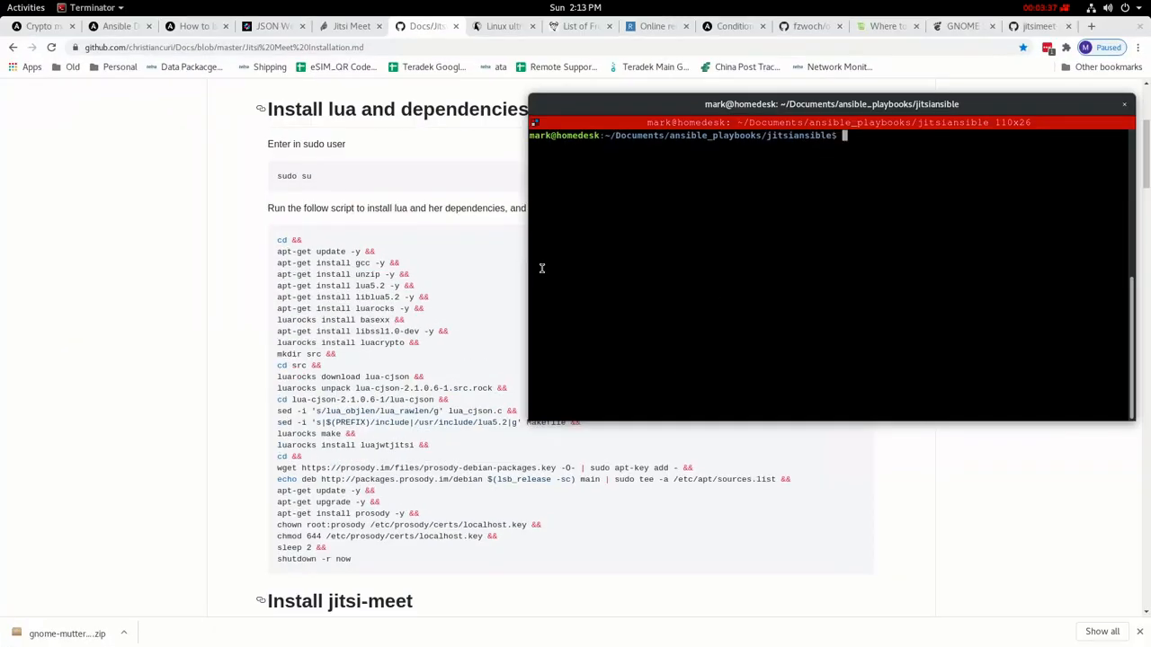
- Show the repository's file list, then run tree in Terminator to list the jitsiansible folder
left_click(1039, 25)
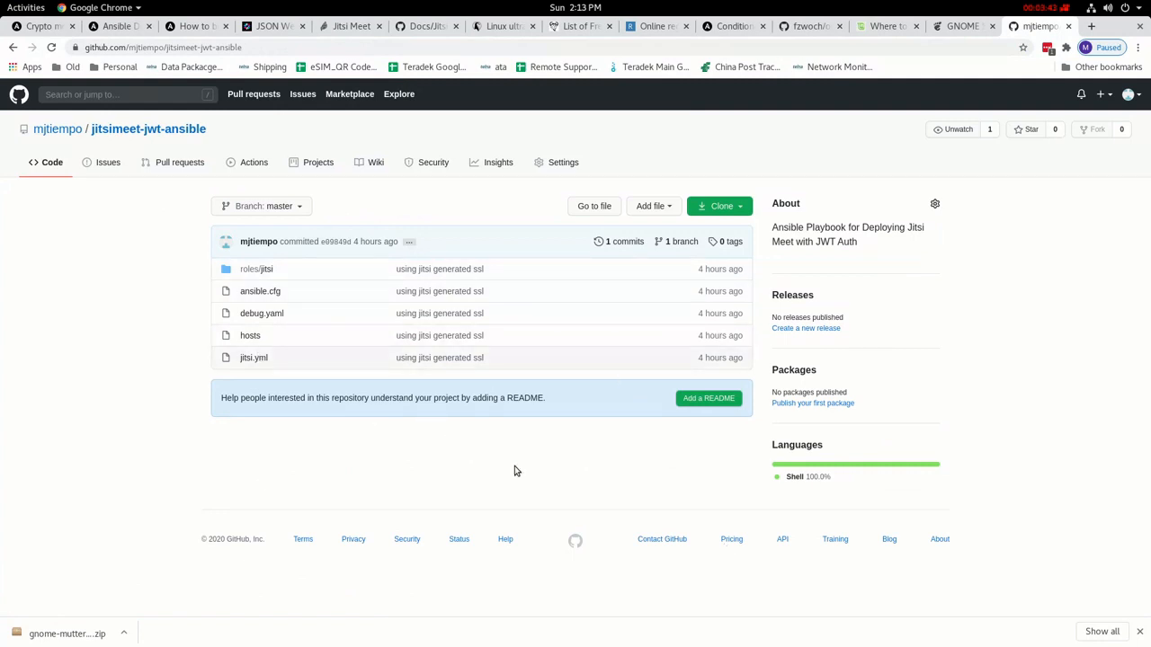
mouse_move(489, 440)
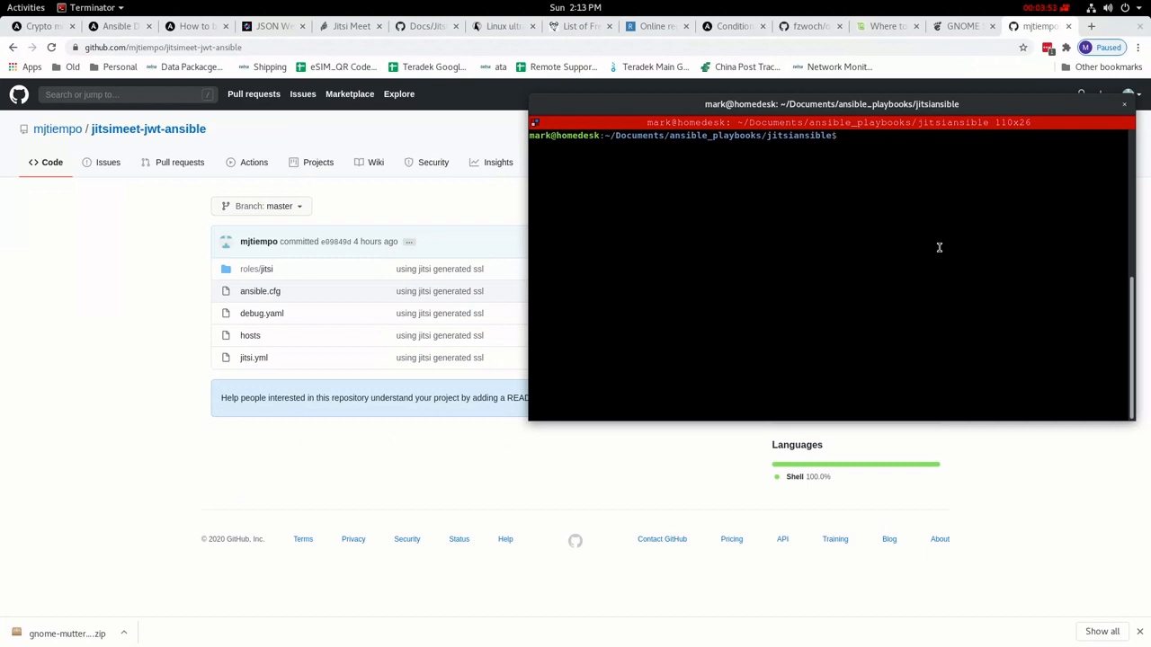
type("tree")
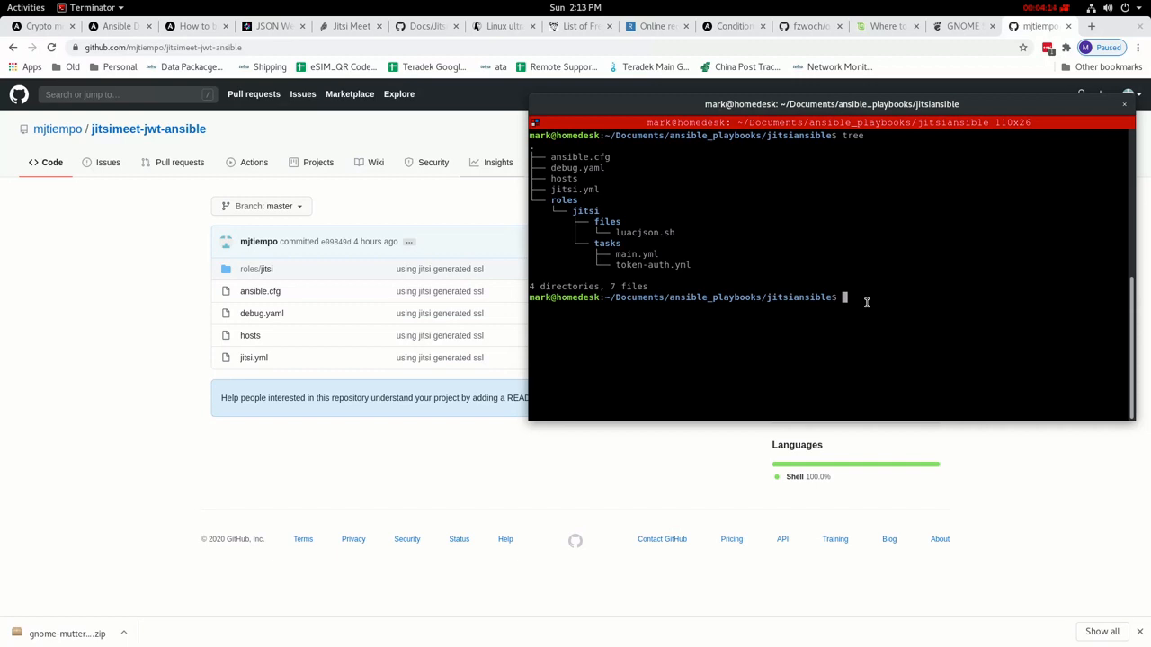
- Run ansible -m ping jitsi after confirming the jitsi group name in the hosts file
type("ansible")
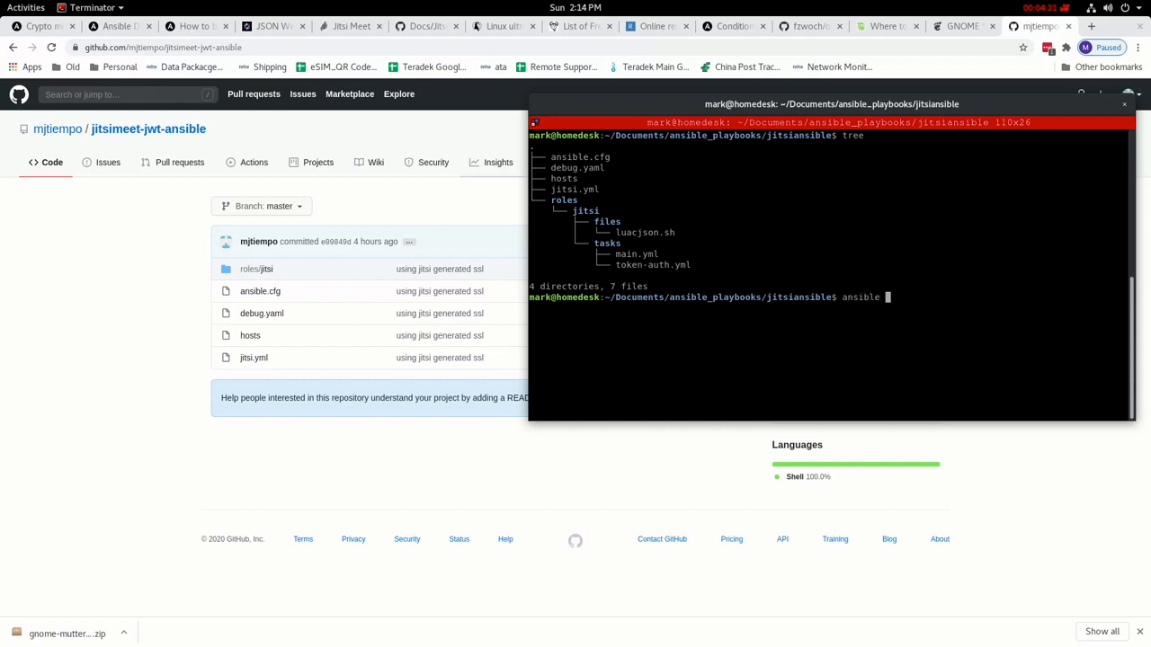
type("-m")
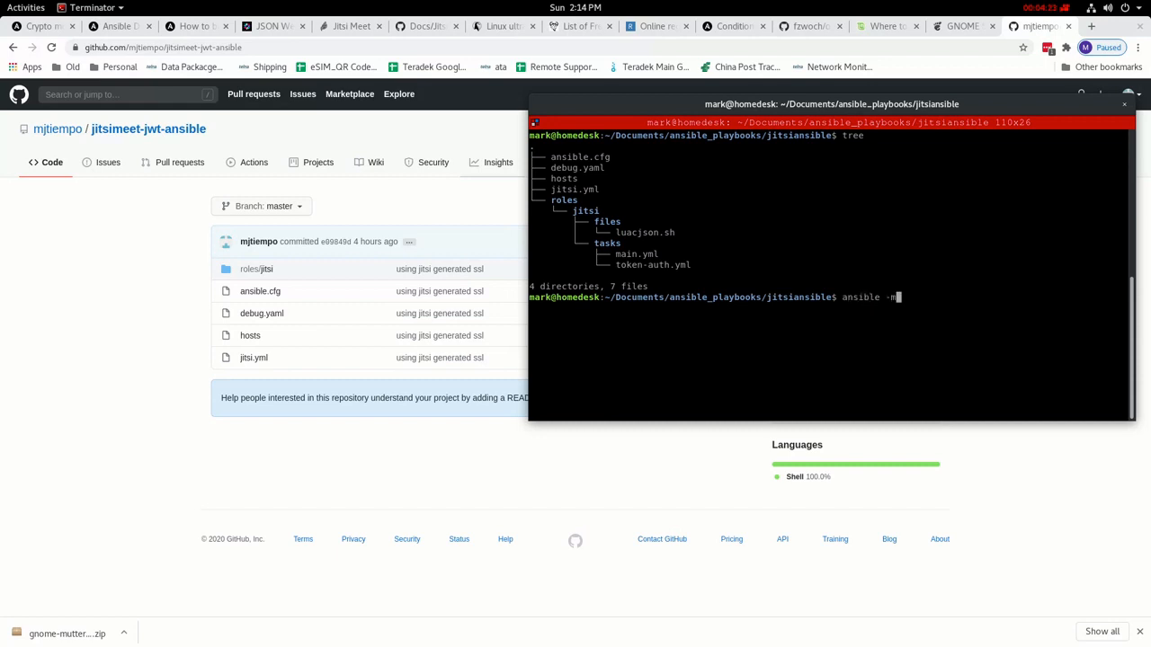
type("ping")
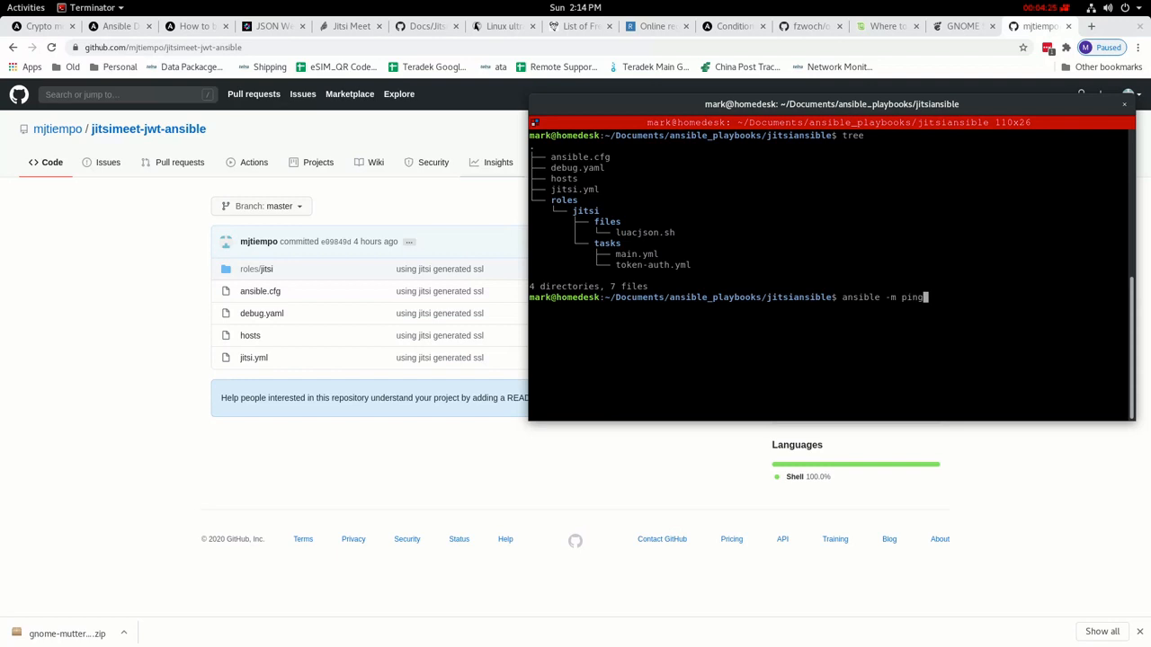
type("jit")
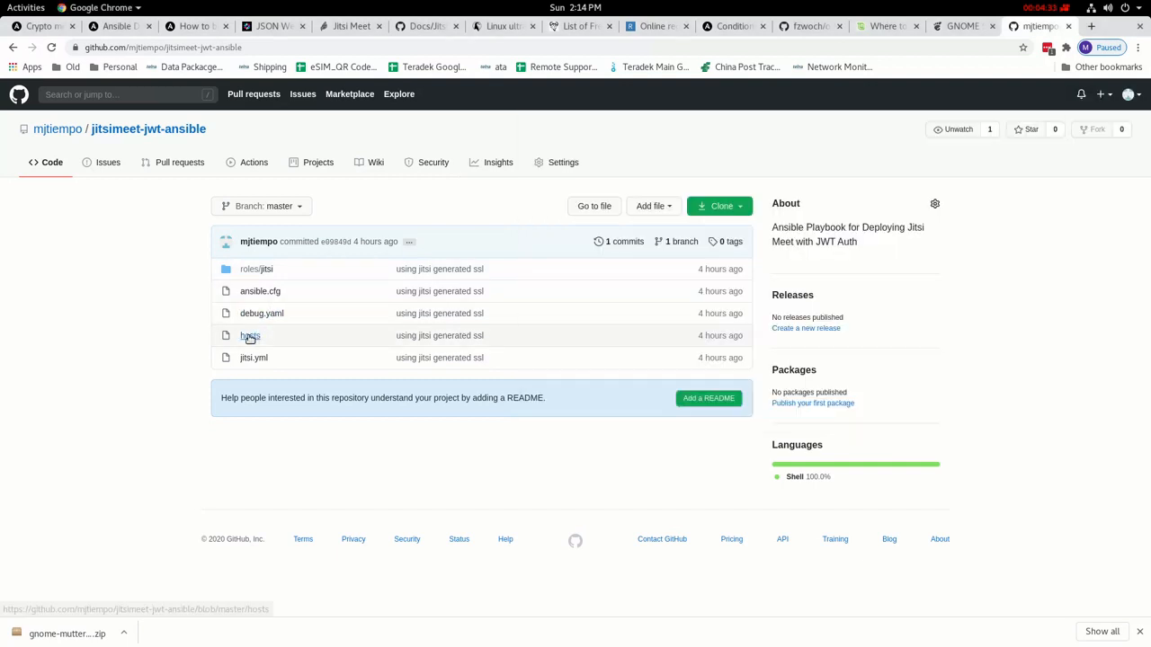
left_click(250, 336)
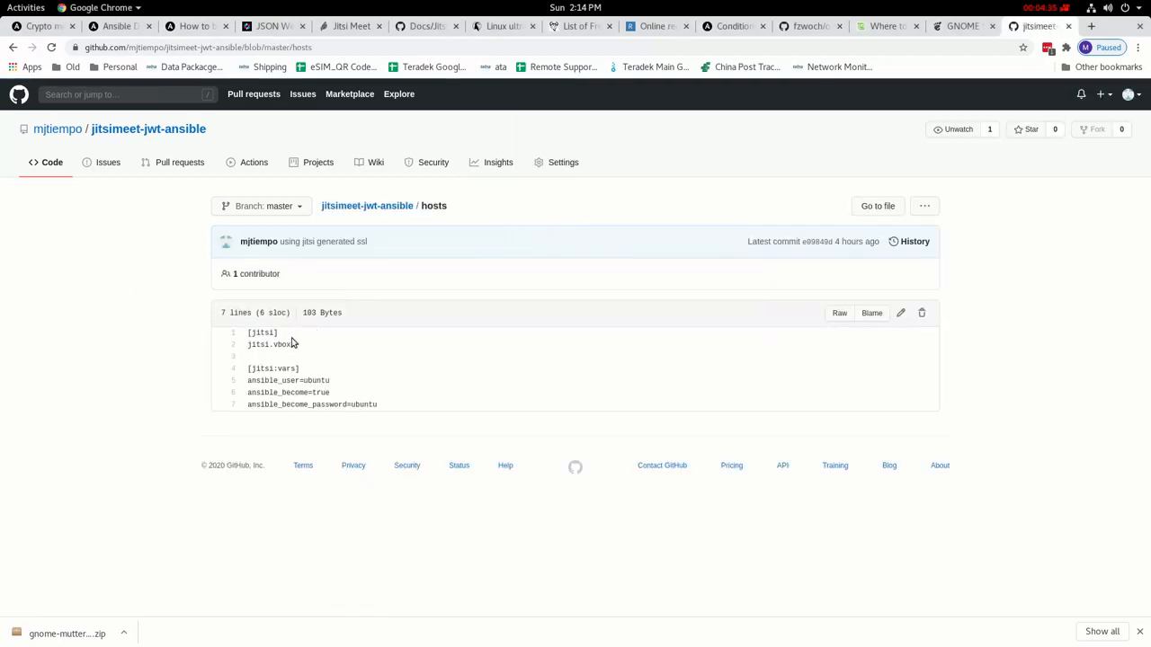
double_click(262, 333)
type("ansible -m ping jitsi")
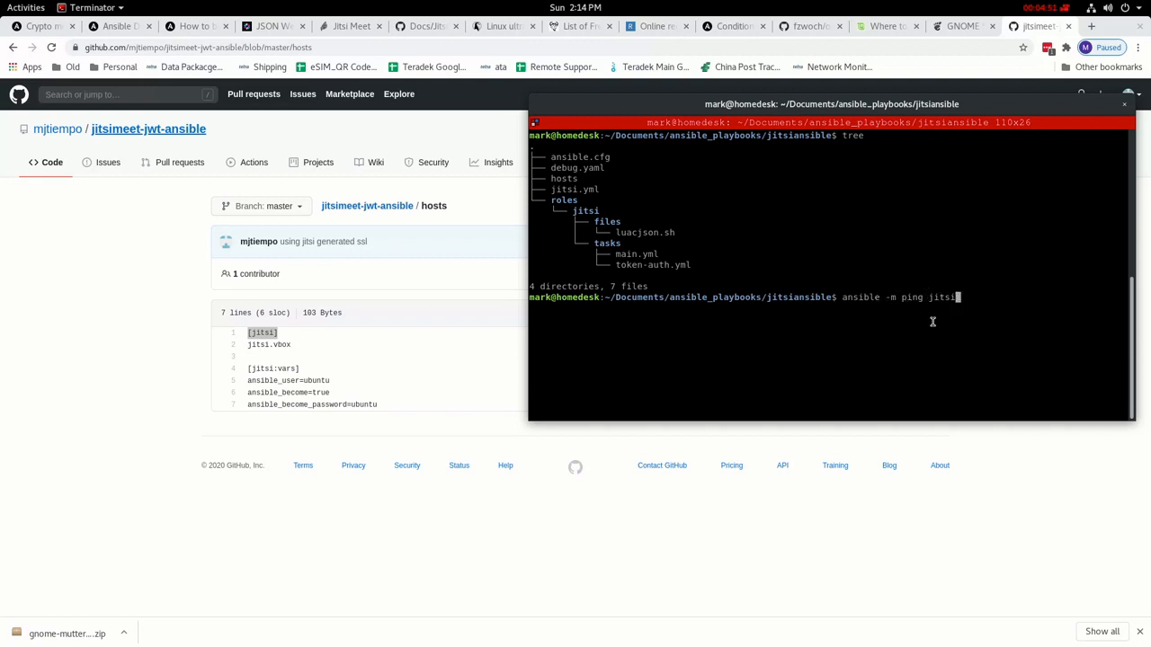
mouse_move(941, 325)
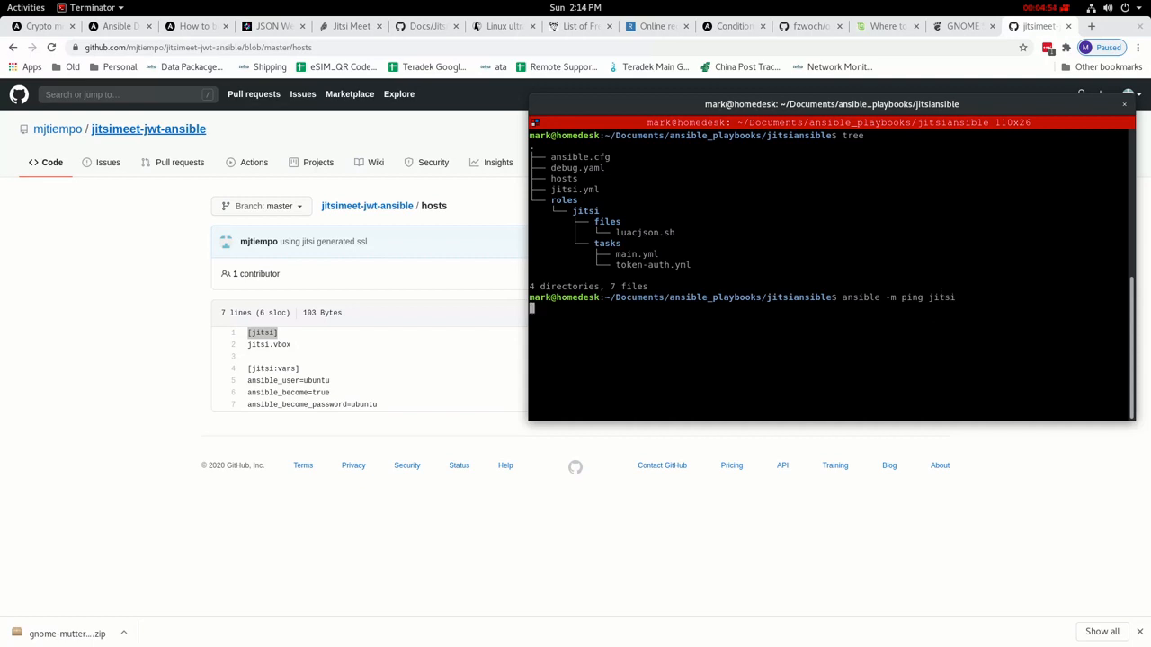
key("Return")
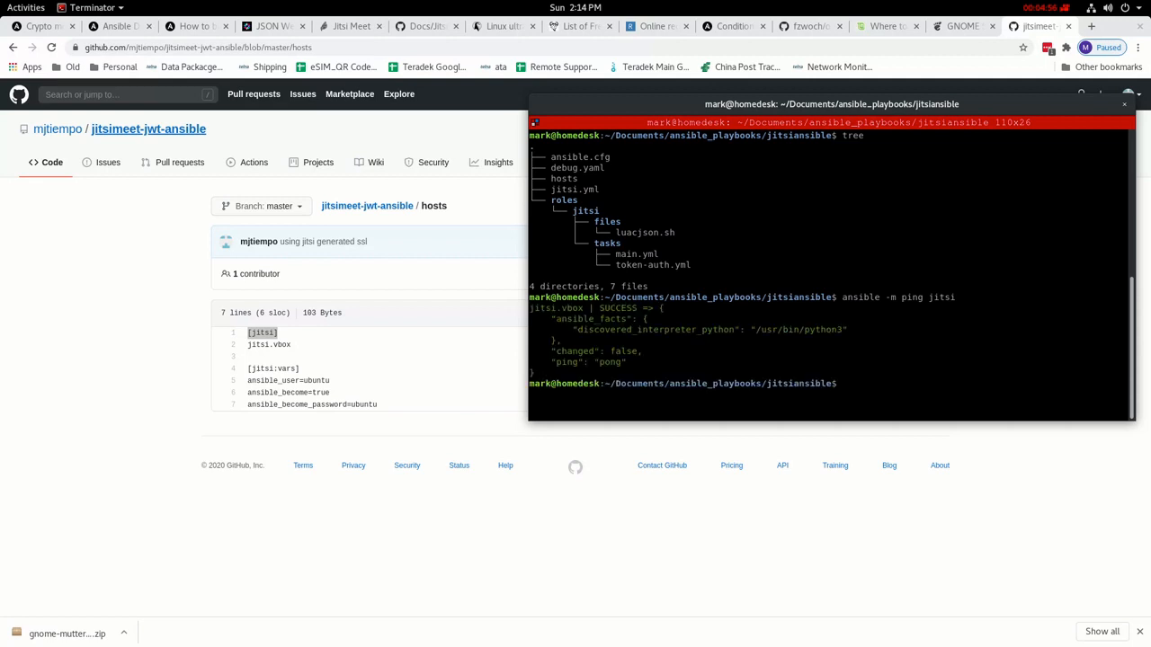
mouse_move(1060, 253)
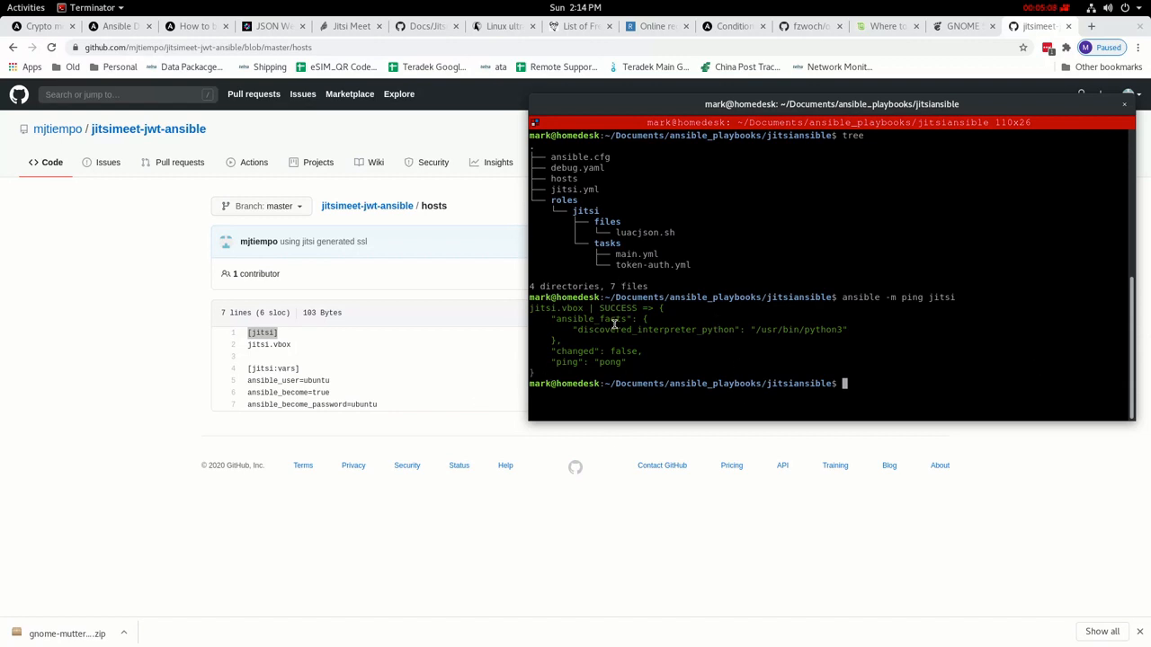
mouse_move(899, 363)
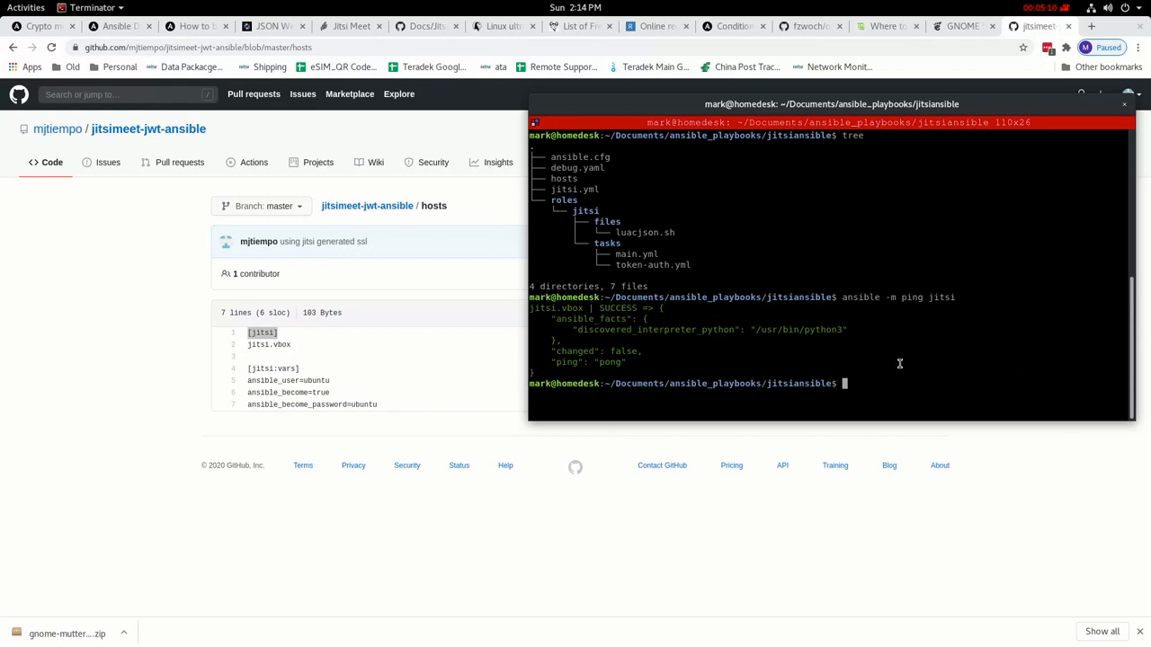
mouse_move(1100, 223)
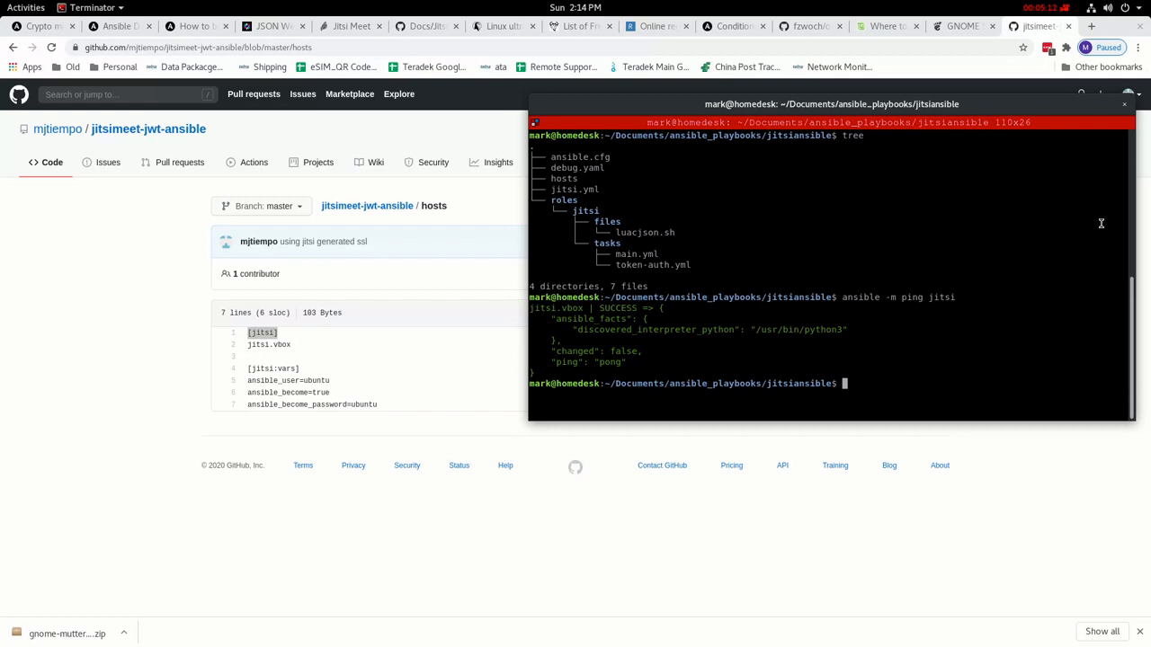
mouse_move(1024, 355)
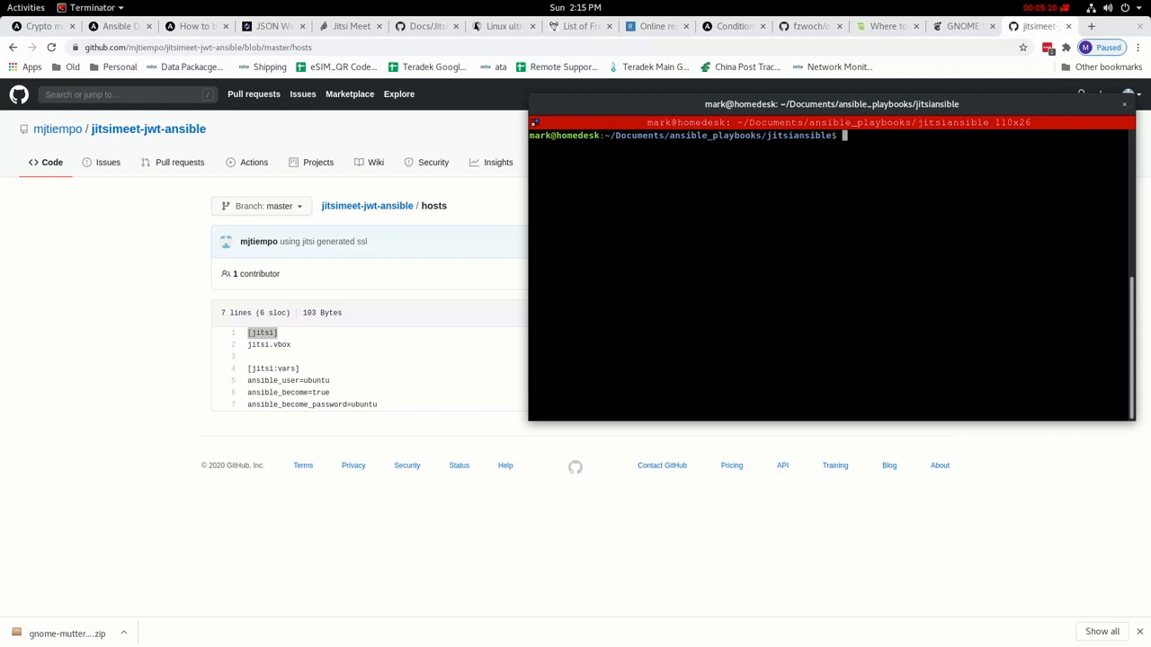
- Run ansible-playbook jitsi.yml against jitsi.vbox
type("ansible")
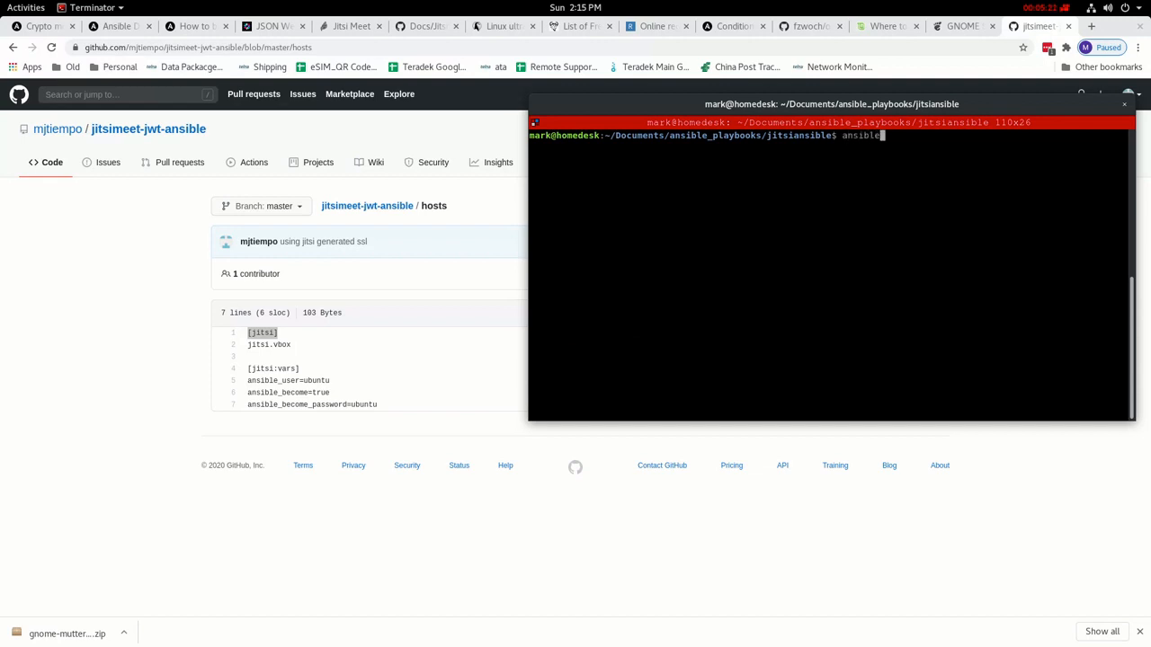
type("-play")
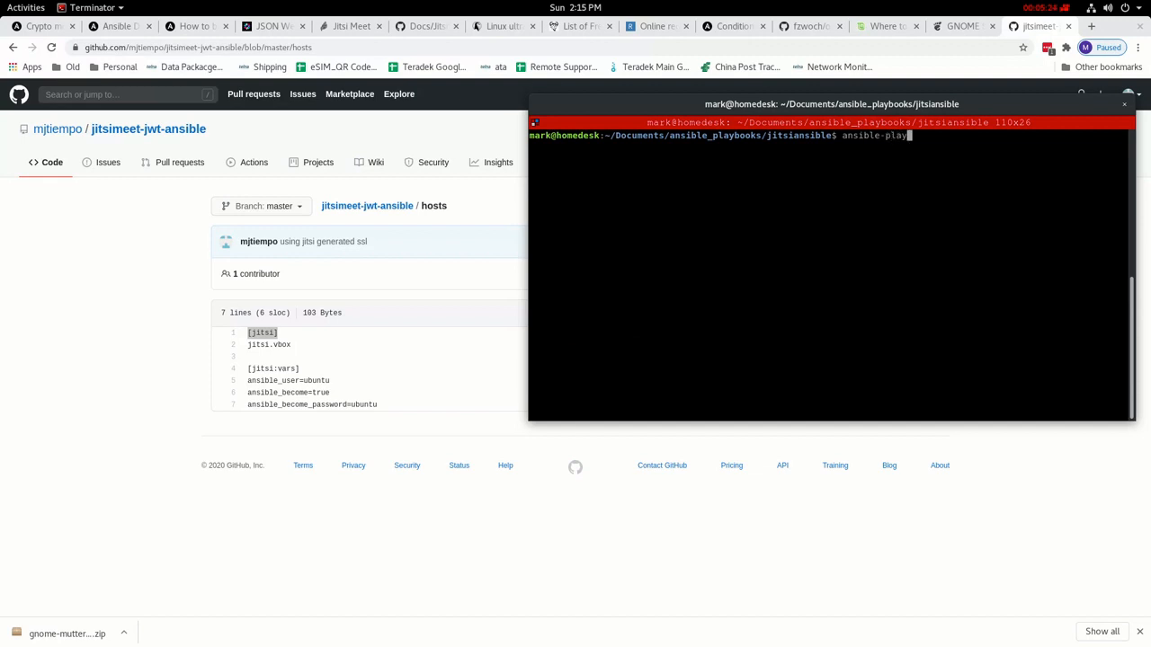
type("book")
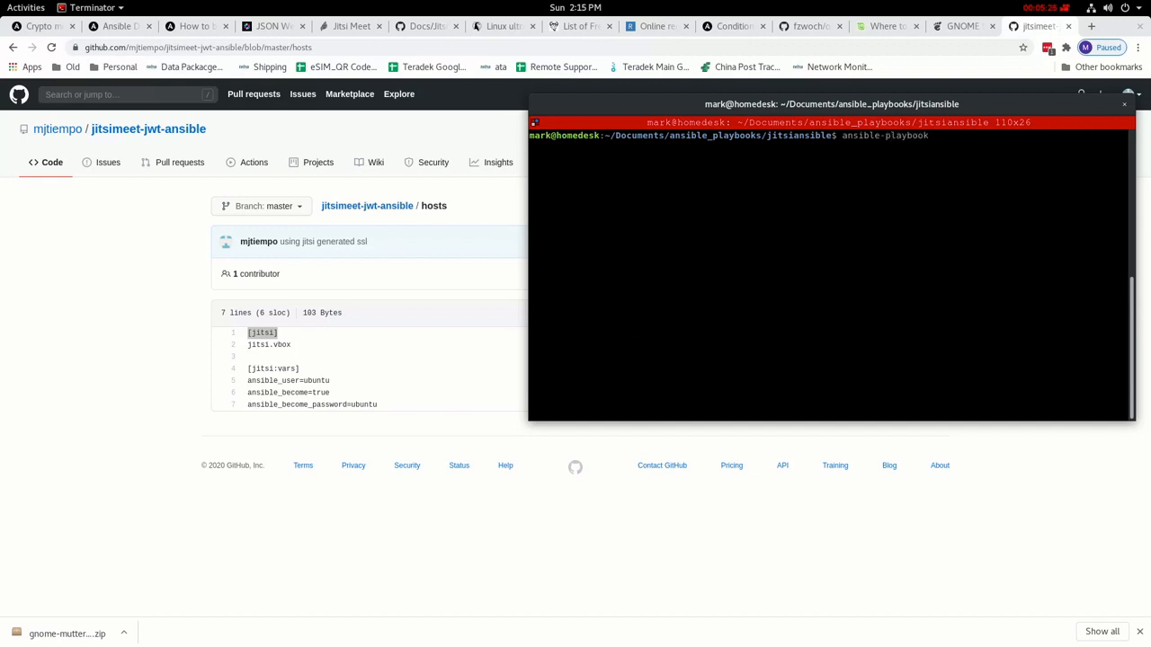
type("ji")
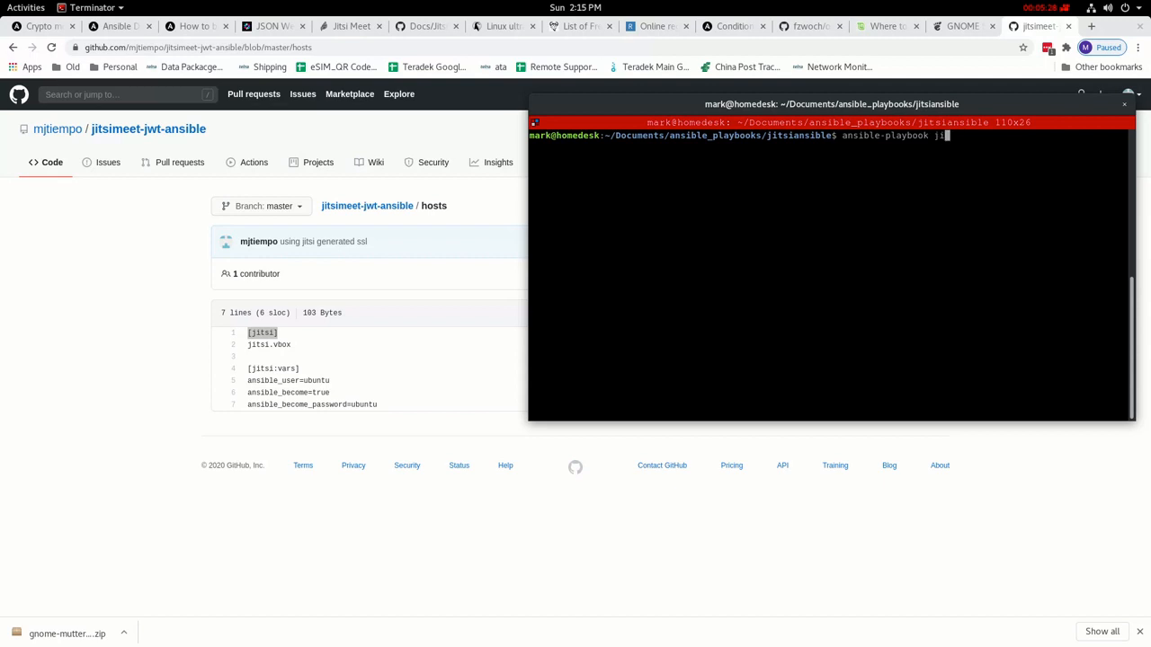
type("si.yml")
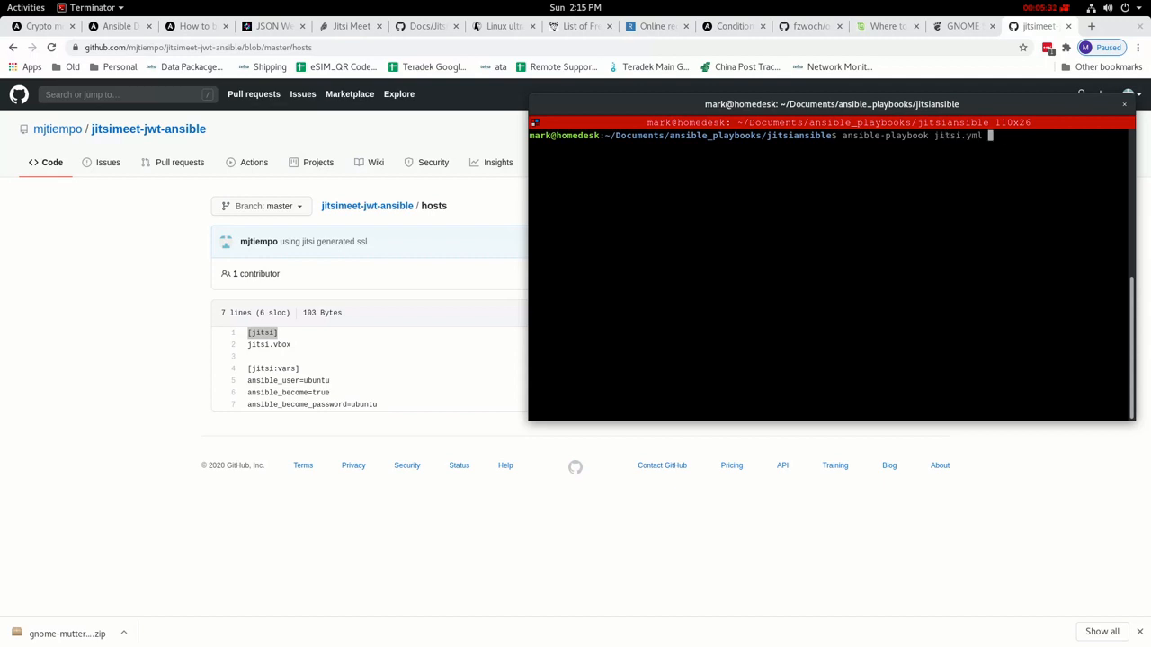
key("Return")
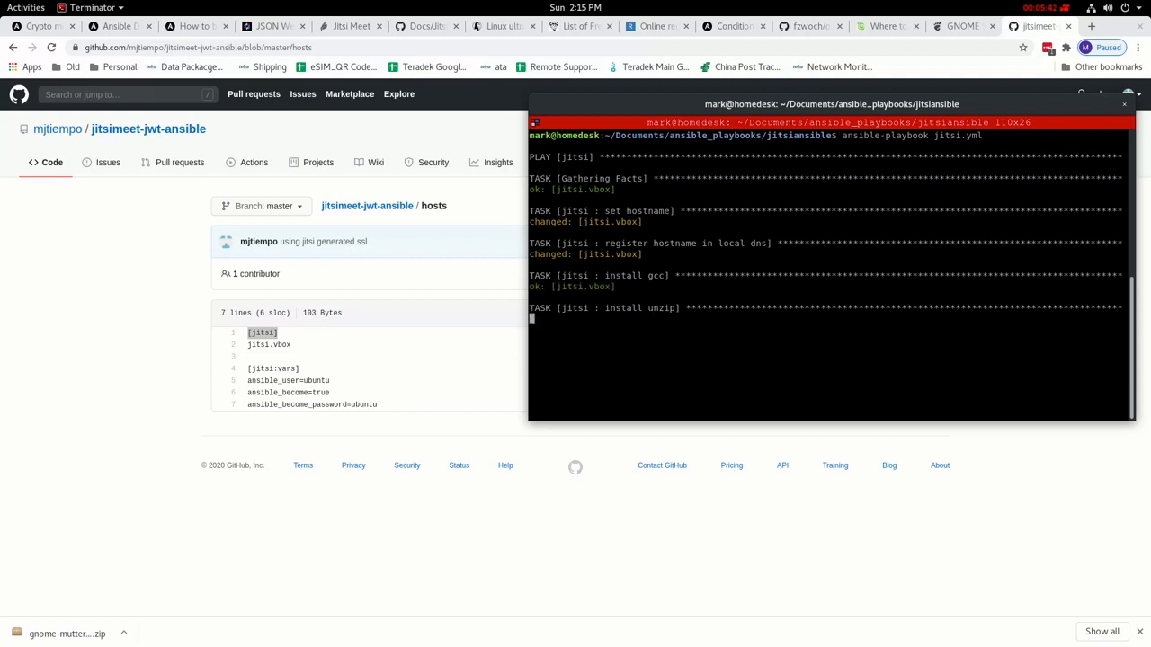
mouse_move(1010, 403)
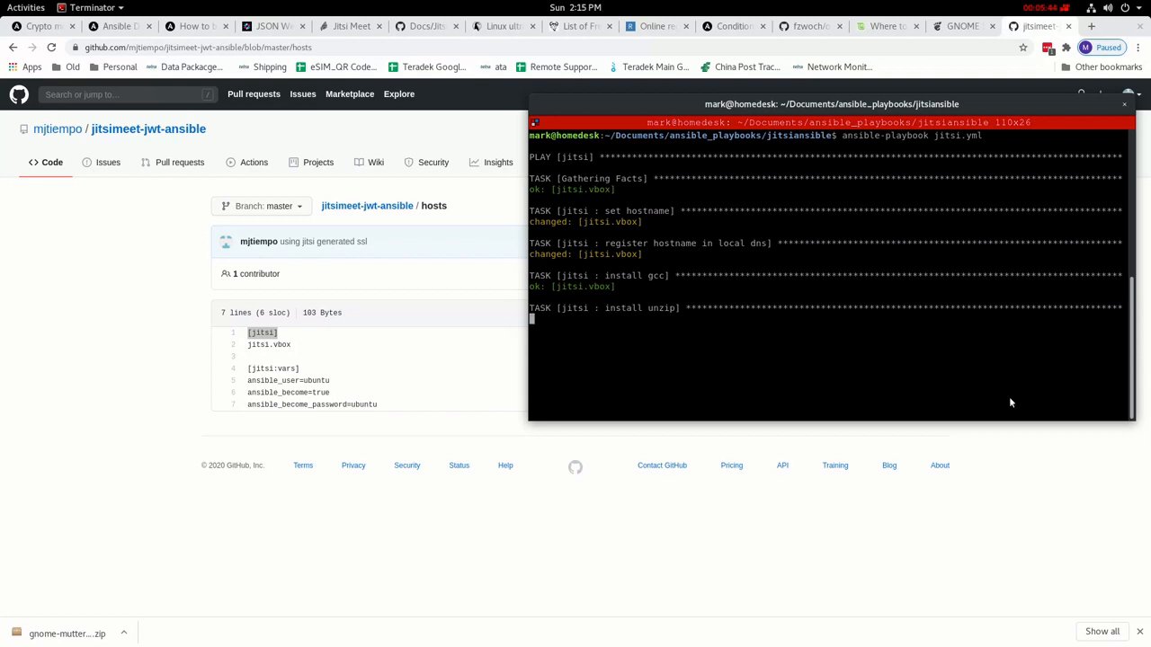
mouse_move(636, 394)
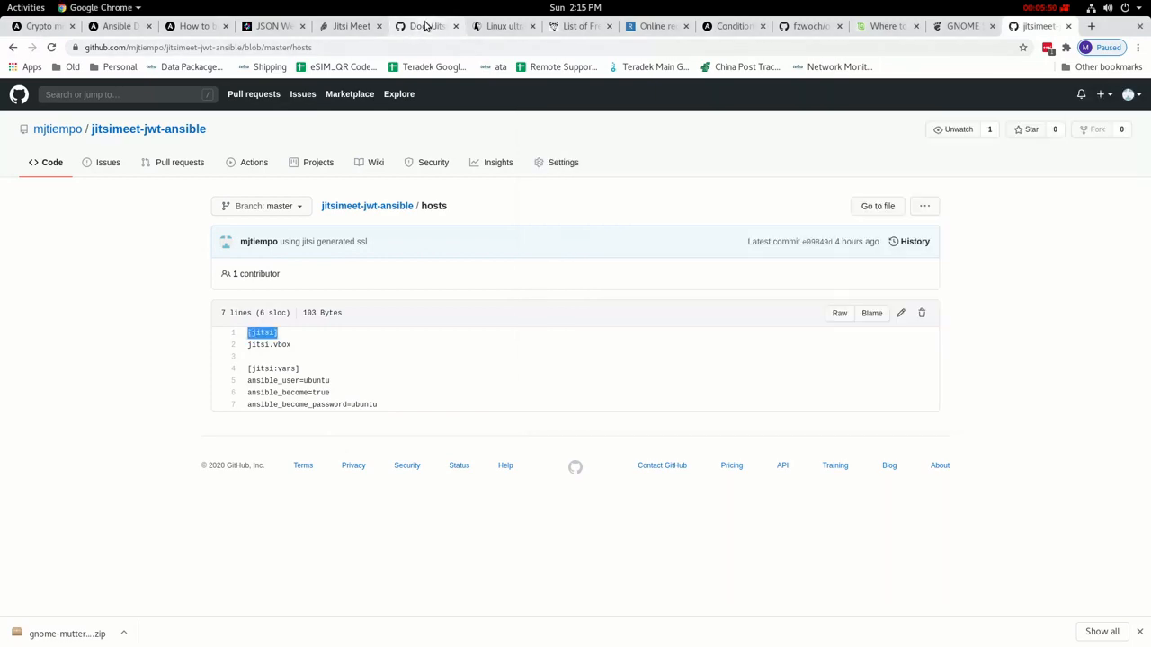
left_click(25, 8)
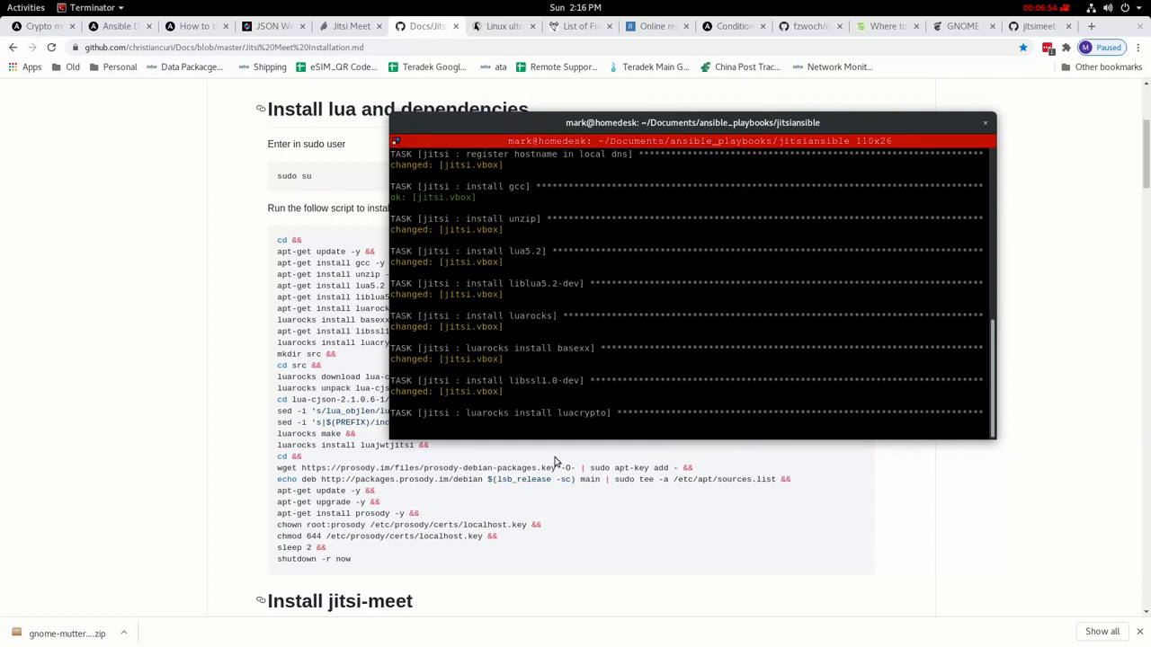
mouse_move(559, 525)
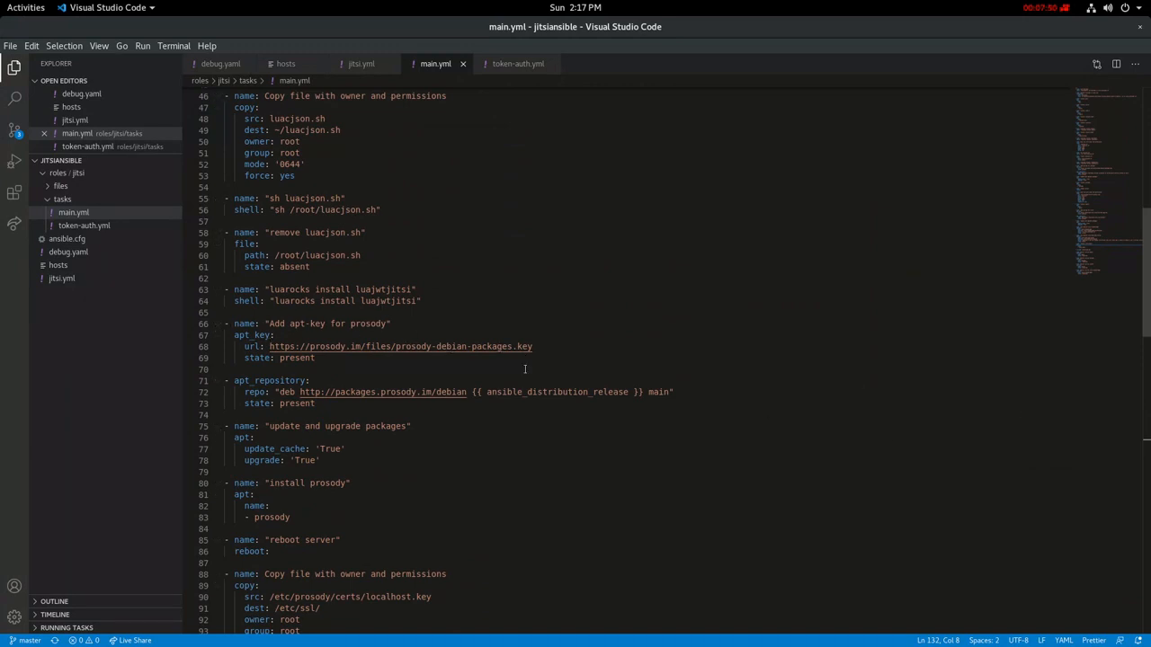
- Scroll through the jitsi role's main.yml in VS Code to the Prosody and nginx install tasks
scroll("down", 3)
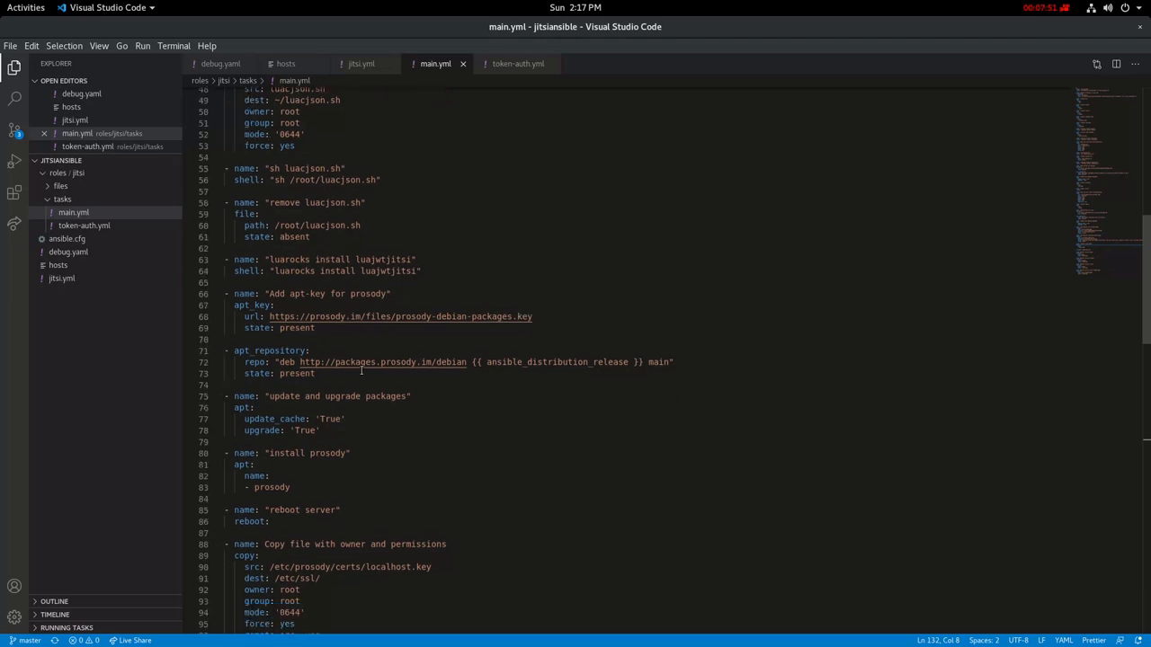
scroll("down", 3)
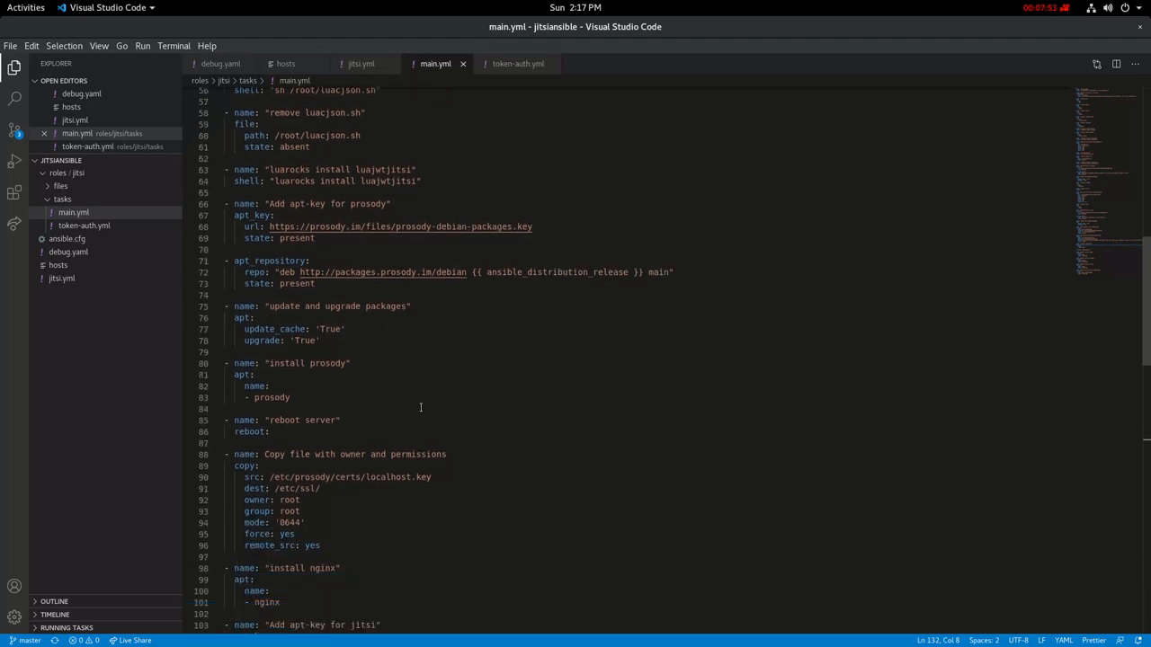
- View token-auth.yml, reading the debconf, jitsi-meet-tokens install and Prosody token settings tasks
scroll("up", 3)
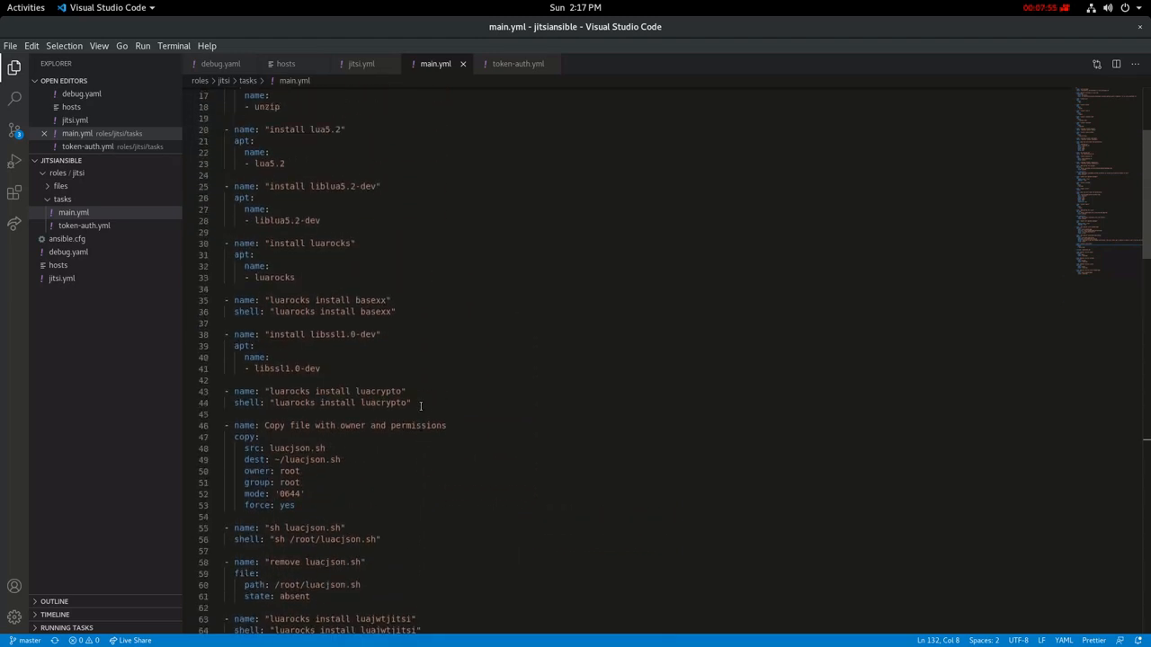
left_click(518, 63)
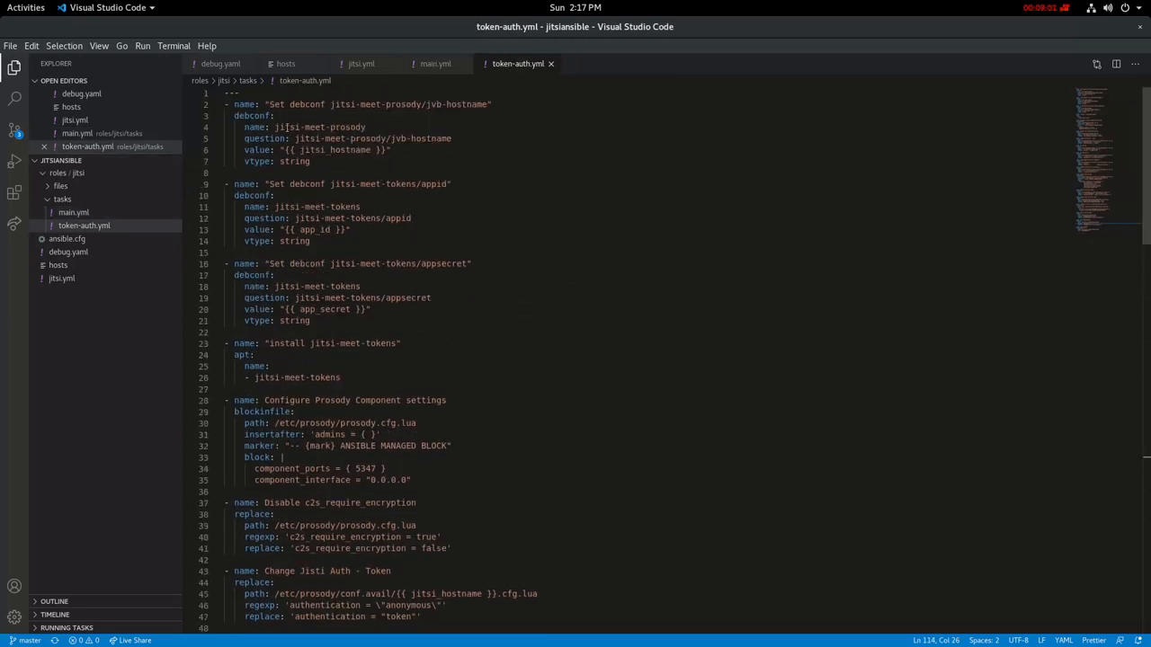
mouse_move(481, 133)
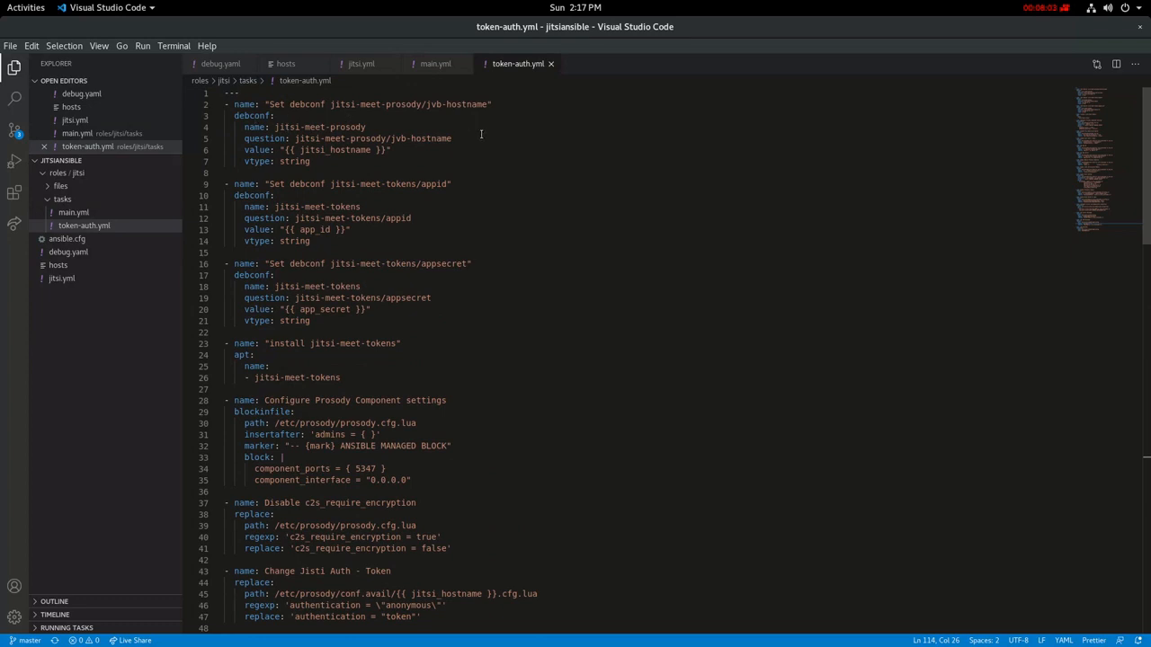
mouse_move(478, 149)
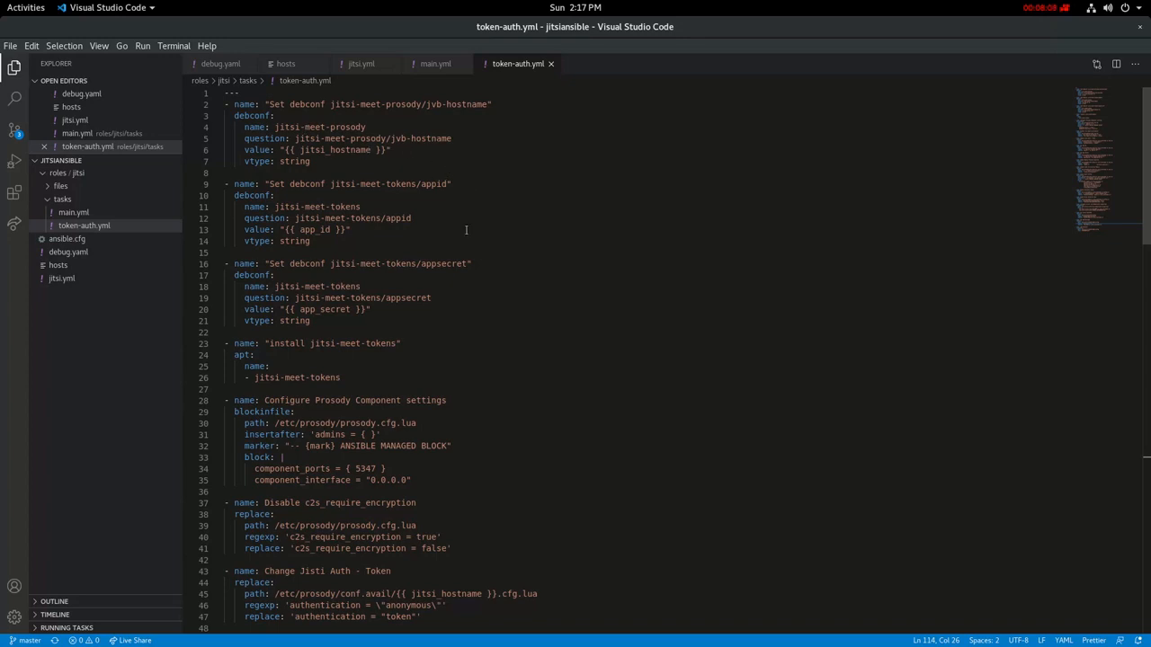
mouse_move(479, 334)
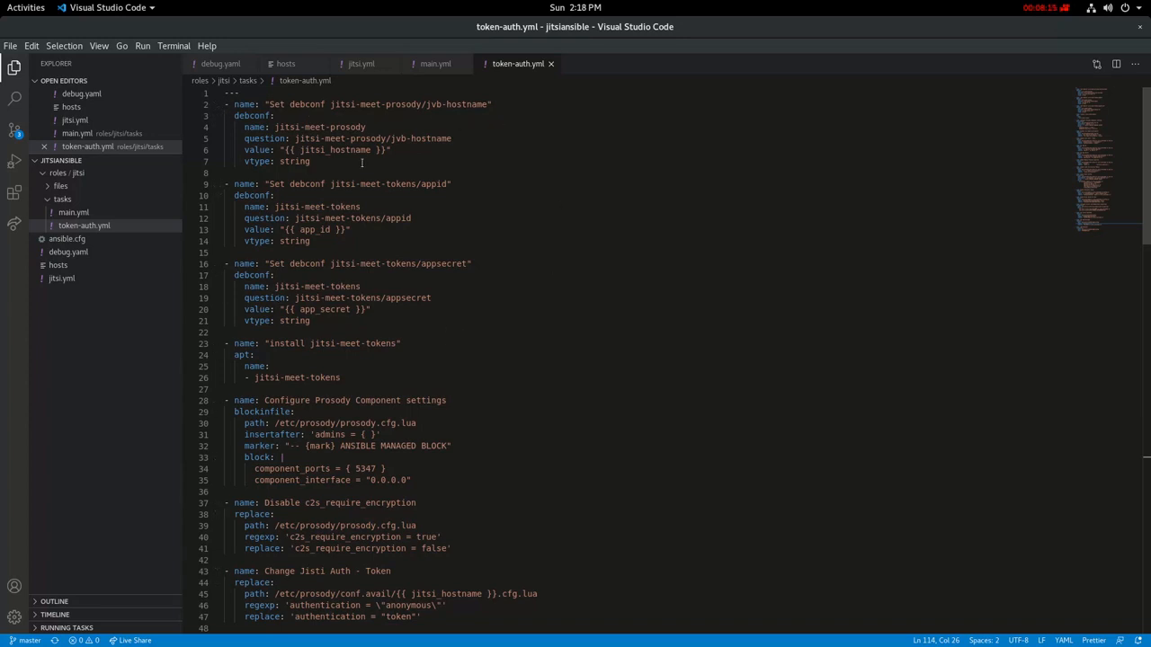
scroll("down", 3)
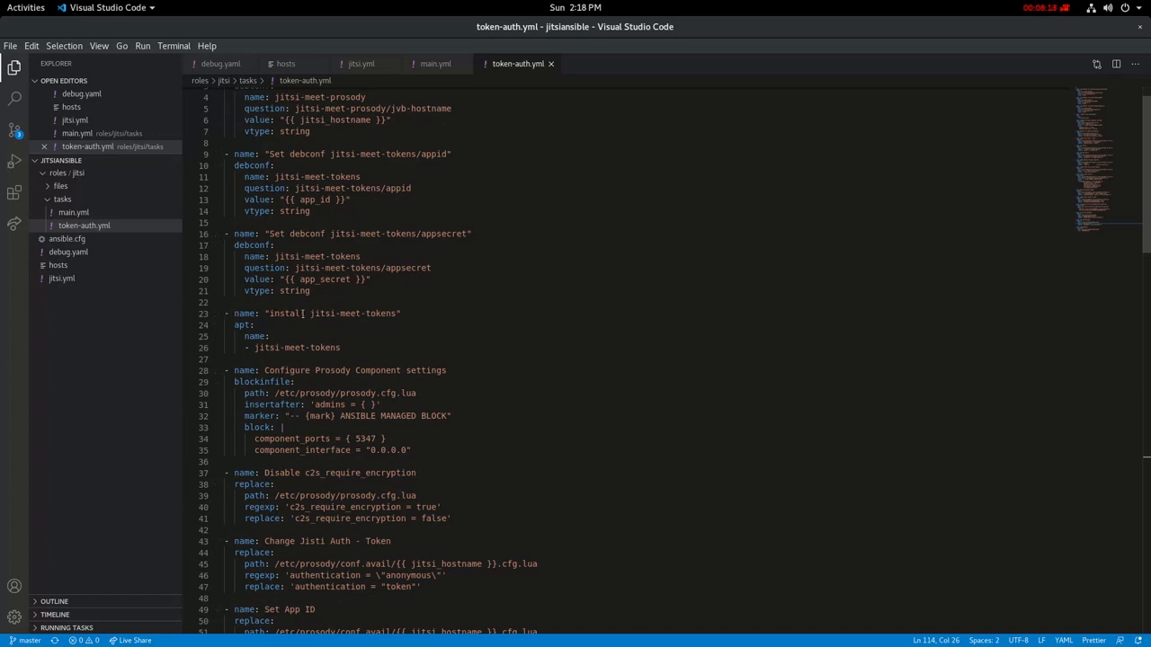
scroll("down", 3)
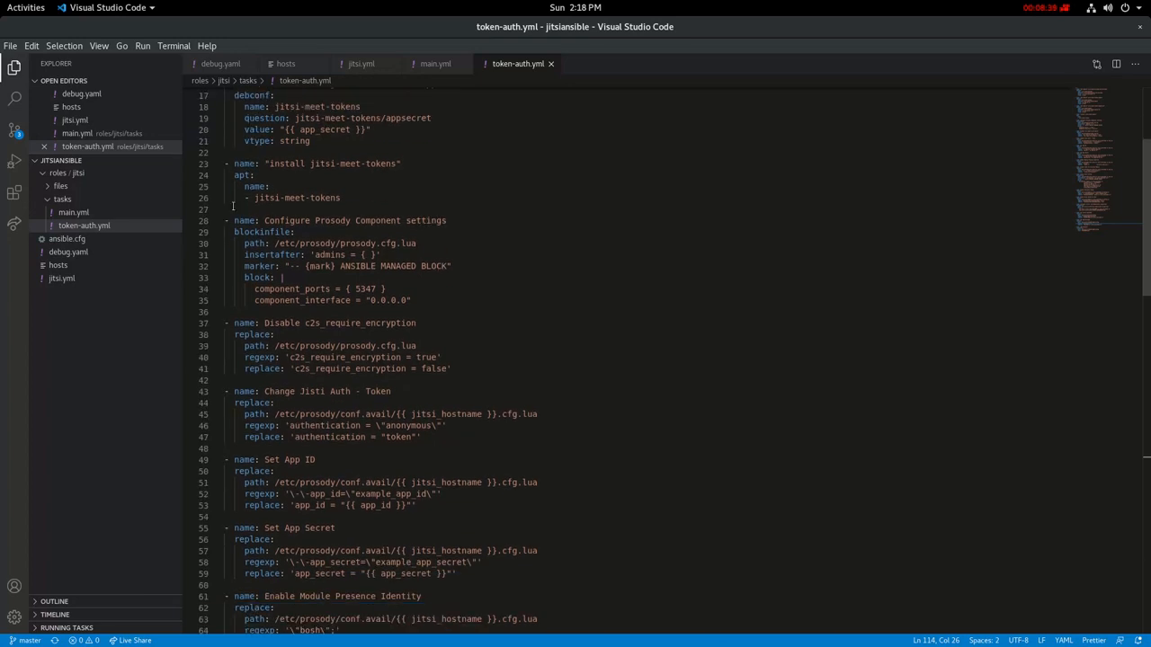
mouse_move(381, 410)
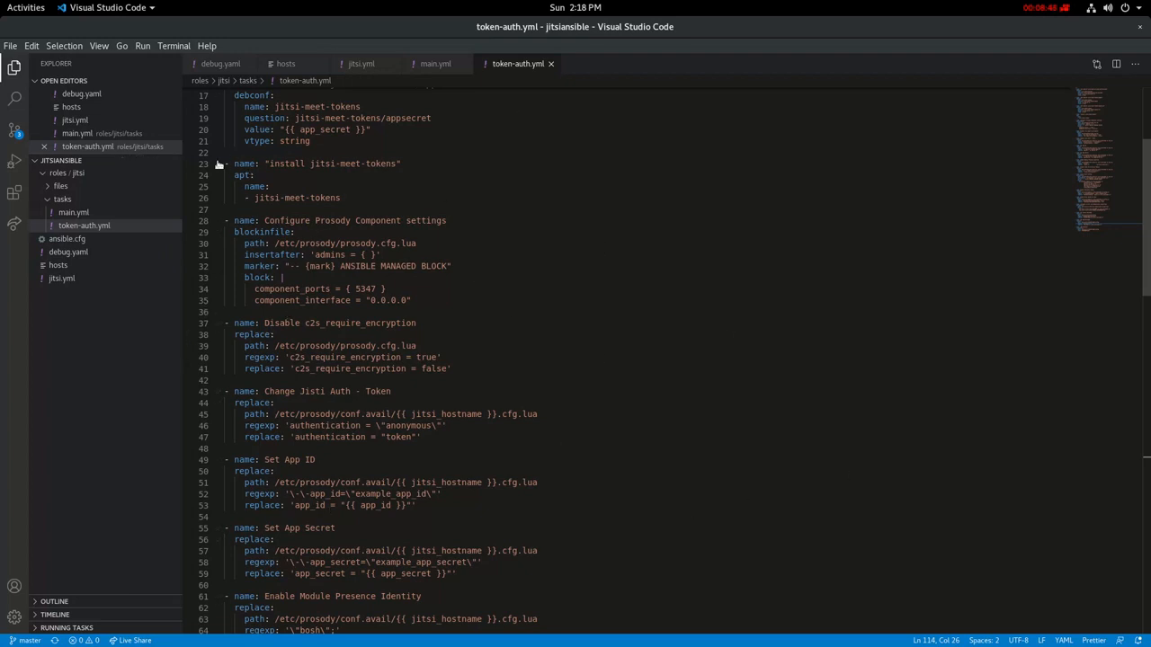
double_click(244, 174)
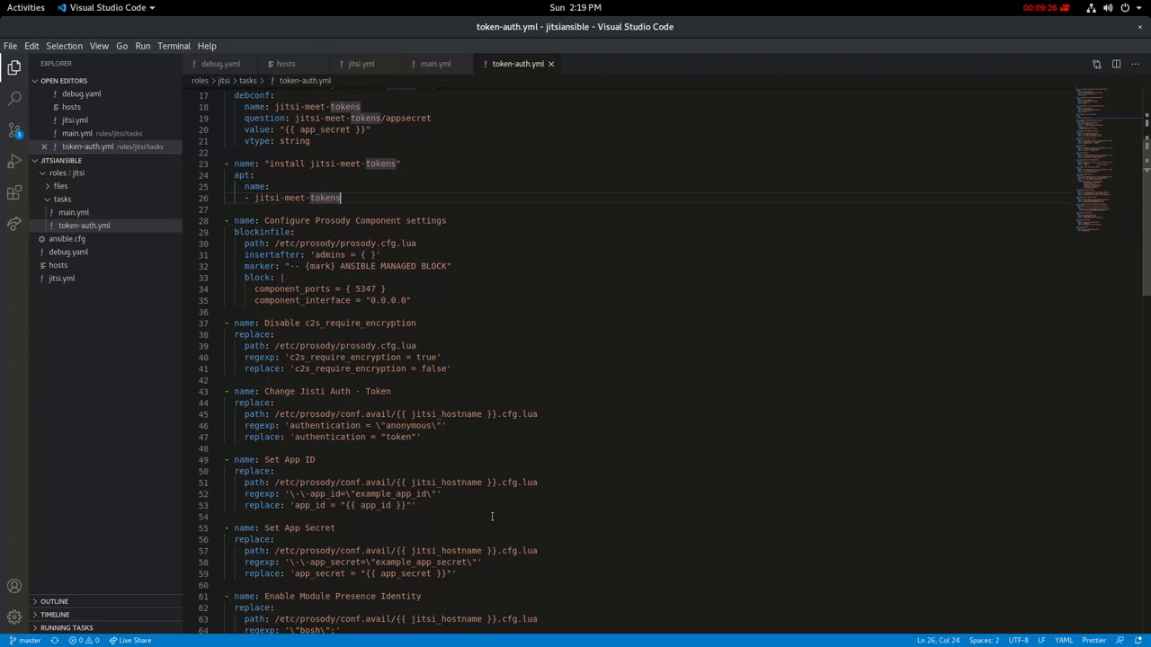
mouse_move(338, 468)
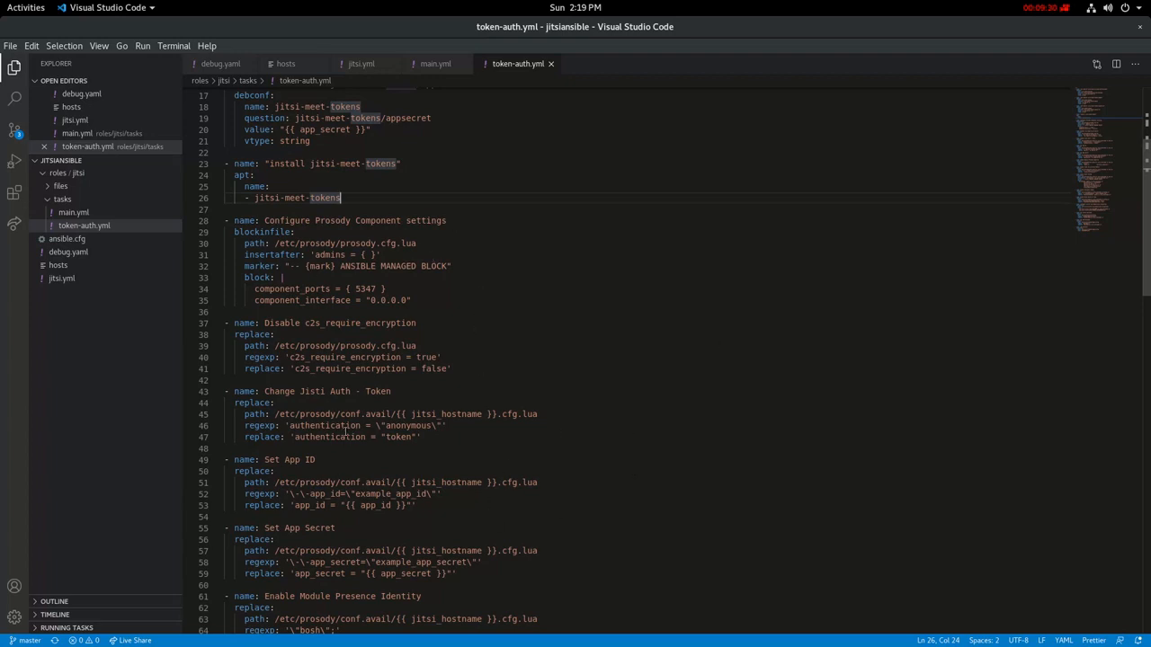
scroll("down", 3)
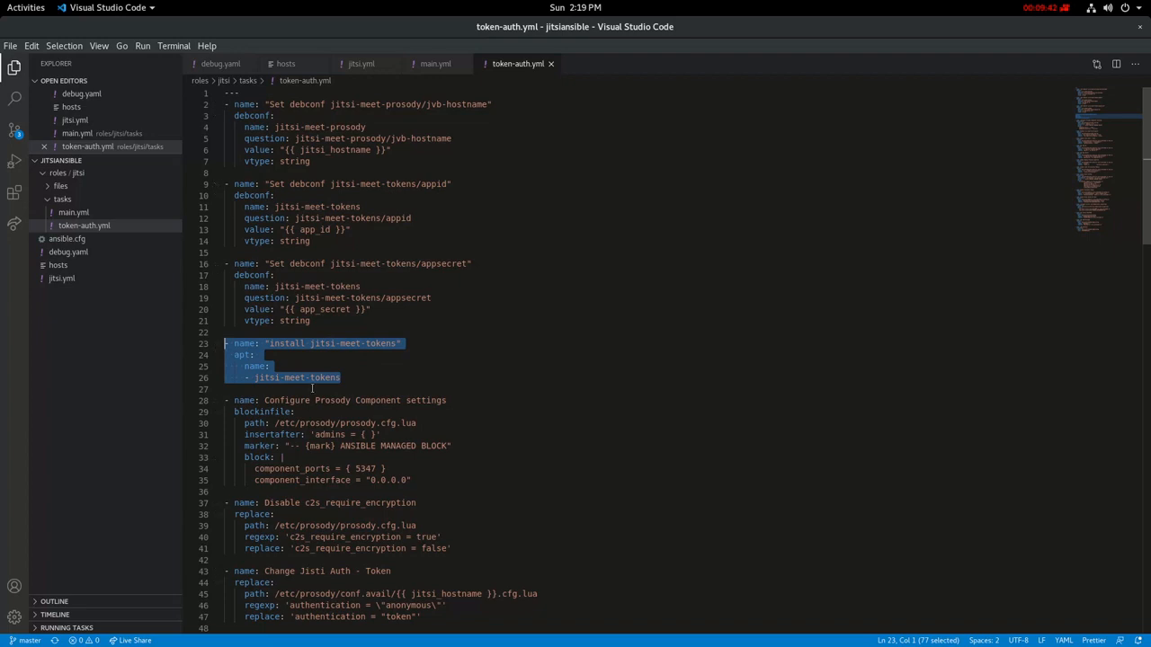
- Deselect the install task and read token-auth.yml down to the Jicofo settings
left_click(361, 389)
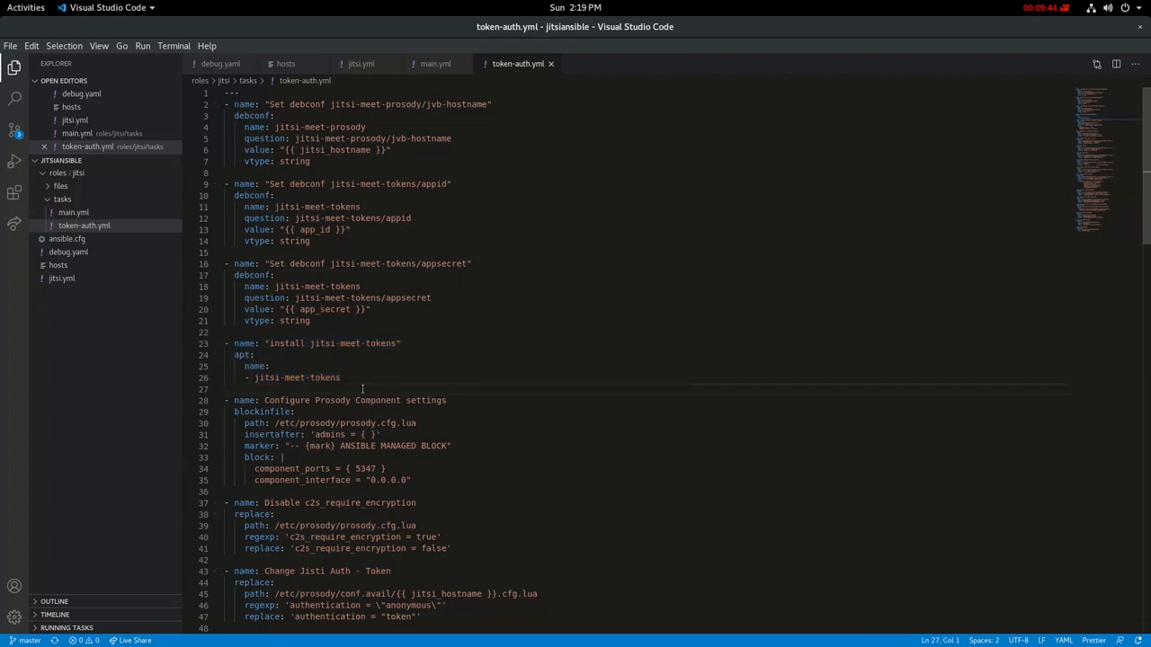
scroll("down", 3)
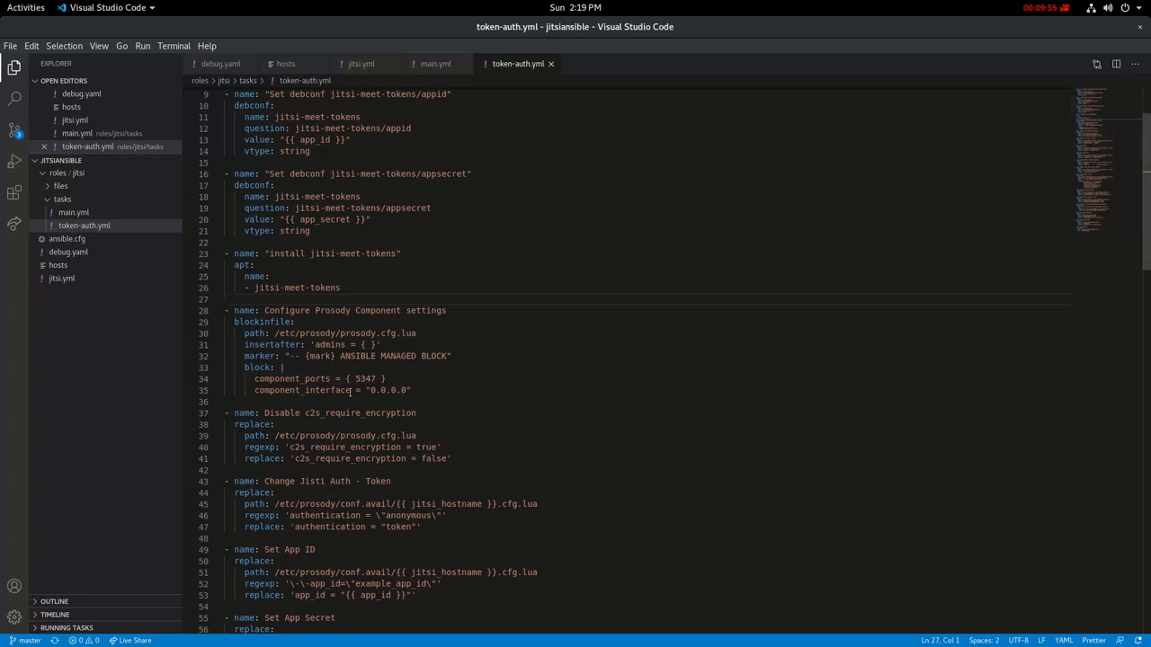
scroll("down", 3)
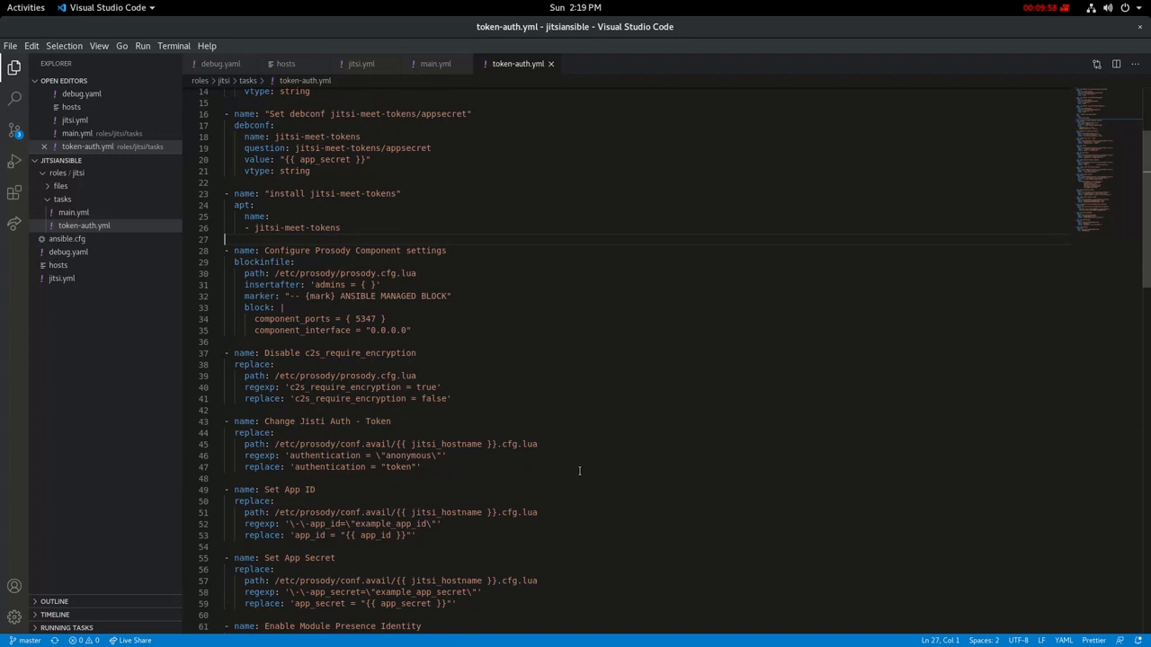
scroll("down", 3)
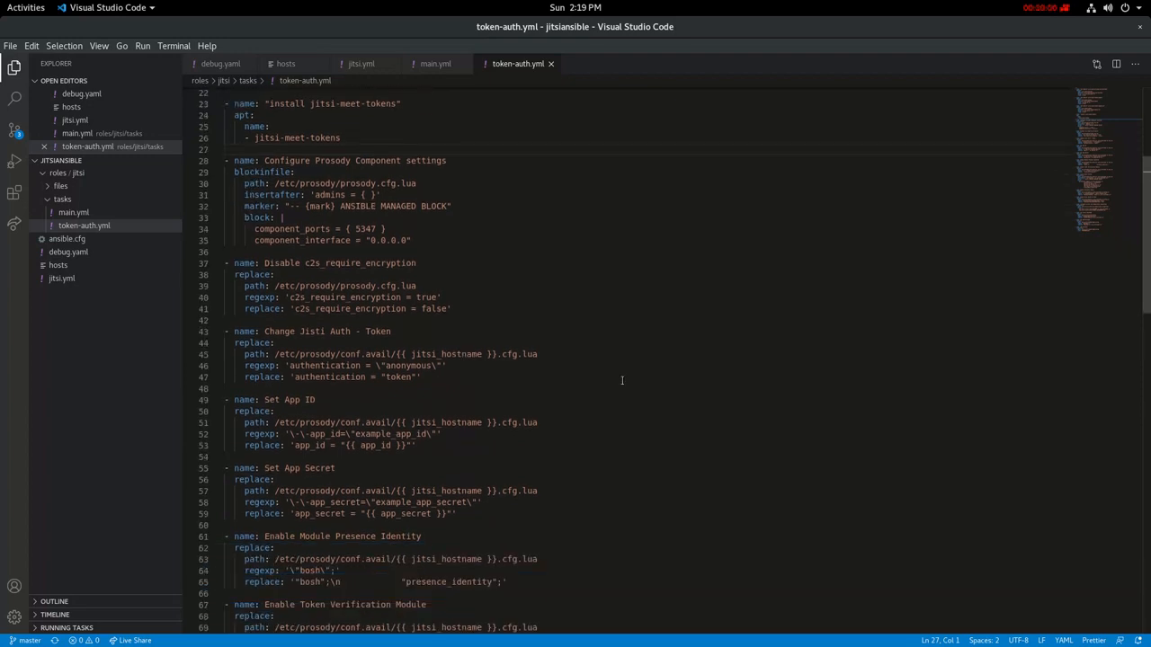
scroll("down", 3)
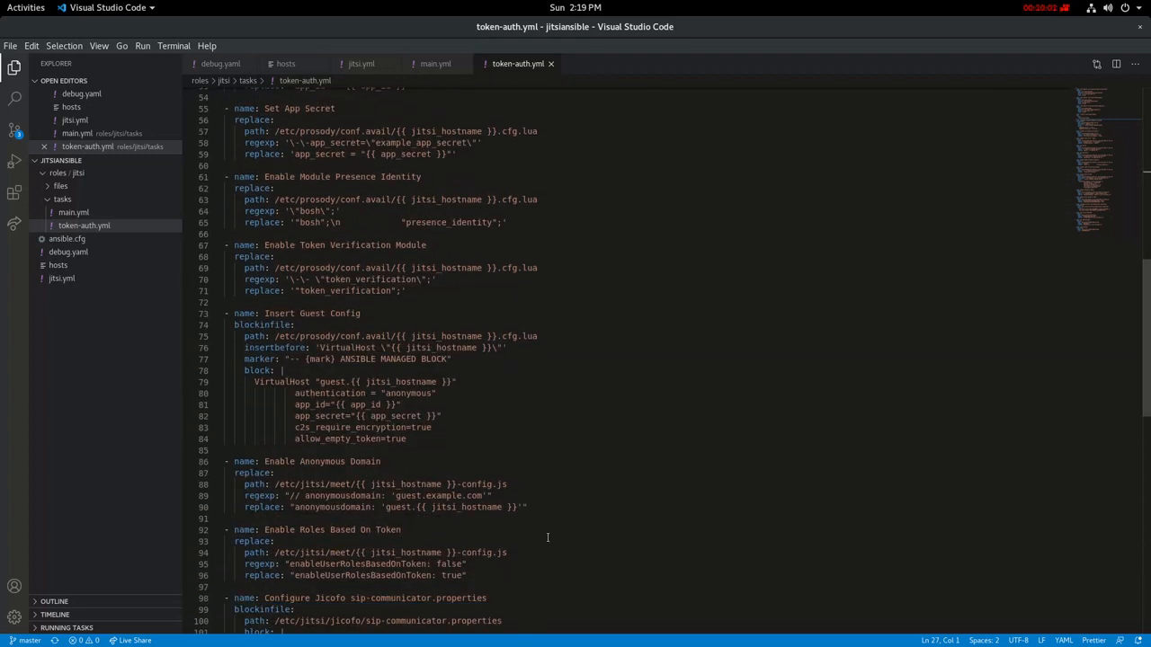
scroll("down", 3)
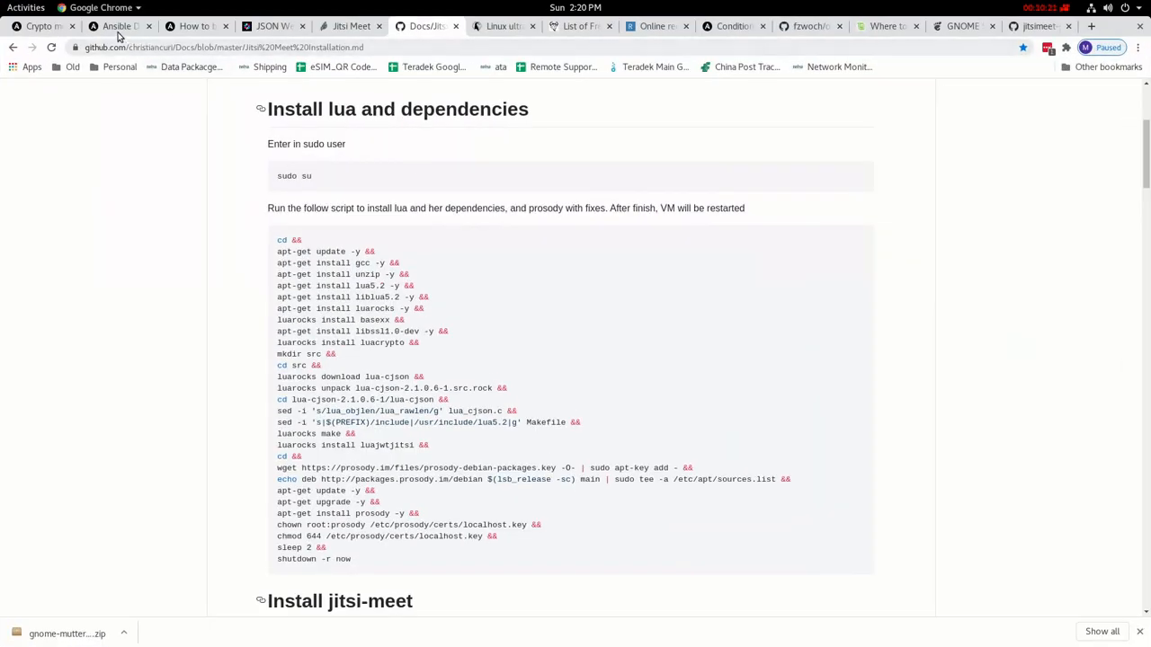
- Switch to docs.ansible.com and open the main Ansible Documentation page with the About Ansible overview
left_click(116, 25)
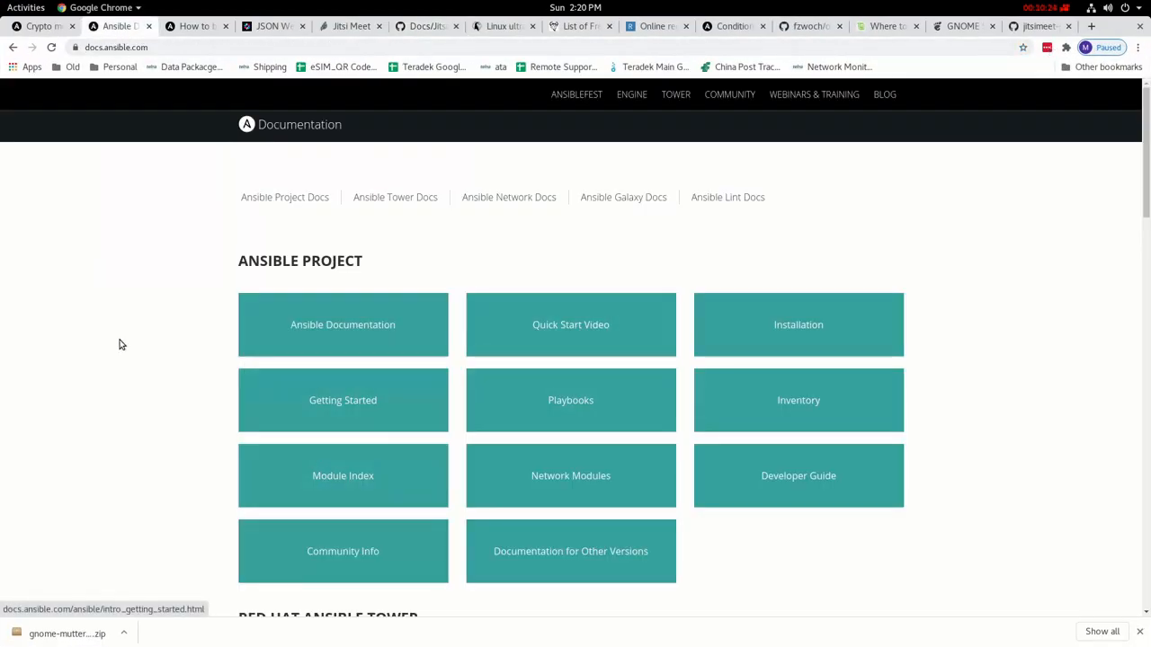
left_click(570, 399)
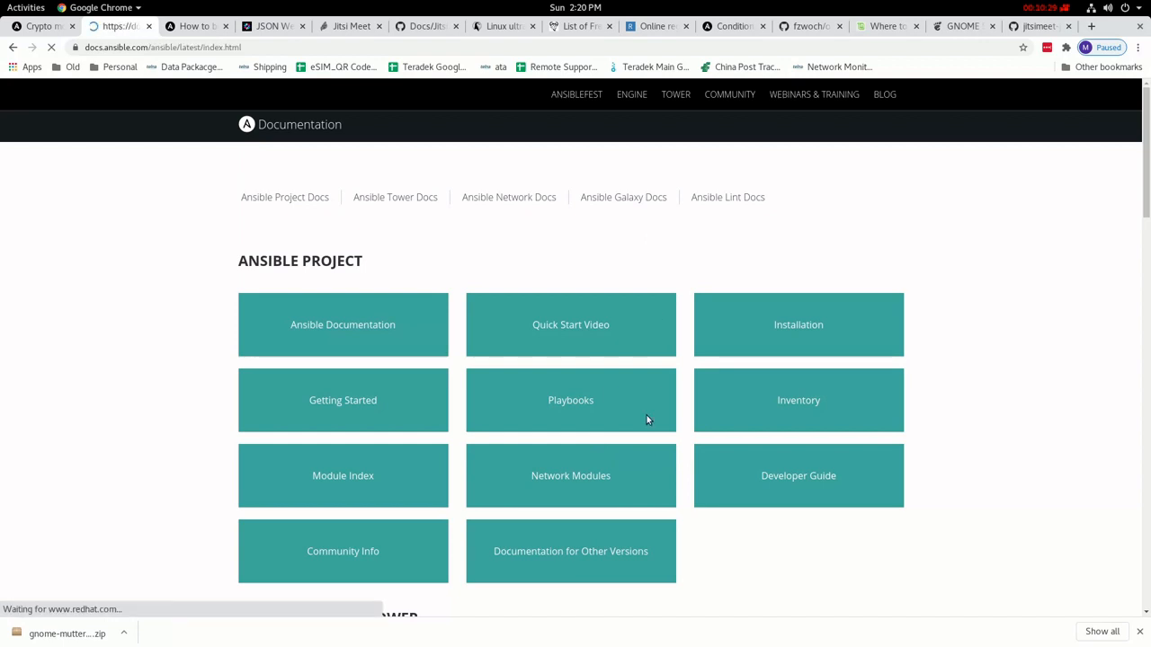
left_click(341, 324)
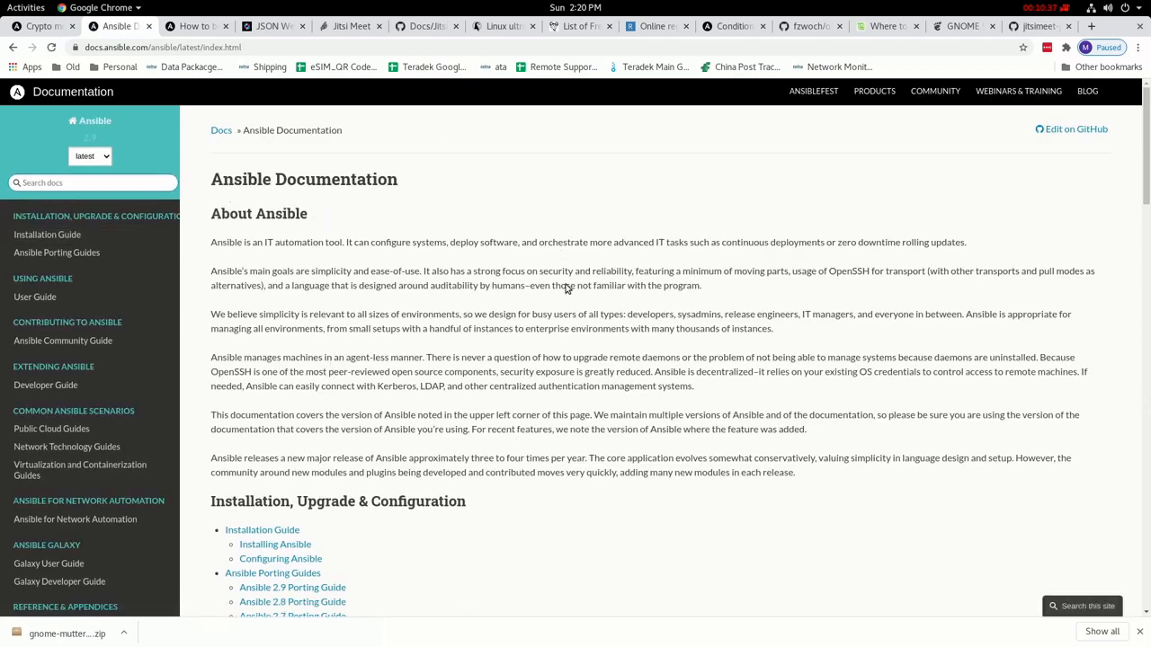
mouse_move(586, 507)
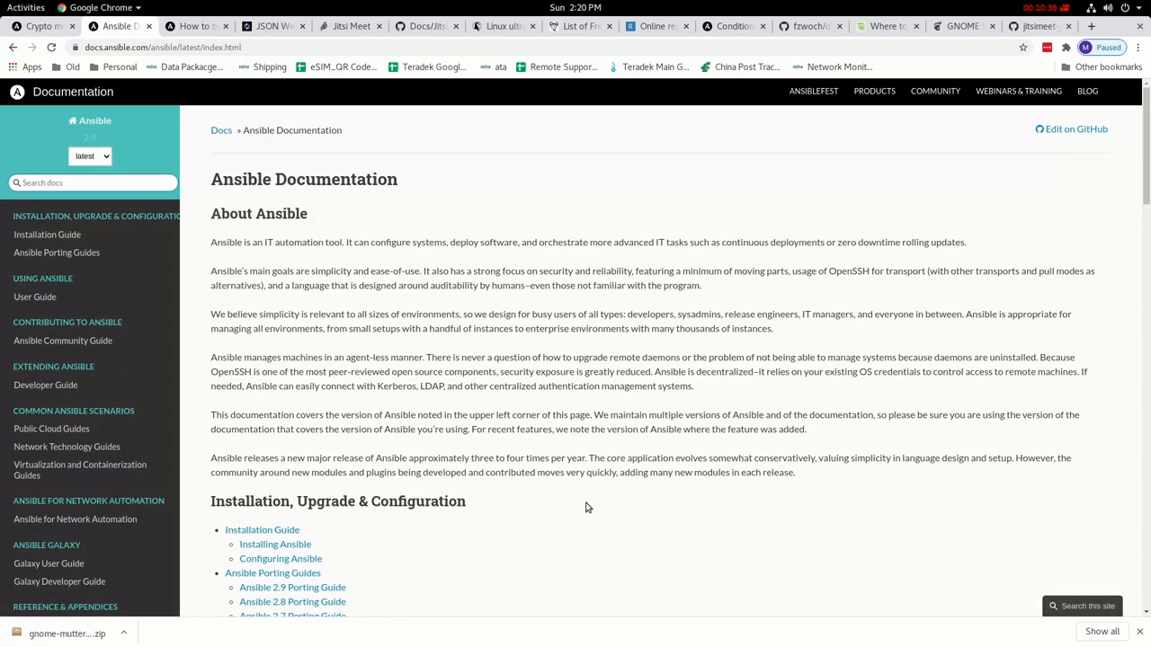
mouse_move(584, 500)
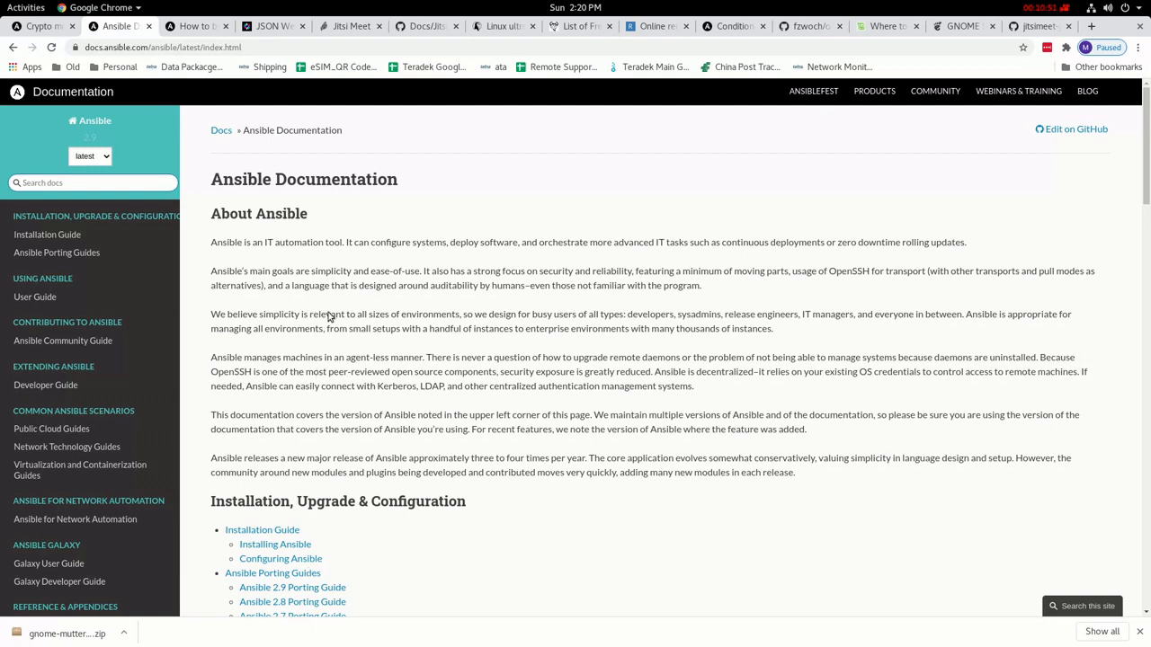
- Scroll down the Ansible Documentation page toward the Module Index link under Working With Modules
scroll("down", 3)
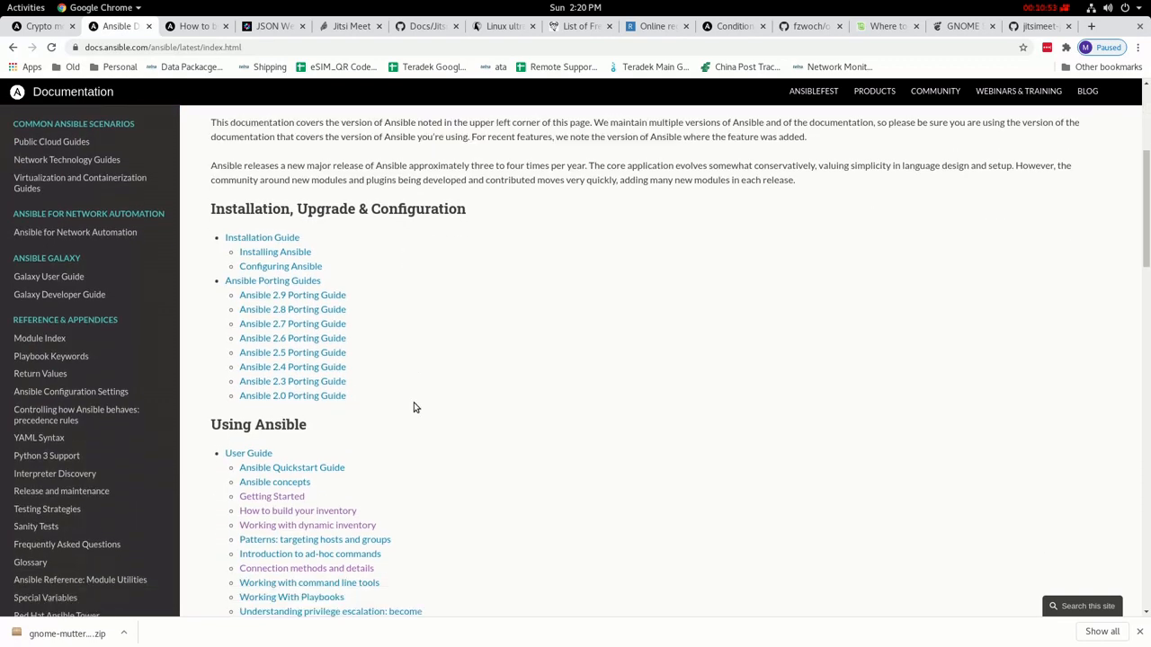
scroll("down", 3)
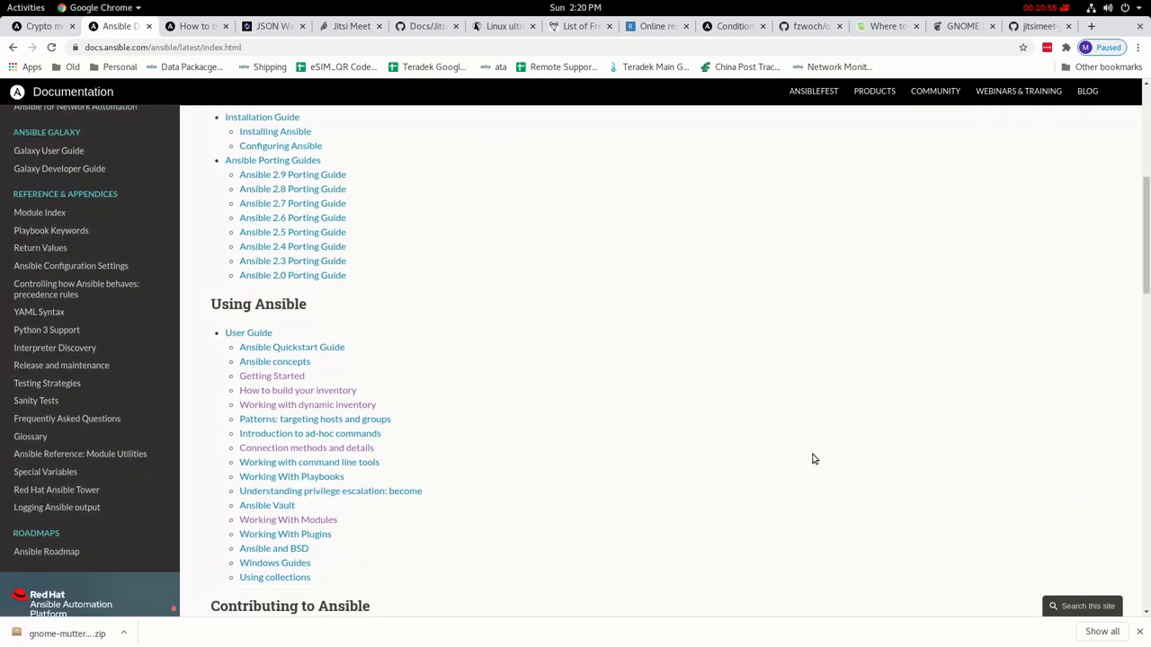
mouse_move(877, 338)
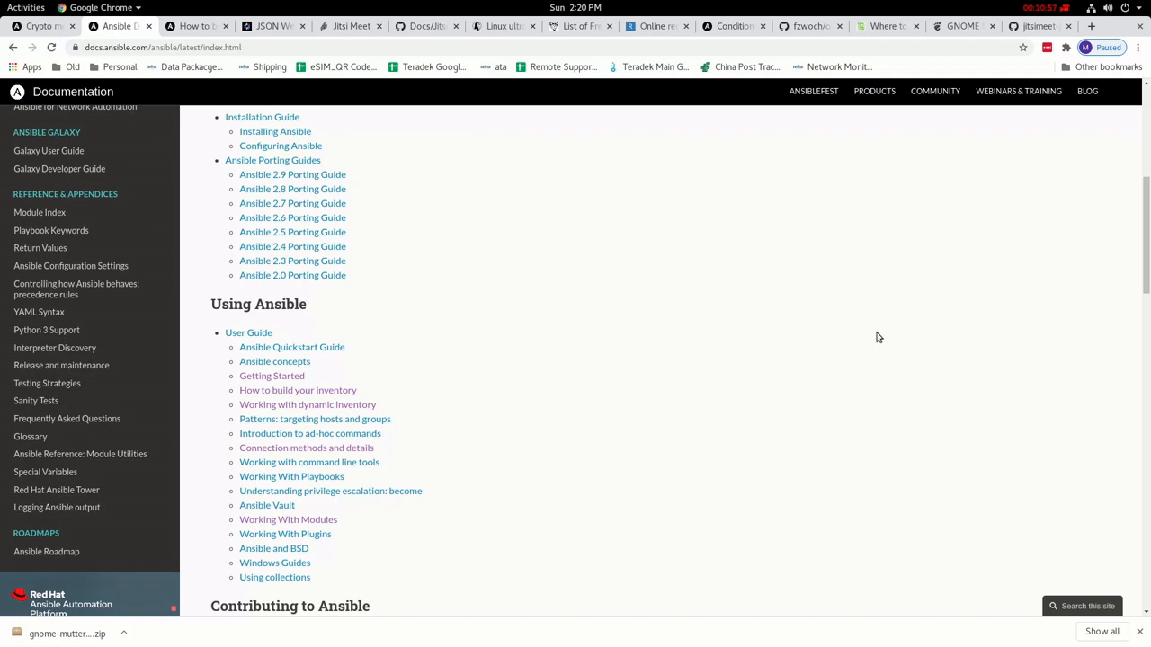
mouse_move(534, 444)
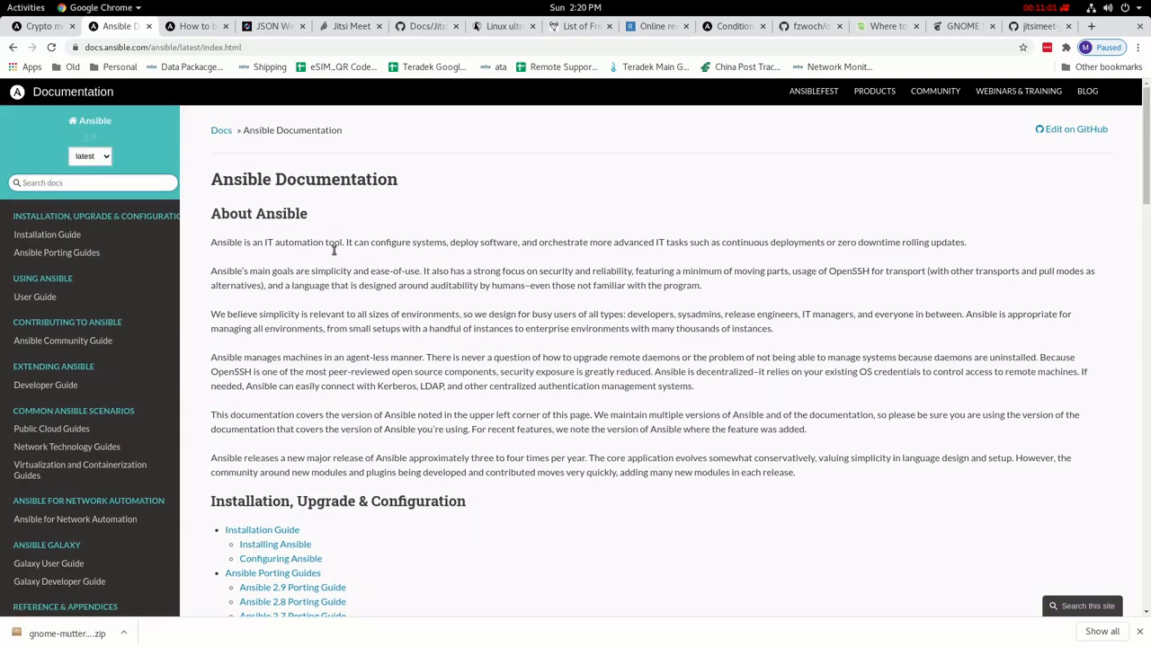
scroll("down", 3)
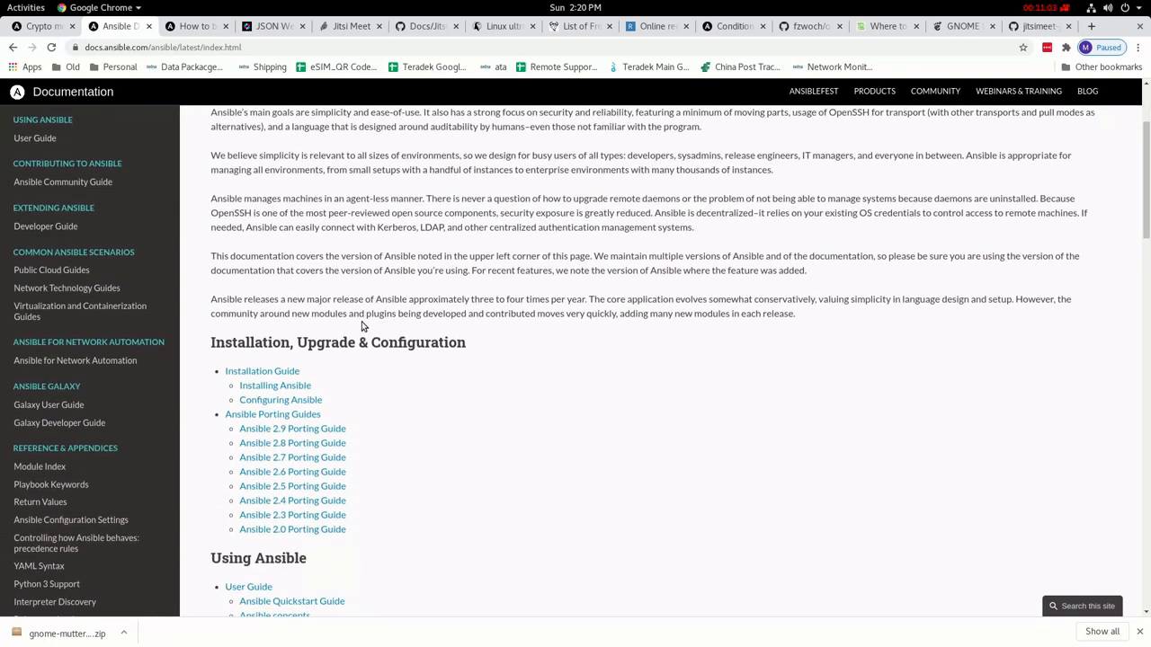
scroll("down", 3)
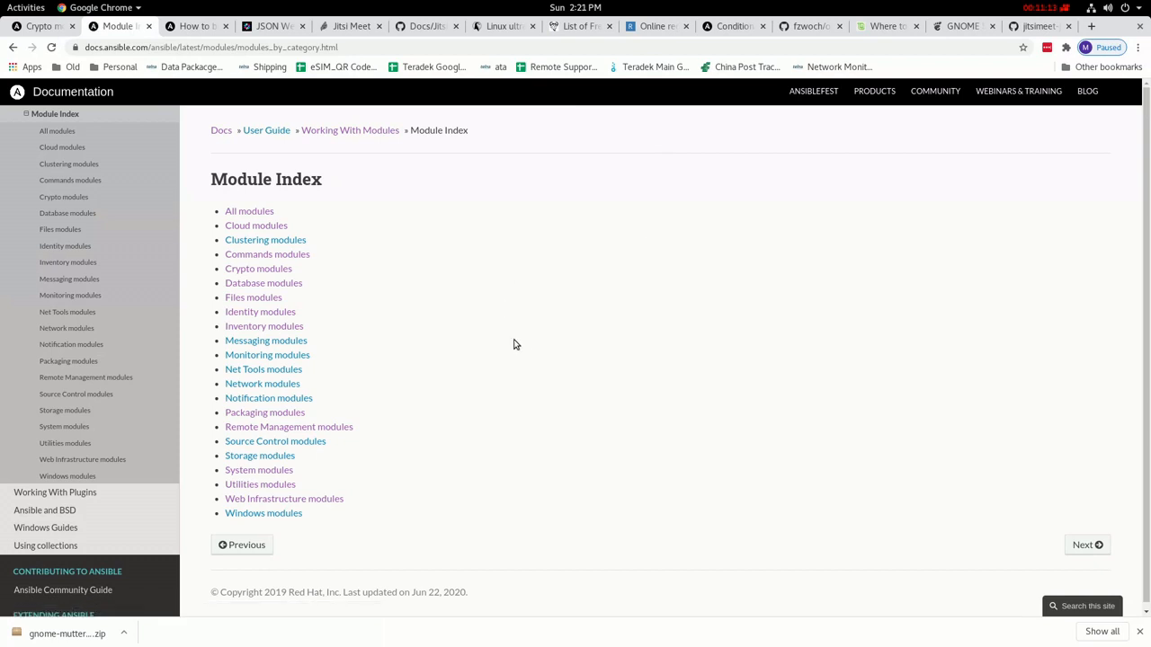
mouse_move(510, 356)
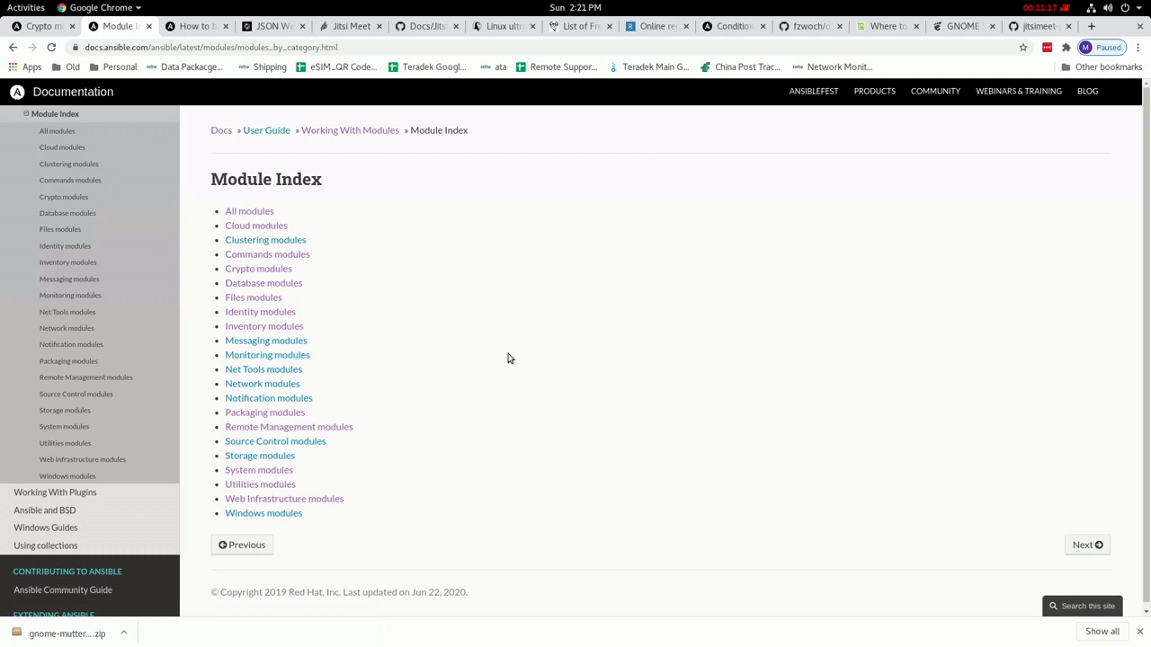
mouse_move(513, 360)
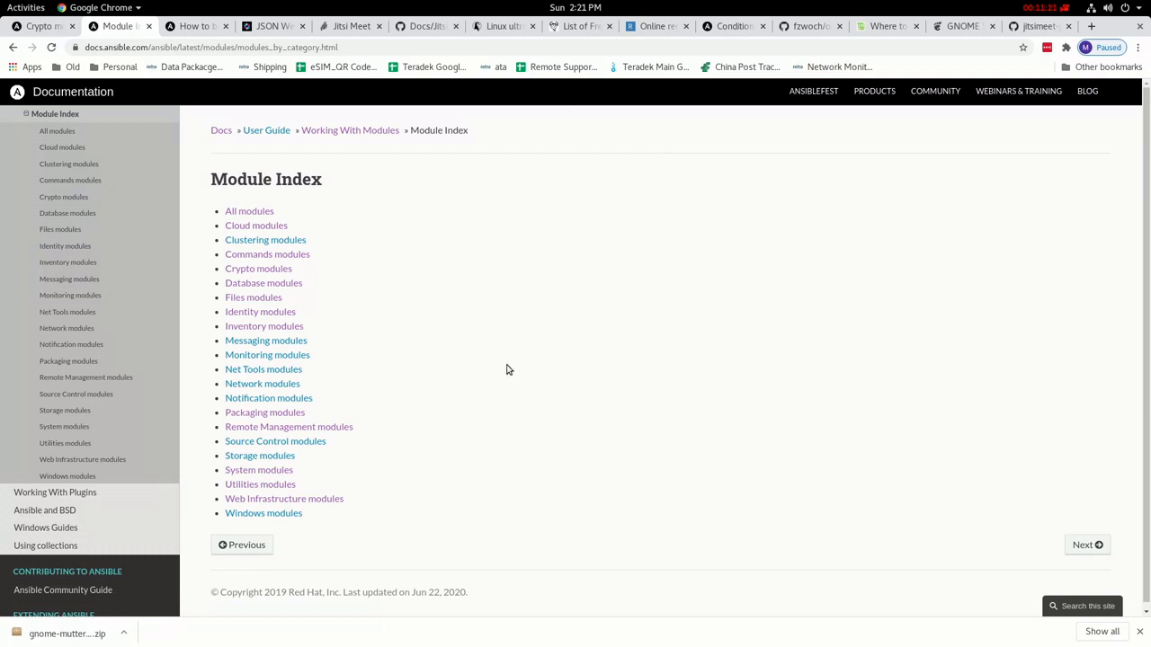
mouse_move(504, 367)
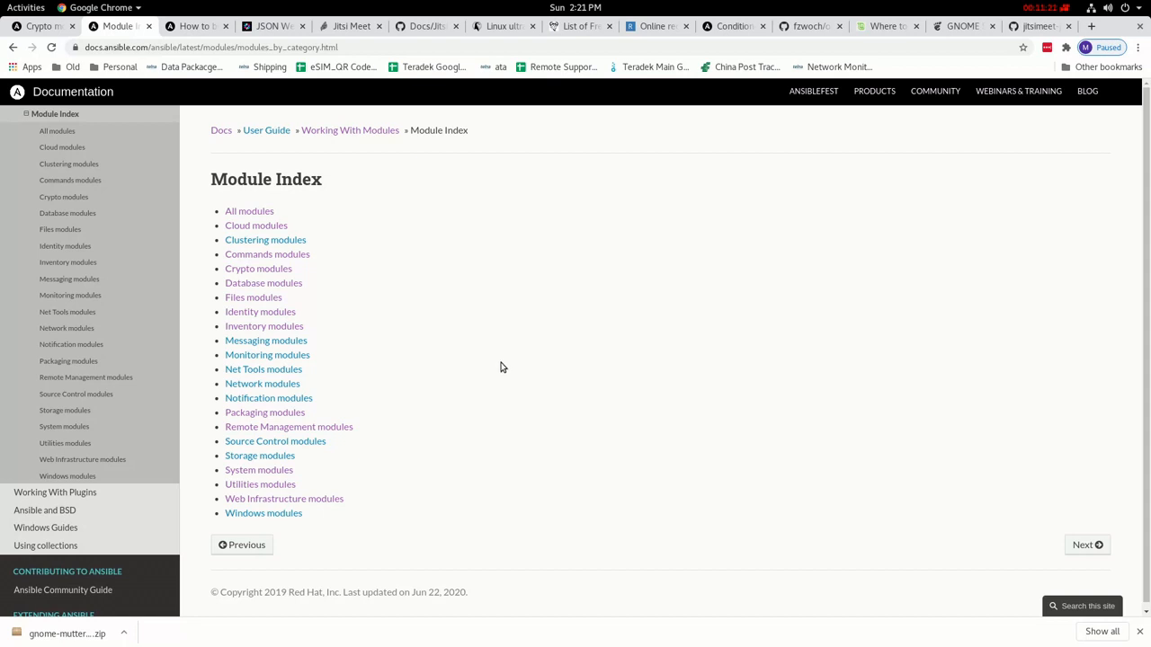
mouse_move(516, 381)
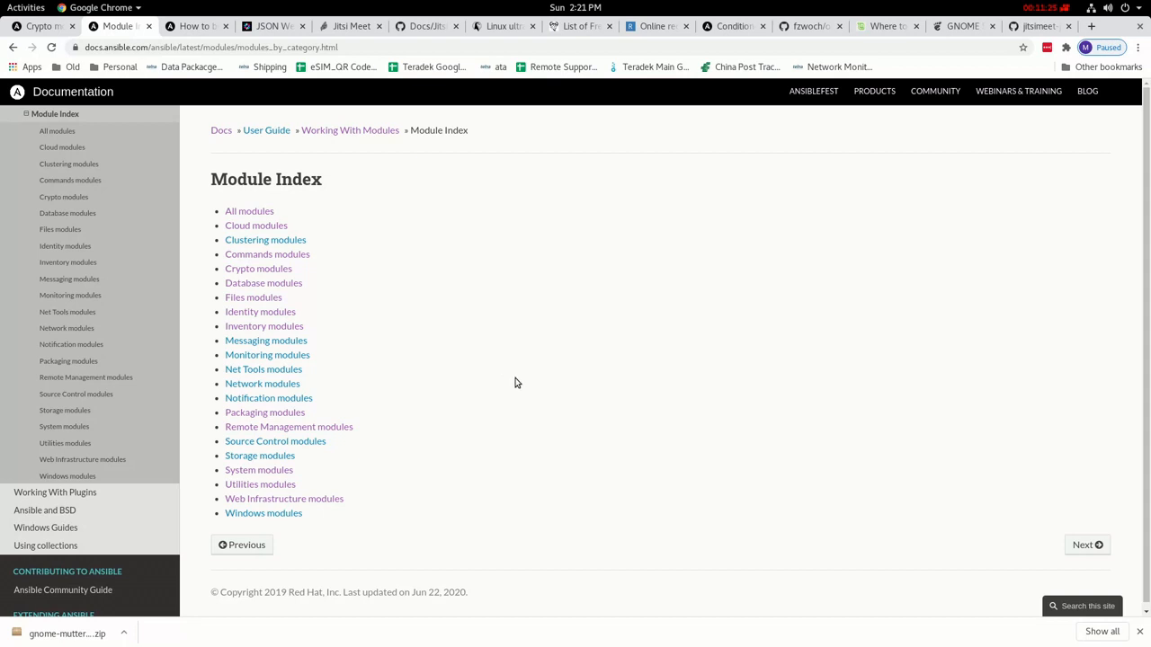
mouse_move(632, 391)
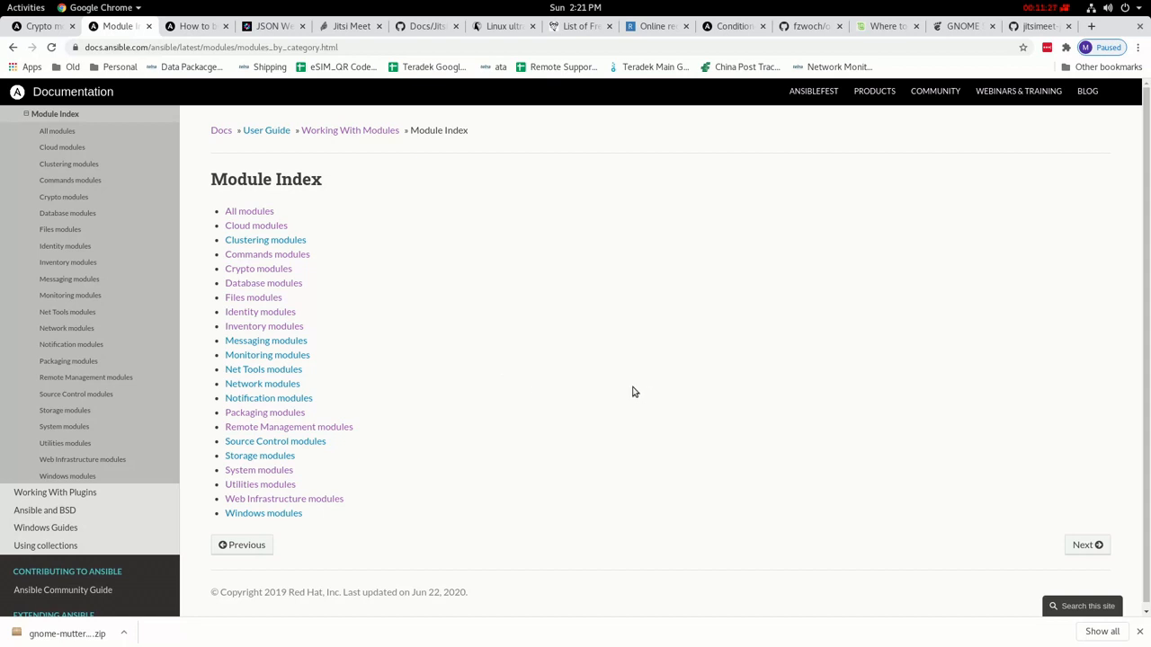
mouse_move(277, 370)
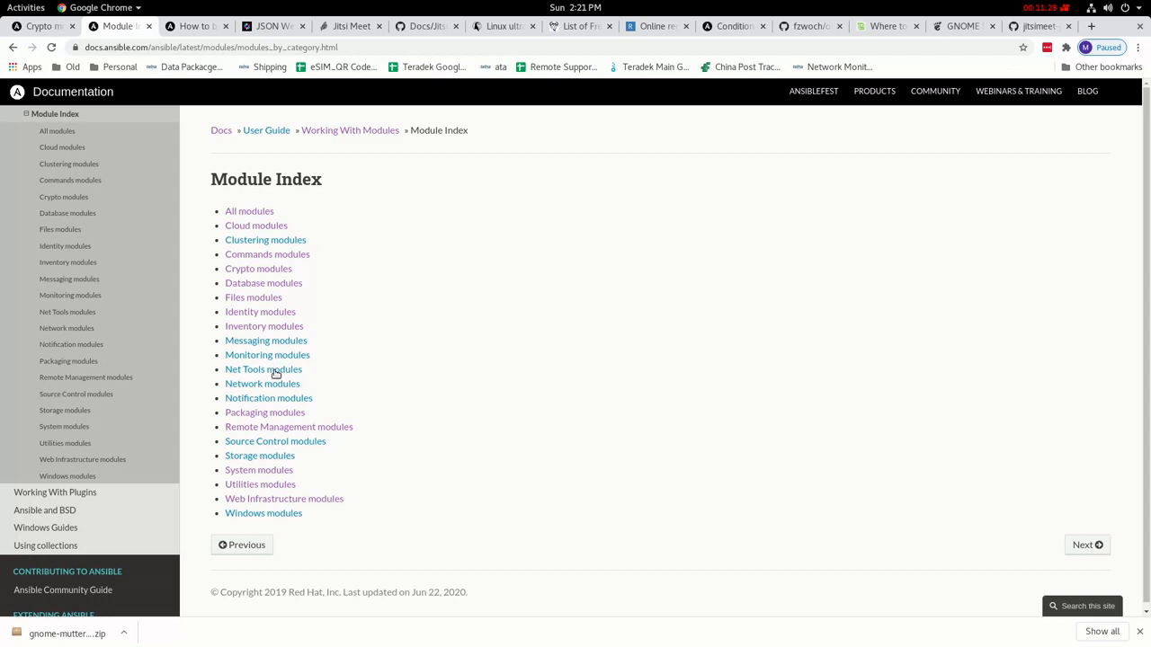
- Open the Network modules page listing vendor groups such as A10 and Aci
left_click(262, 369)
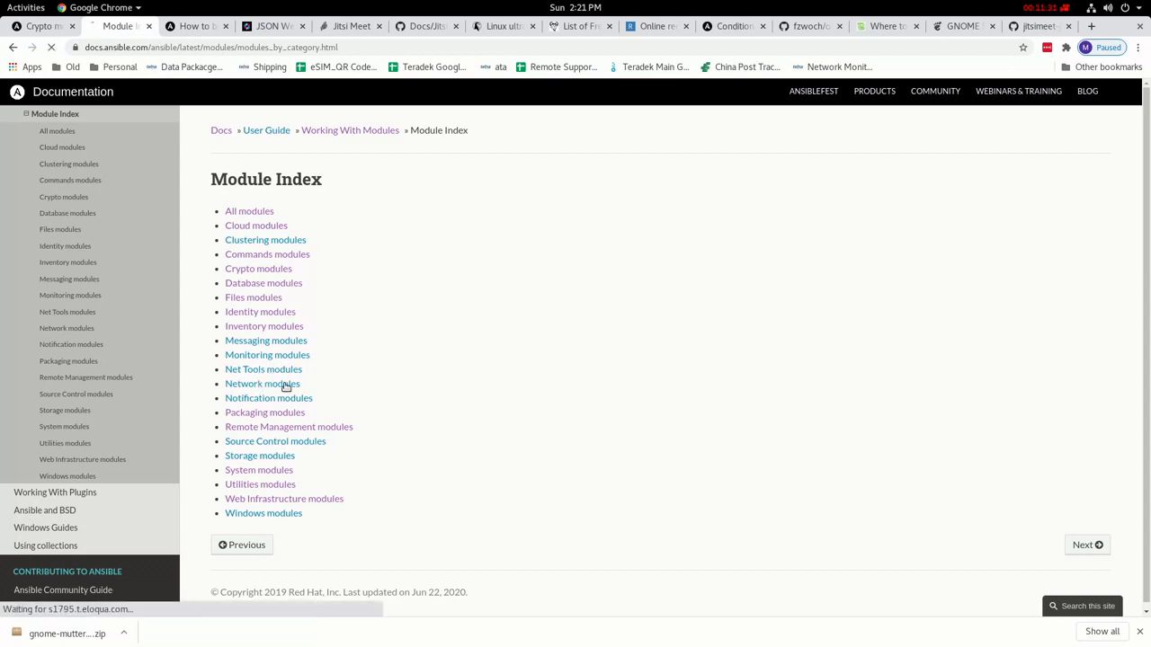
left_click(263, 384)
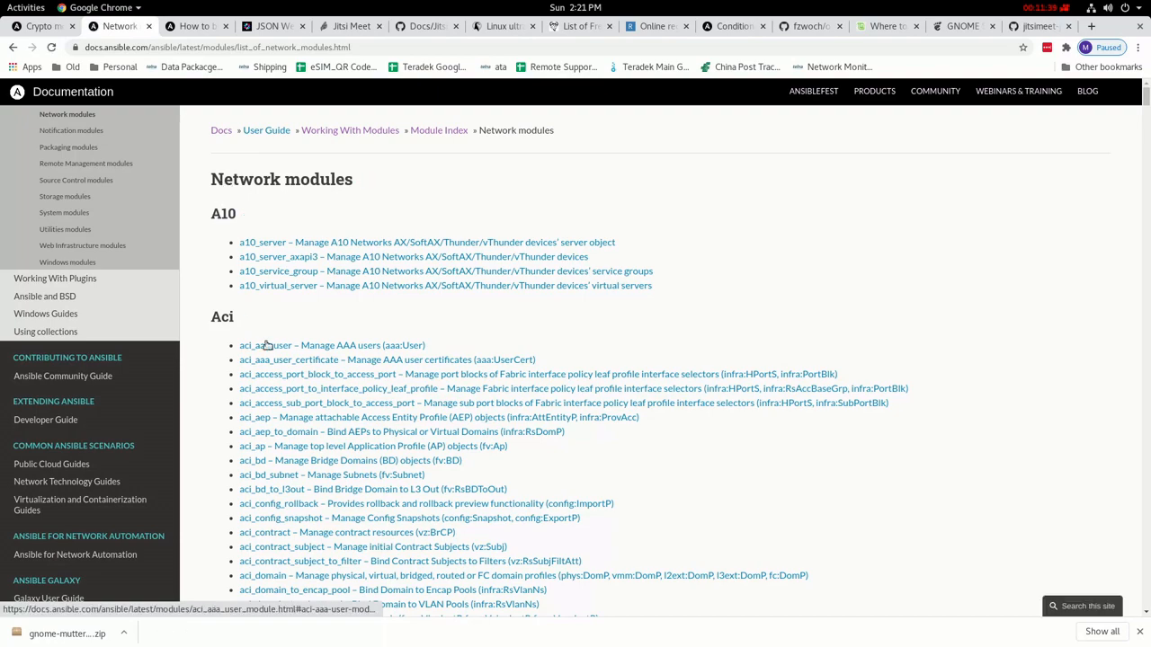
scroll("down", 3)
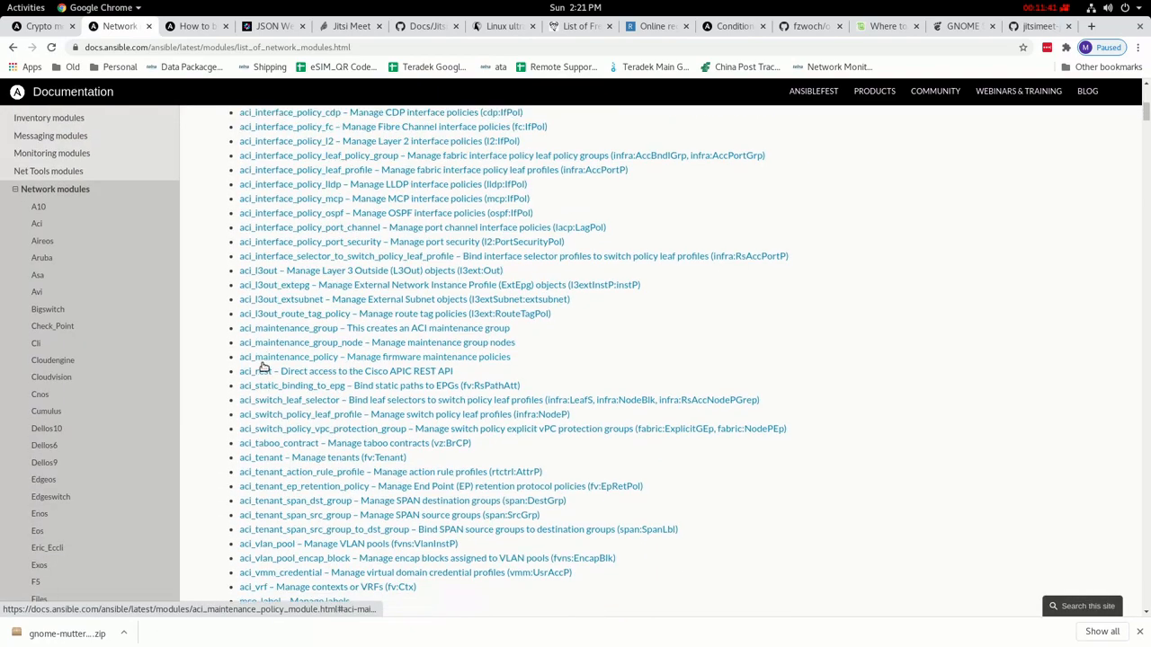
scroll("down", 3)
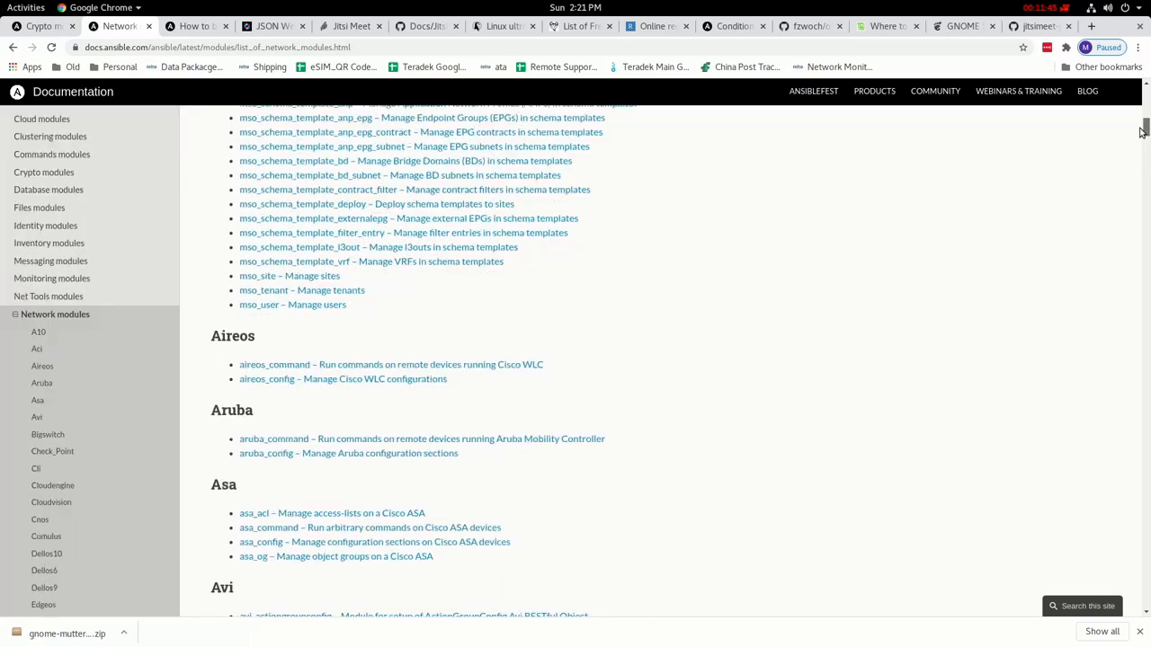
scroll("down", 3)
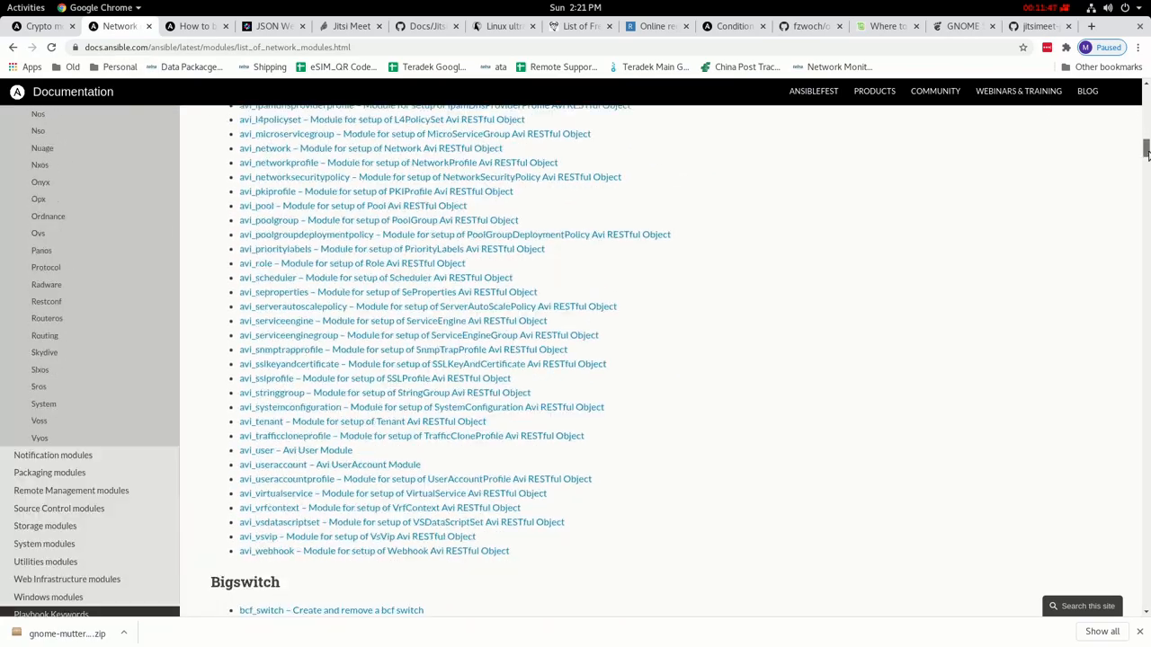
scroll("down", 3)
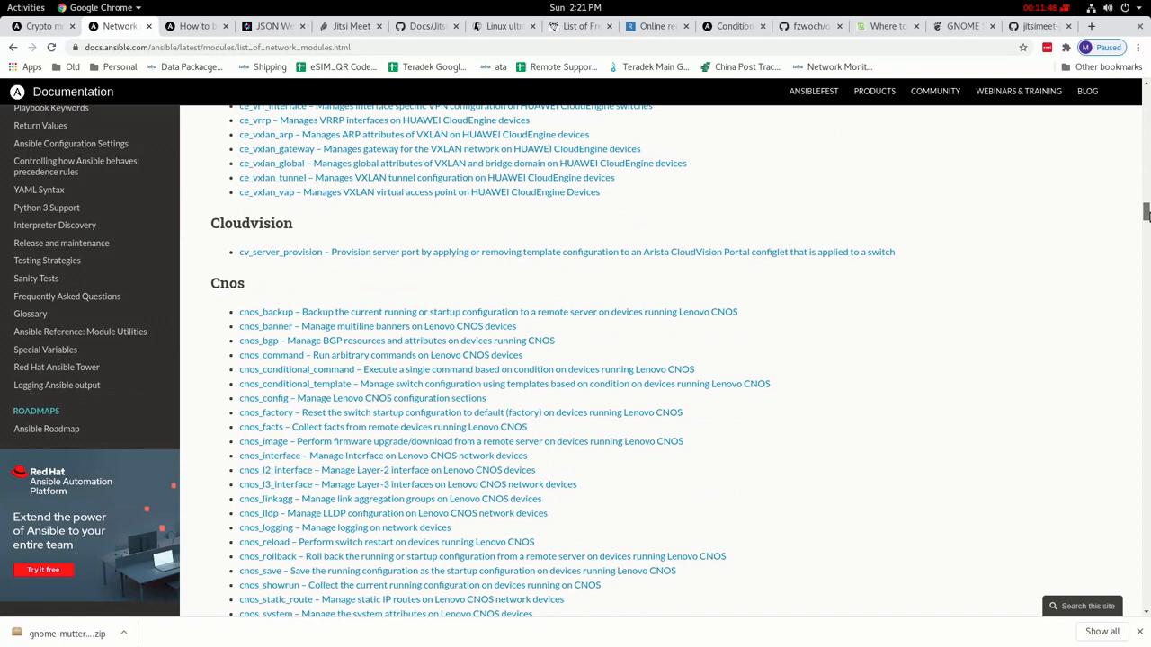
scroll("down", 3)
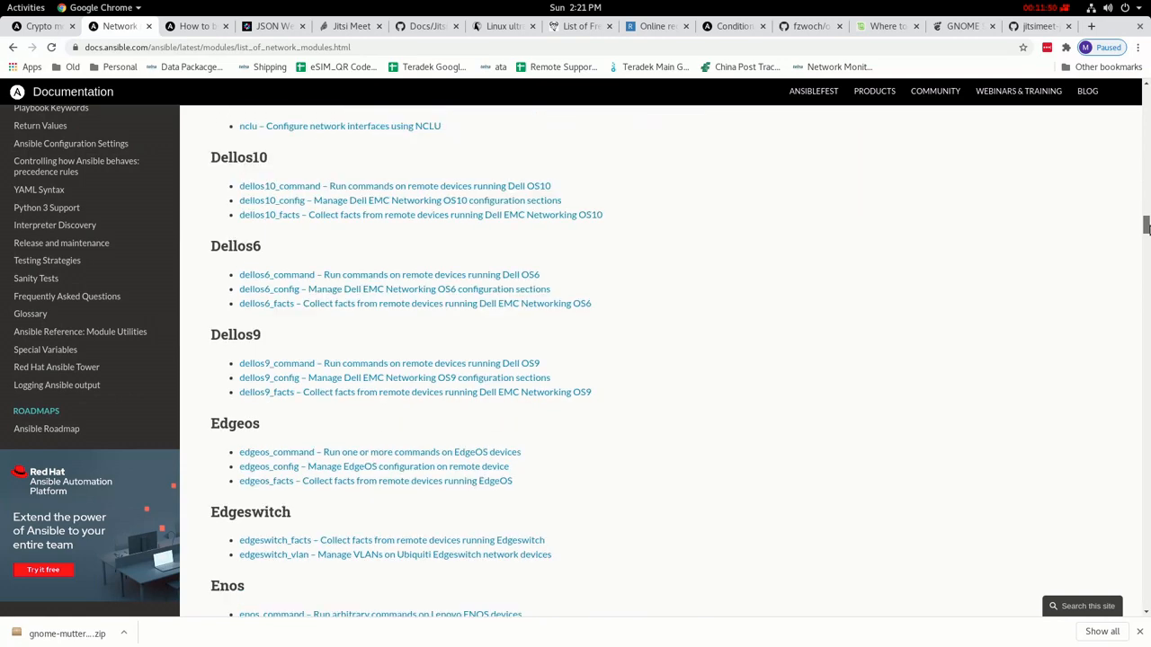
scroll("down", 3)
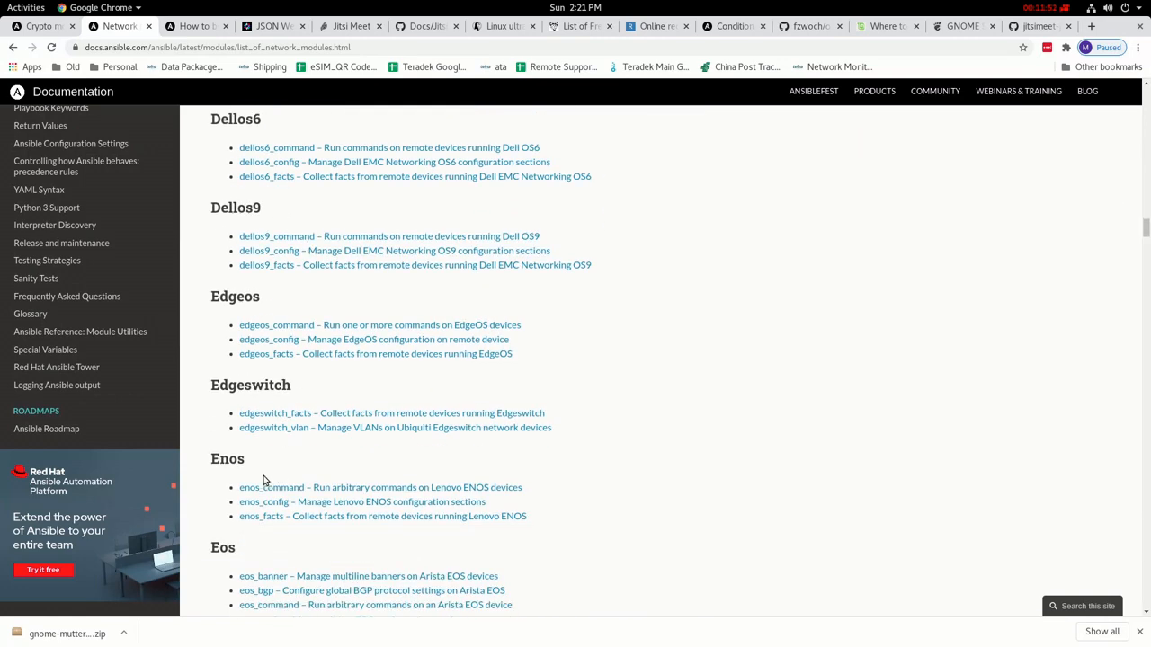
scroll("down", 3)
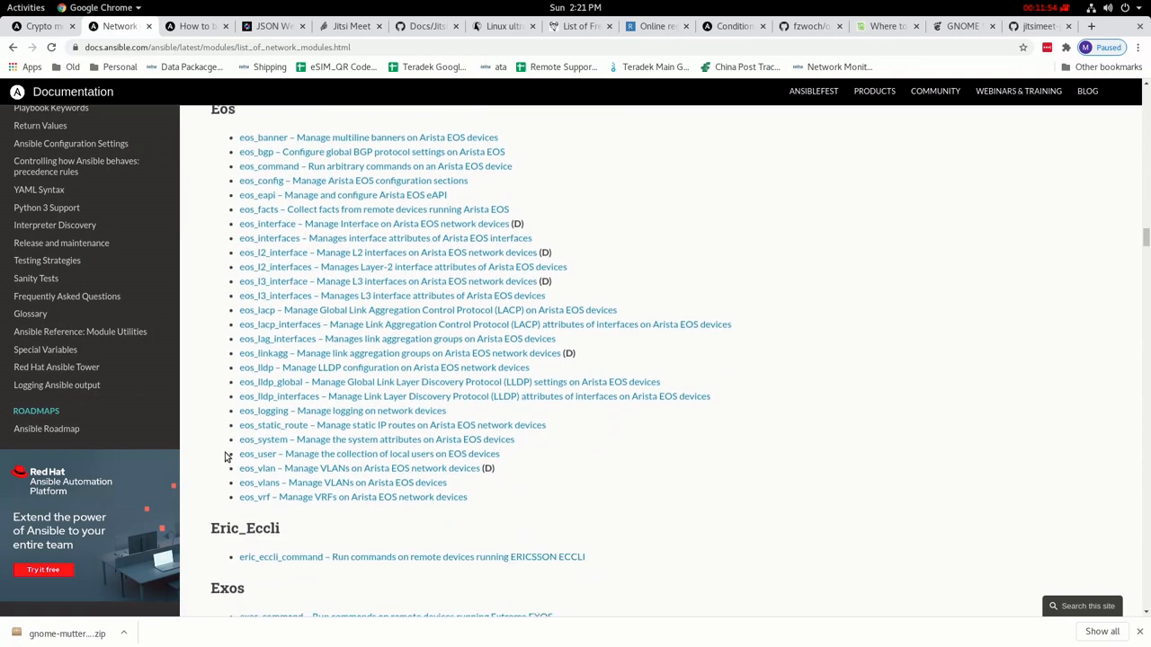
scroll("down", 3)
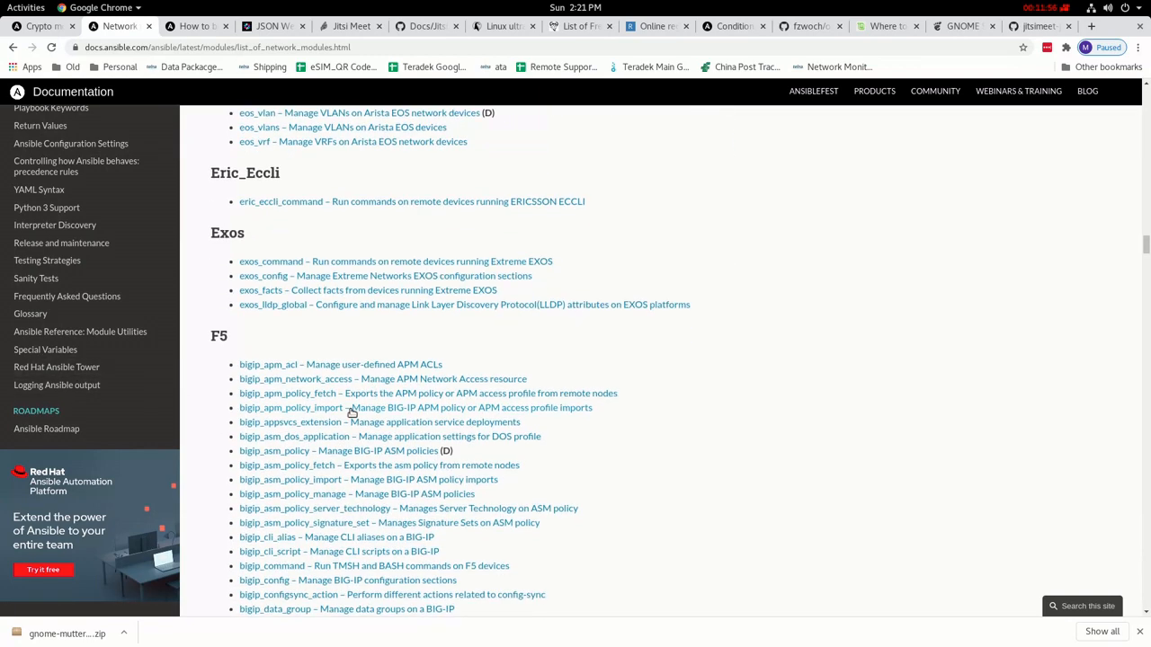
scroll("down", 3)
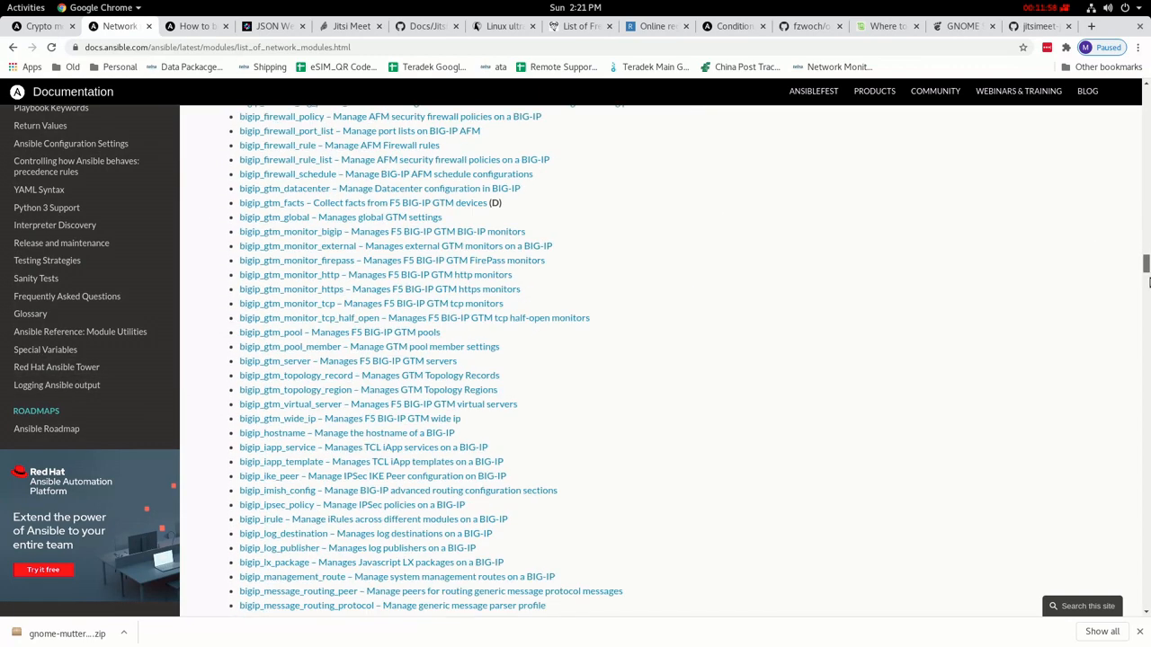
scroll("down", 3)
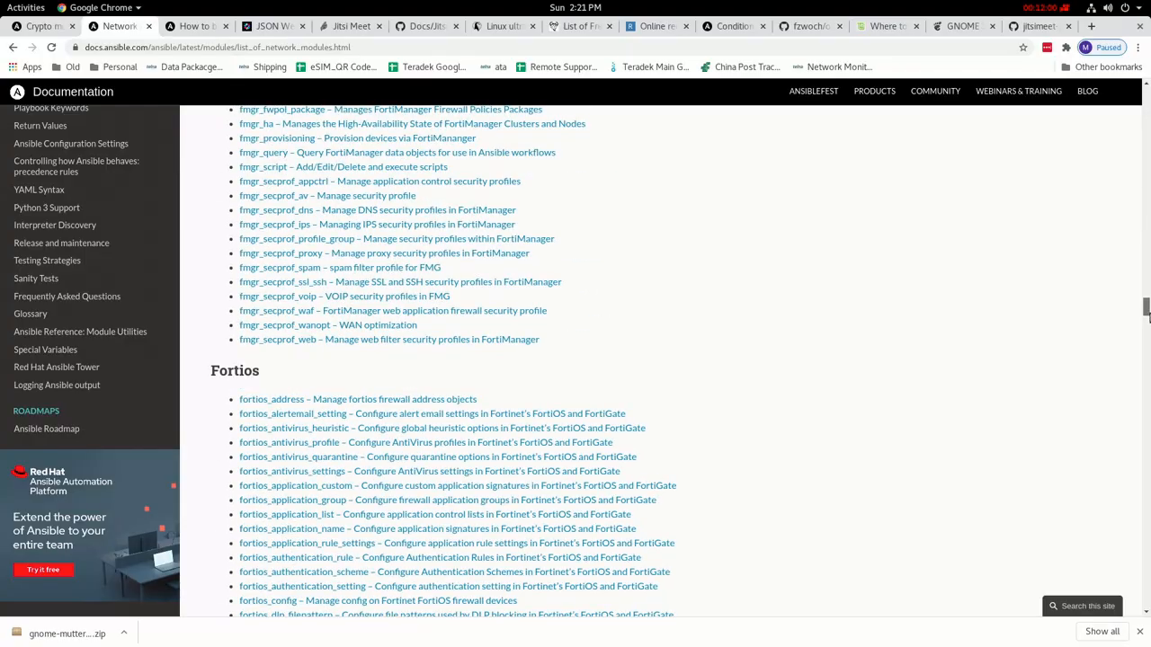
scroll("down", 3)
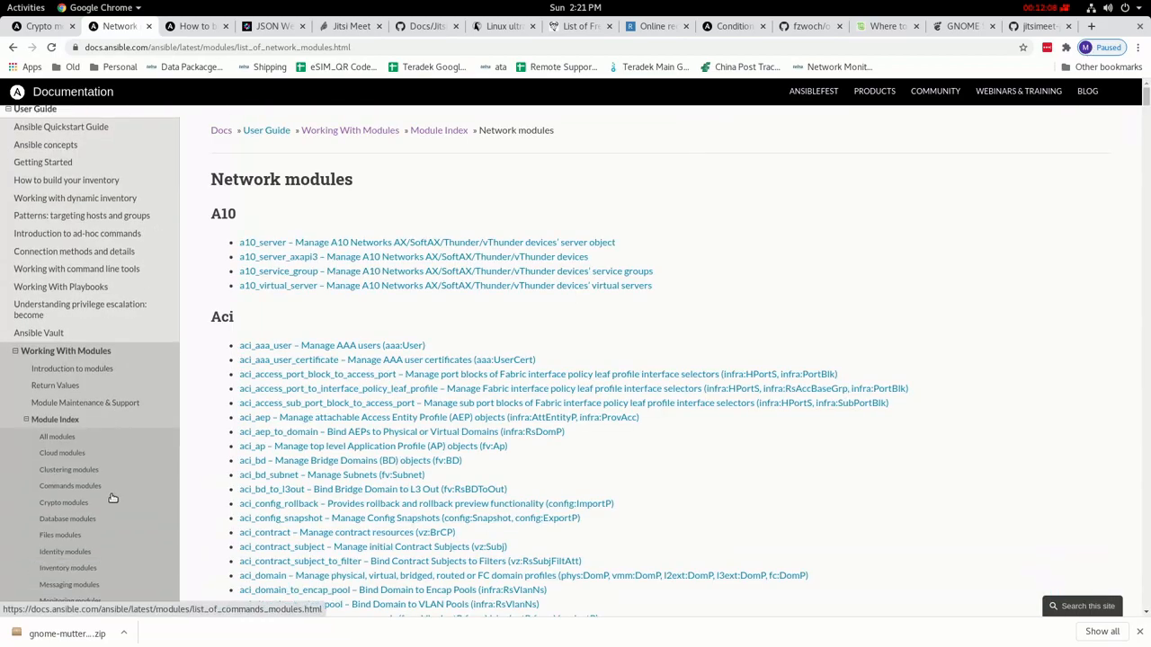
scroll("down", 3)
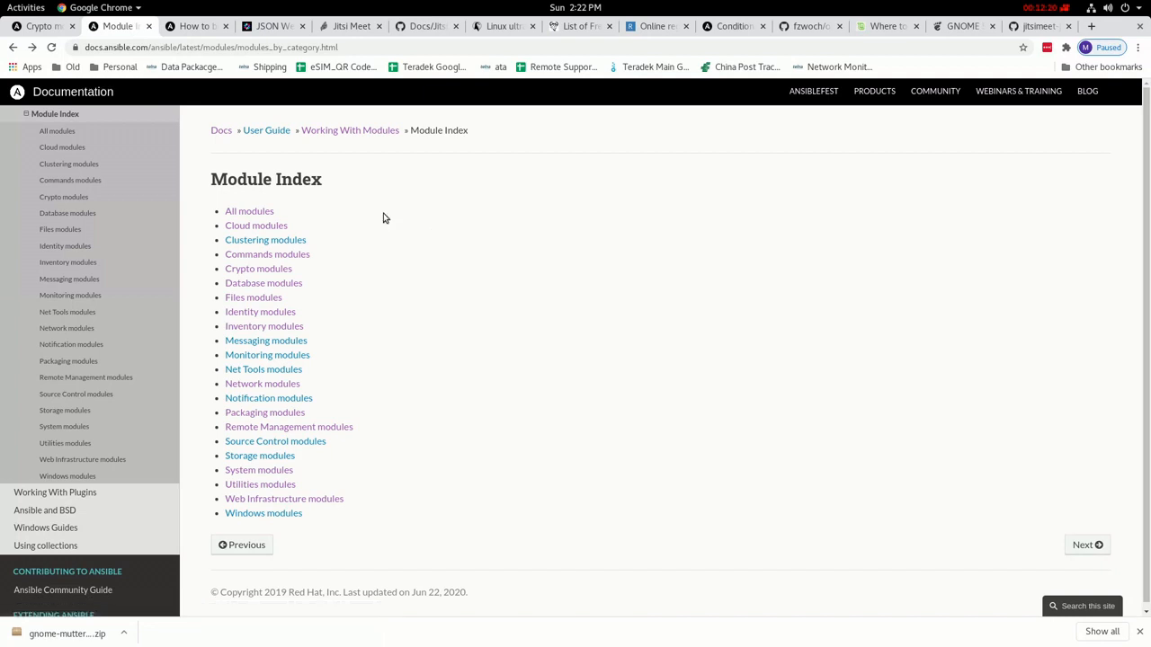
mouse_move(252, 297)
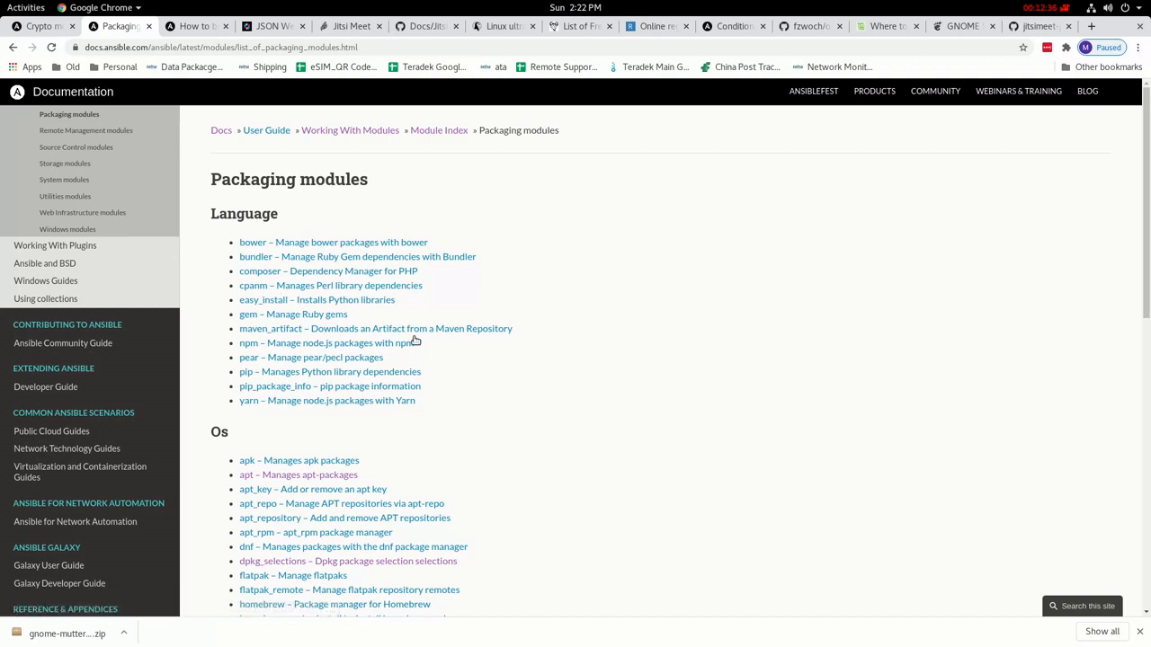
mouse_move(300, 318)
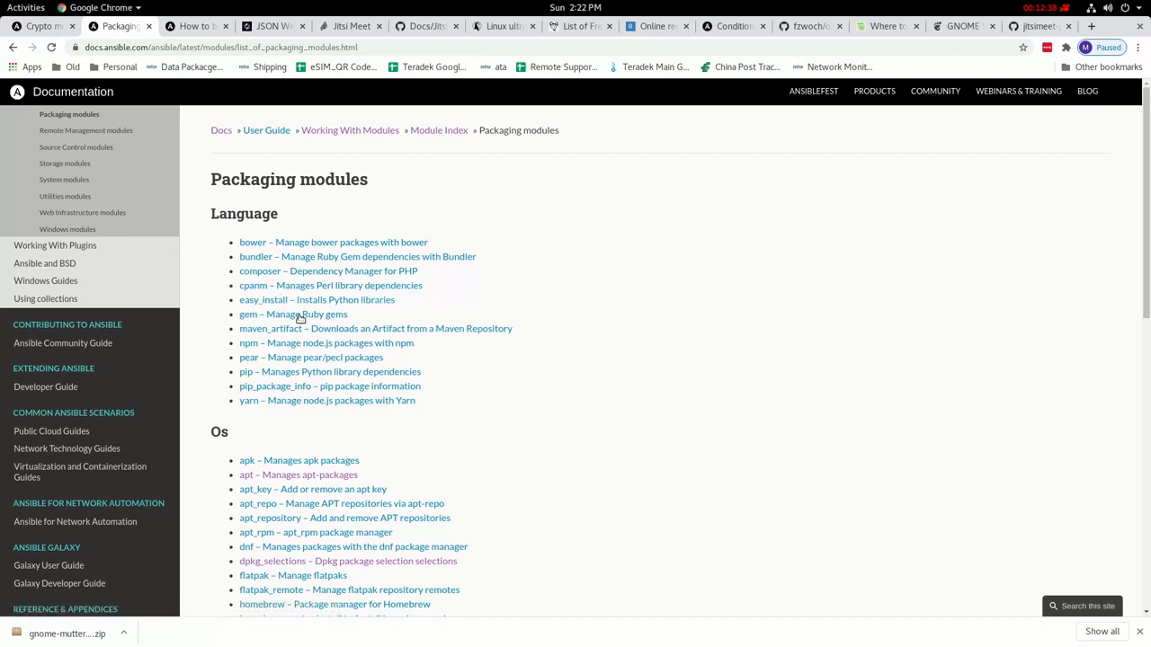
mouse_move(351, 425)
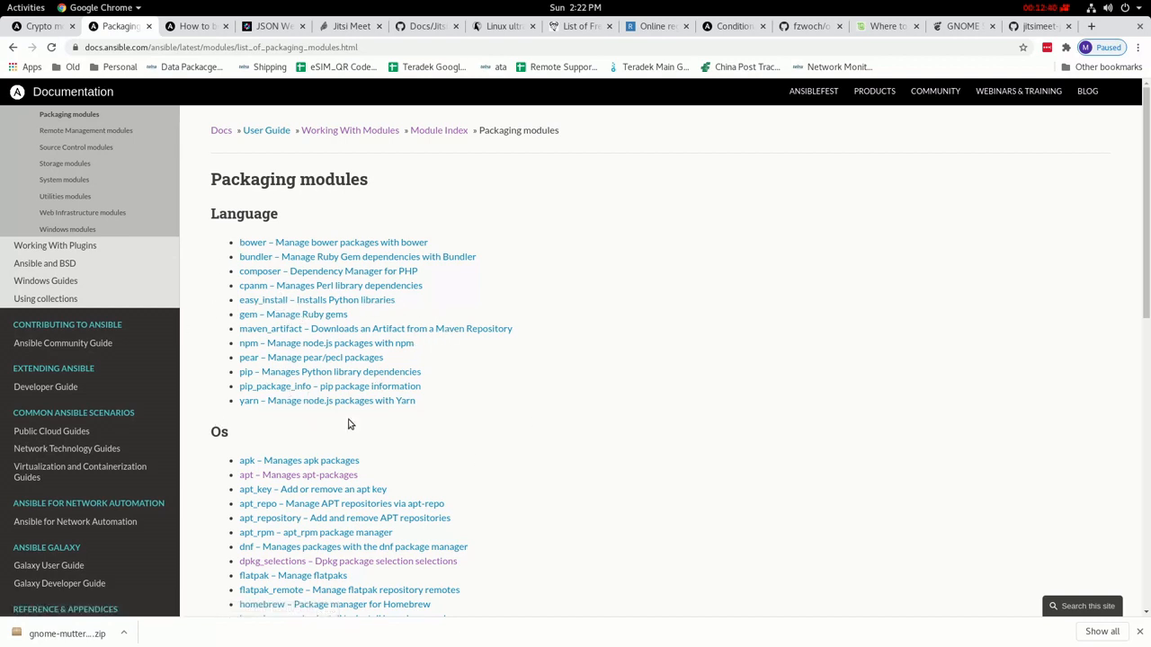
mouse_move(432, 352)
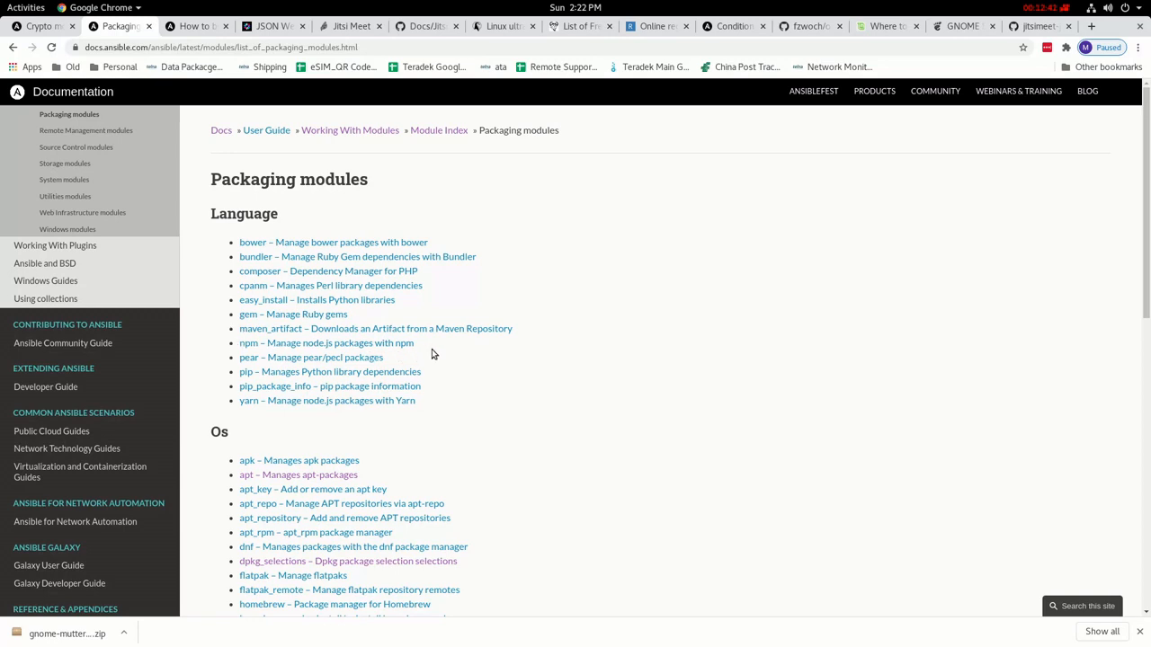
scroll("down", 3)
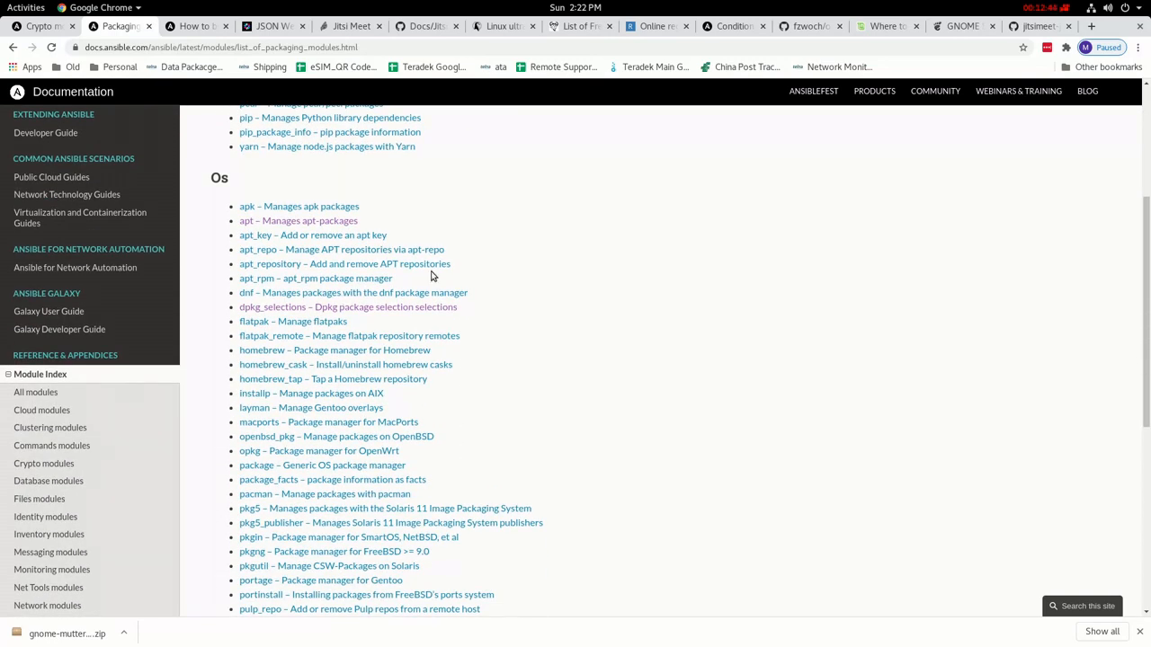
mouse_move(223, 237)
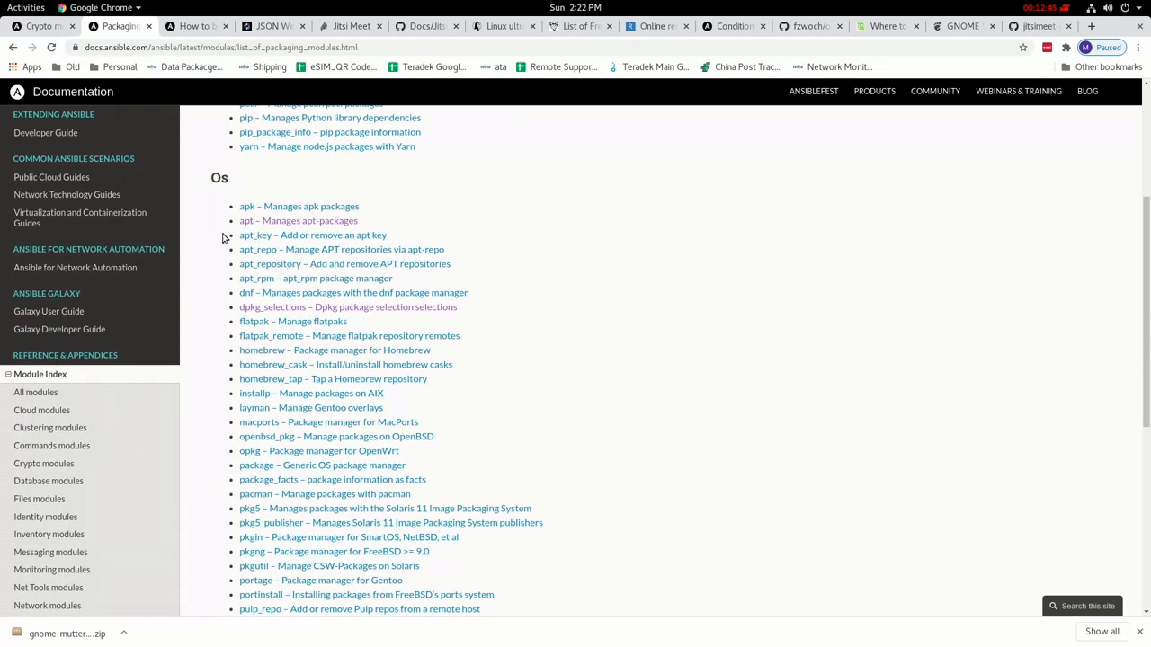
mouse_move(225, 262)
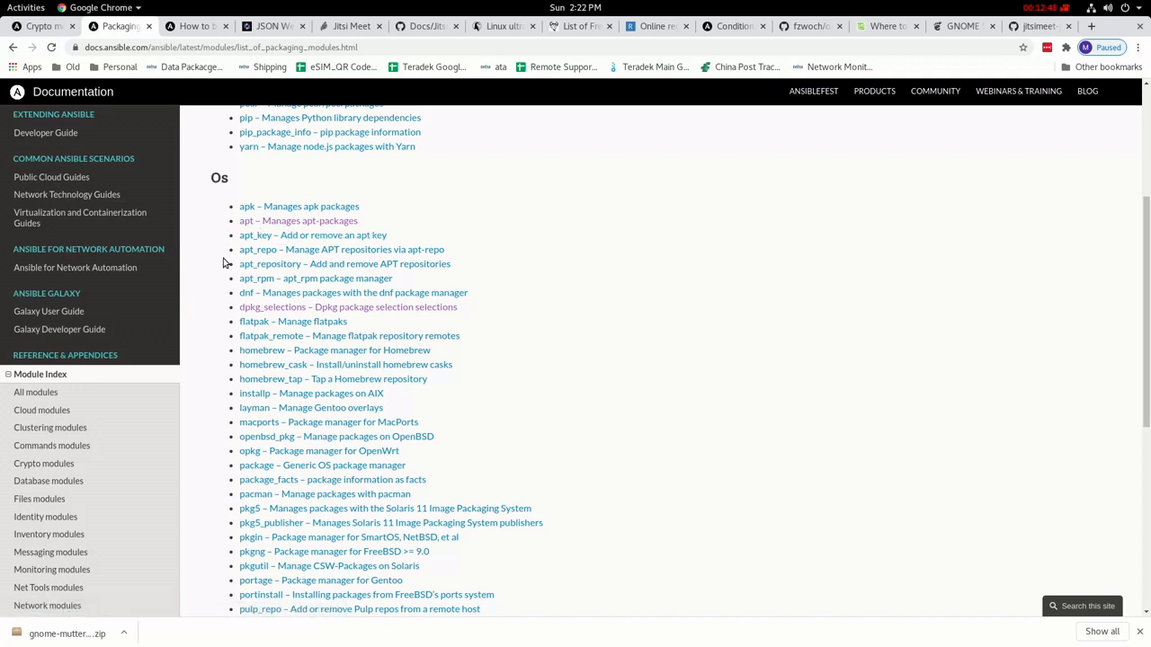
mouse_move(371, 292)
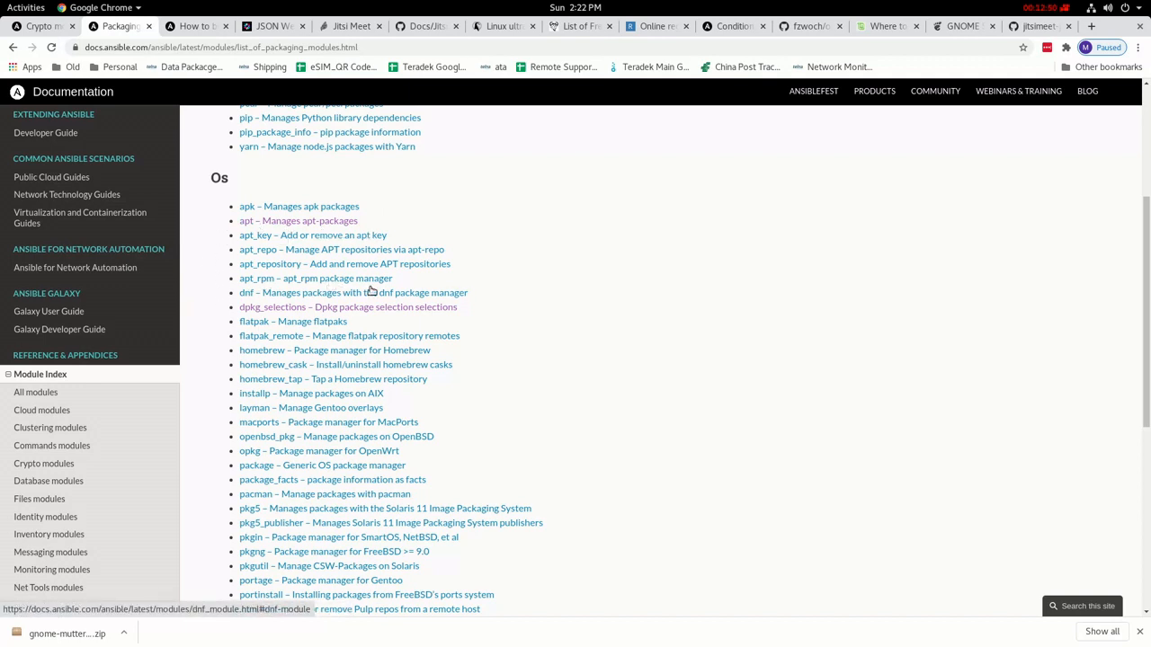
scroll("down", 3)
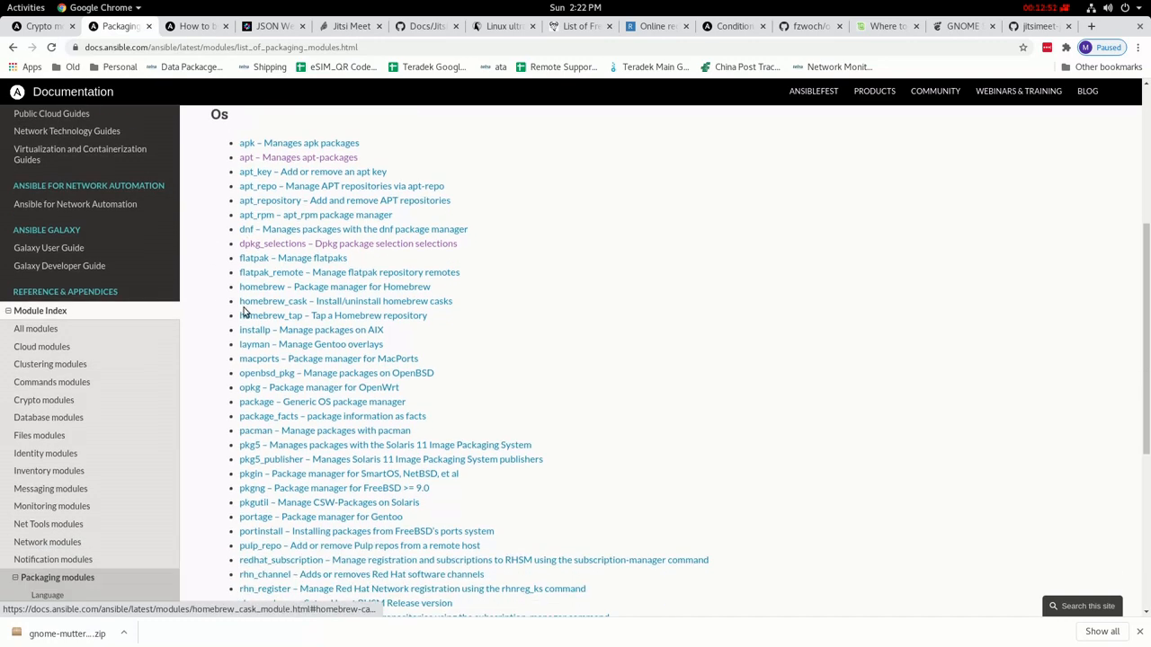
scroll("down", 3)
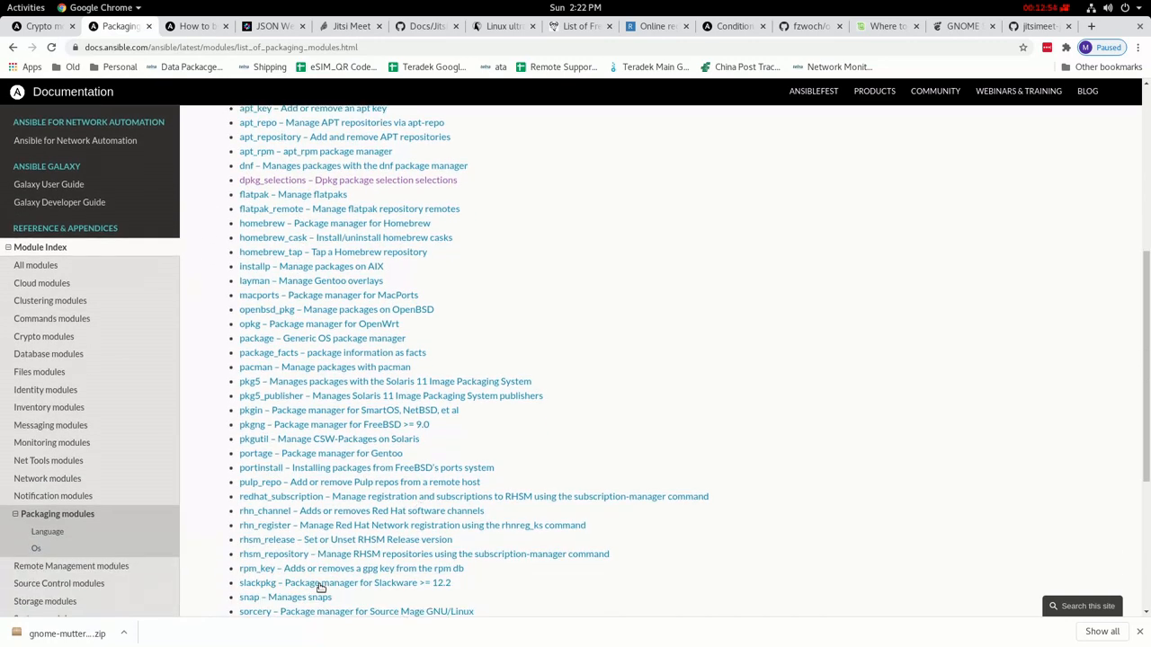
scroll("down", 3)
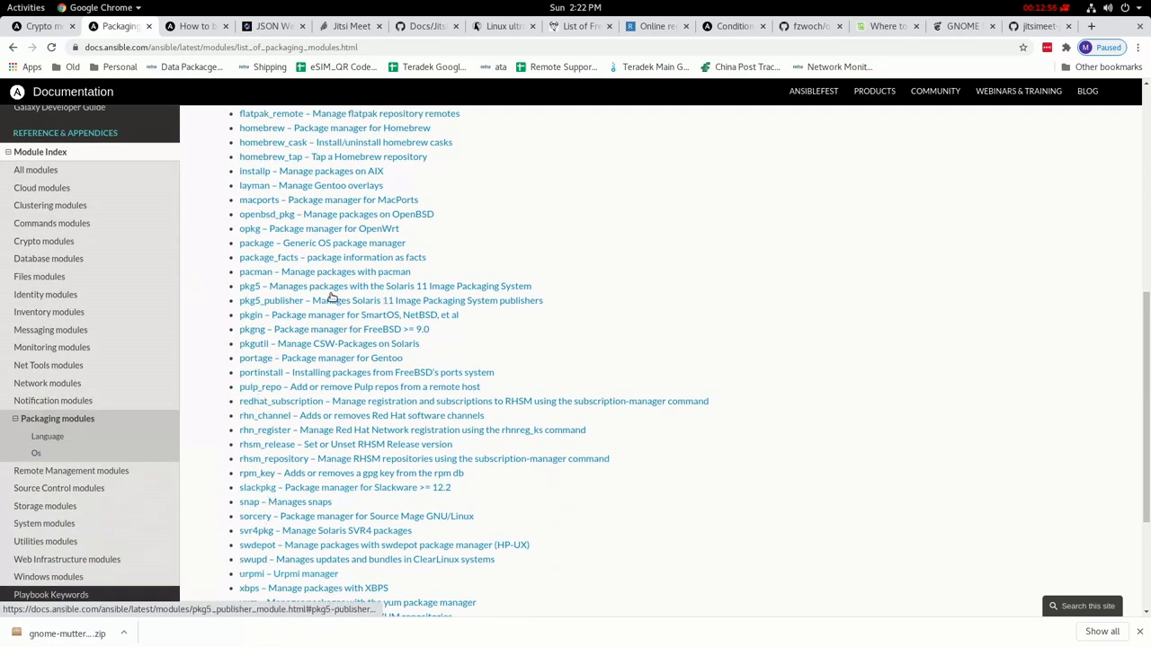
mouse_move(417, 271)
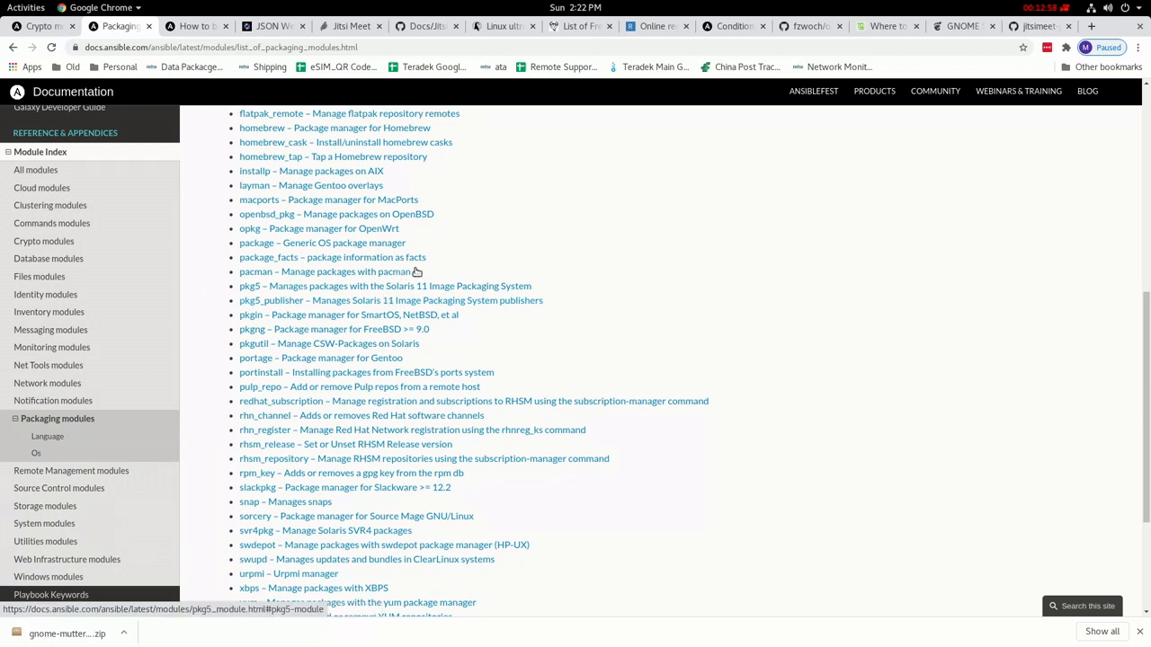
mouse_move(459, 273)
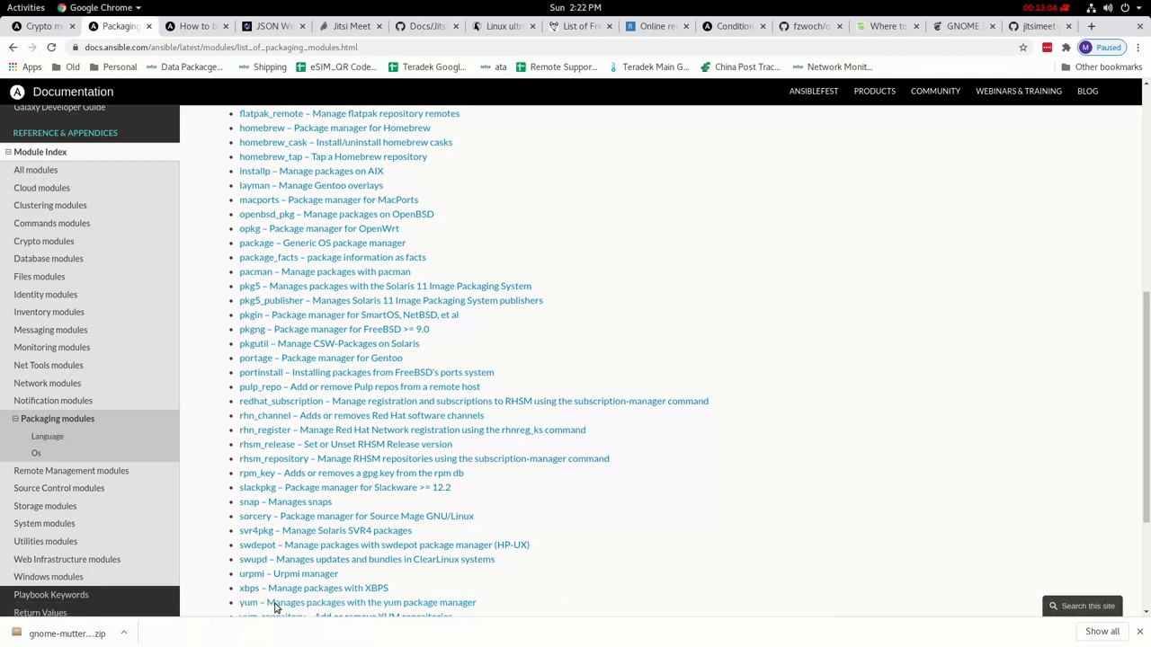
mouse_move(269, 615)
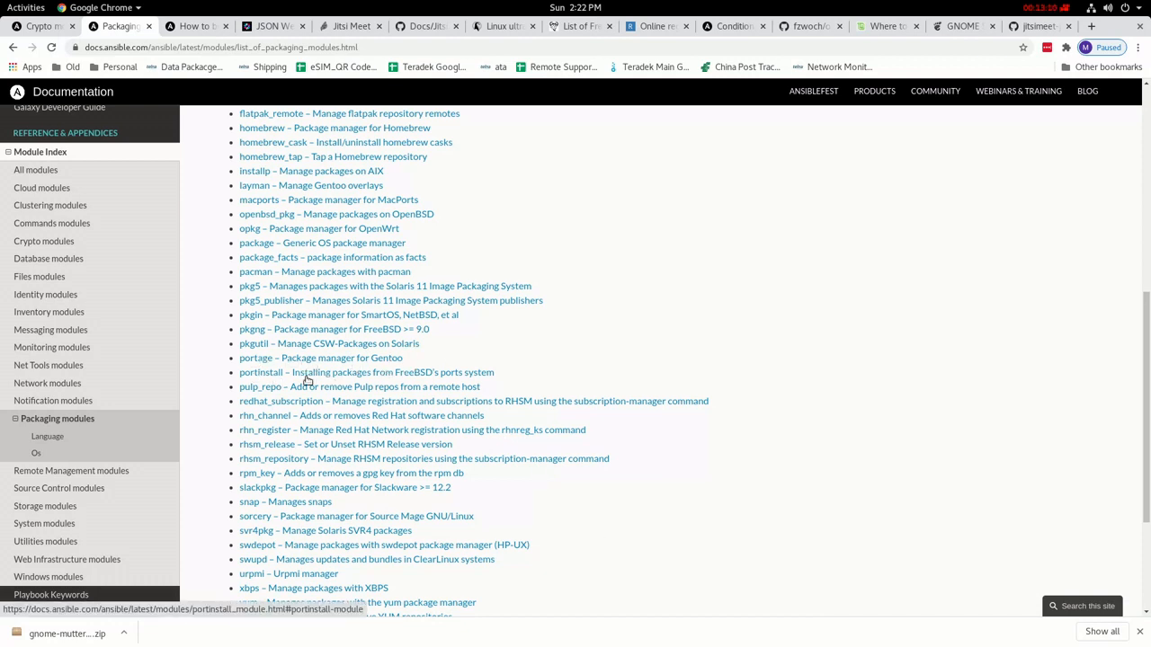
mouse_move(520, 376)
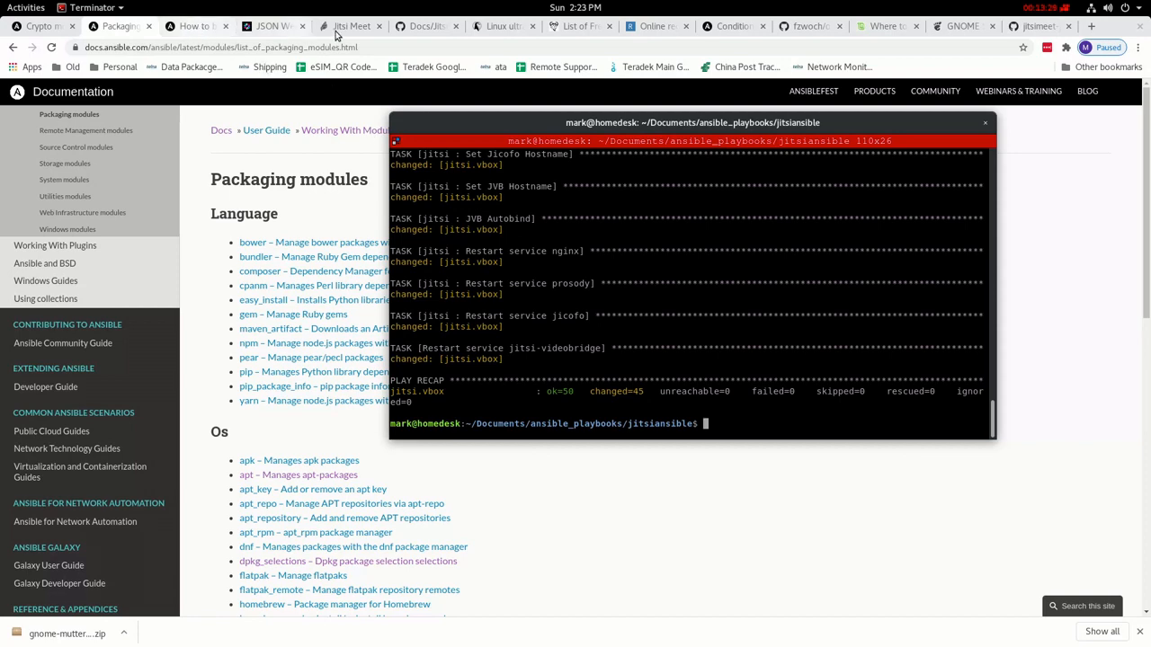
- Switch to the Jitsi Meet tab to load jitsi.vbox after the playbook finishes with zero failures
left_click(350, 25)
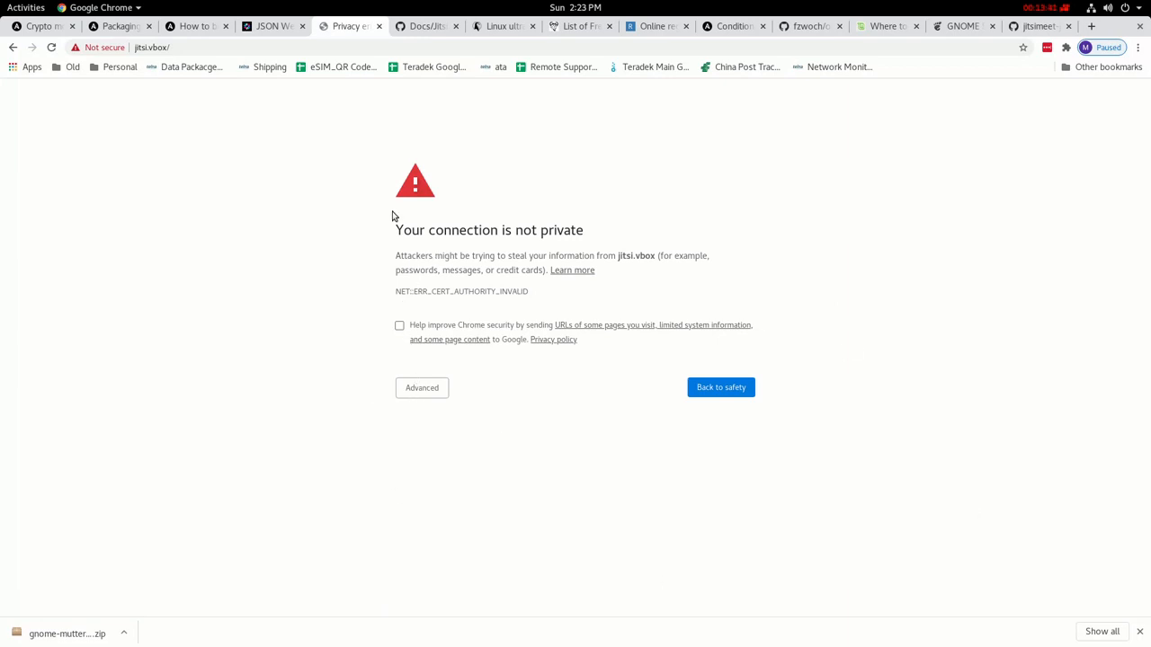
- Proceed past the jitsi.vbox certificate warning, start the meeting ContentCausesRemoveImmensely, and go to the JWT token page
left_click(421, 389)
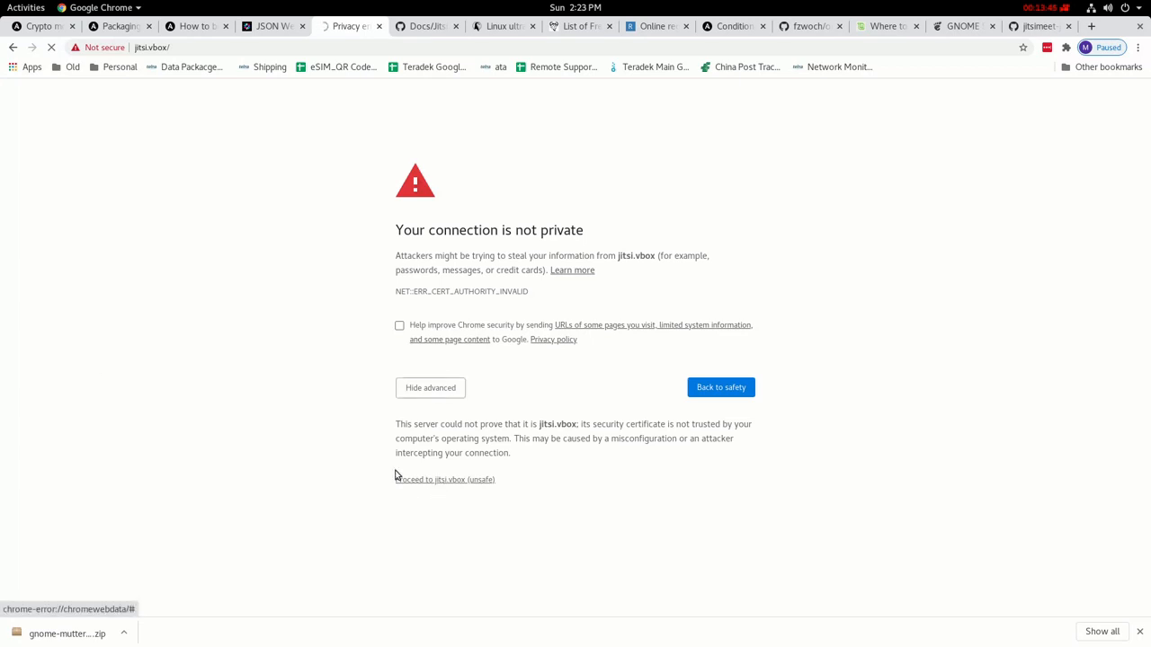
left_click(444, 478)
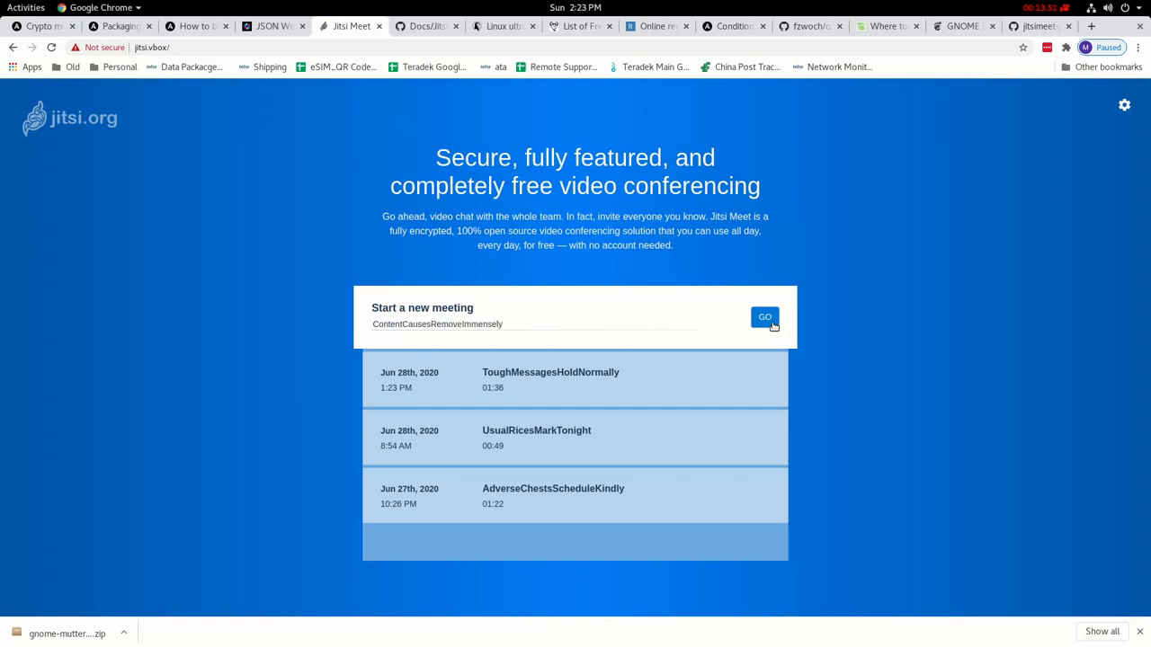
left_click(764, 317)
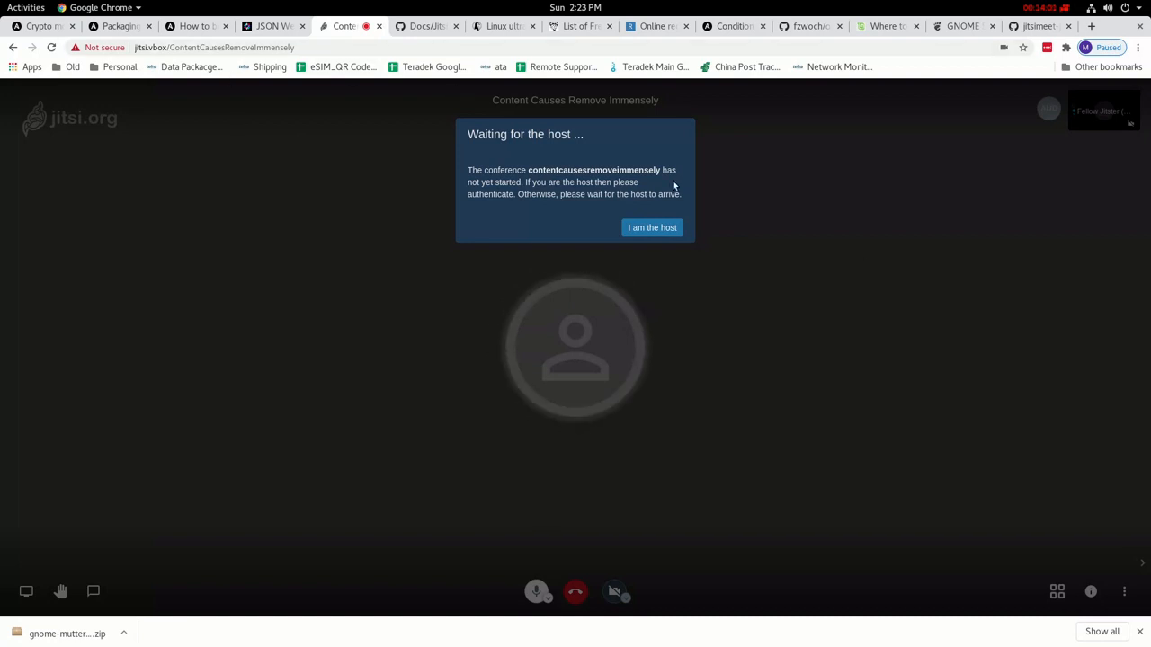
mouse_move(588, 306)
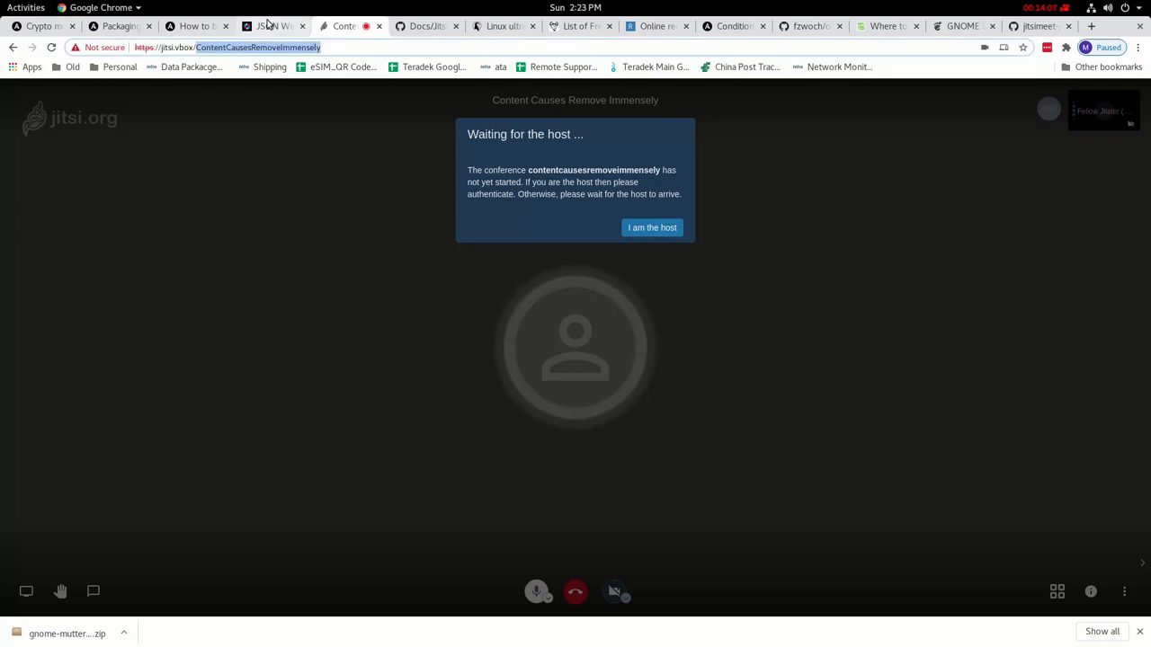
left_click(273, 25)
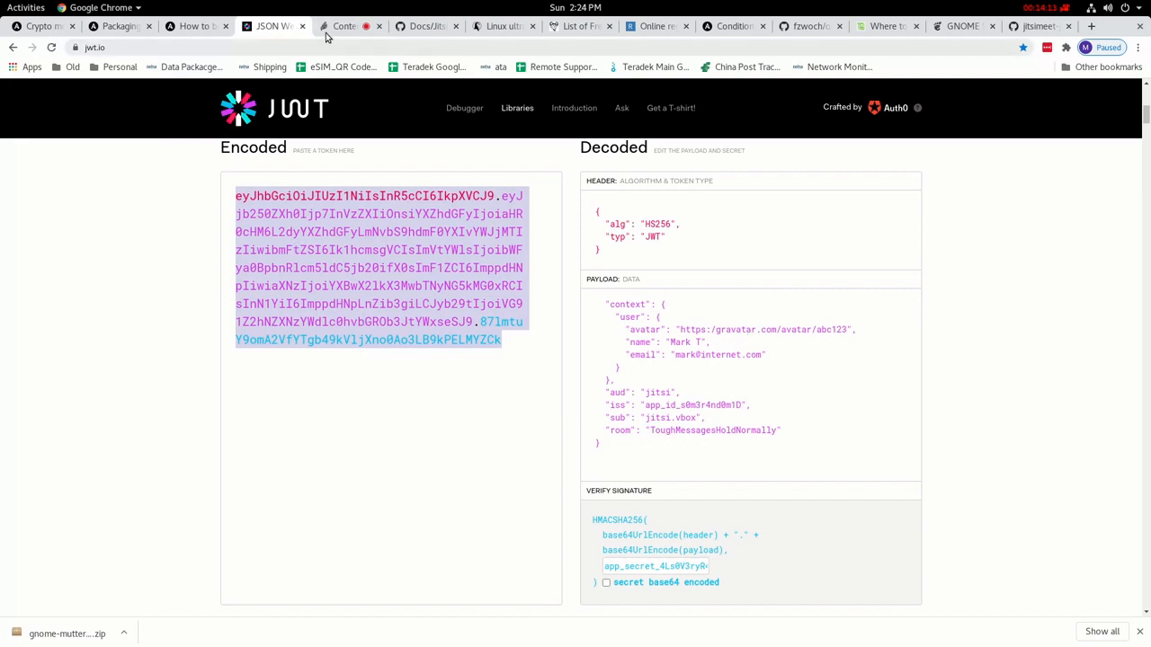
mouse_move(656, 269)
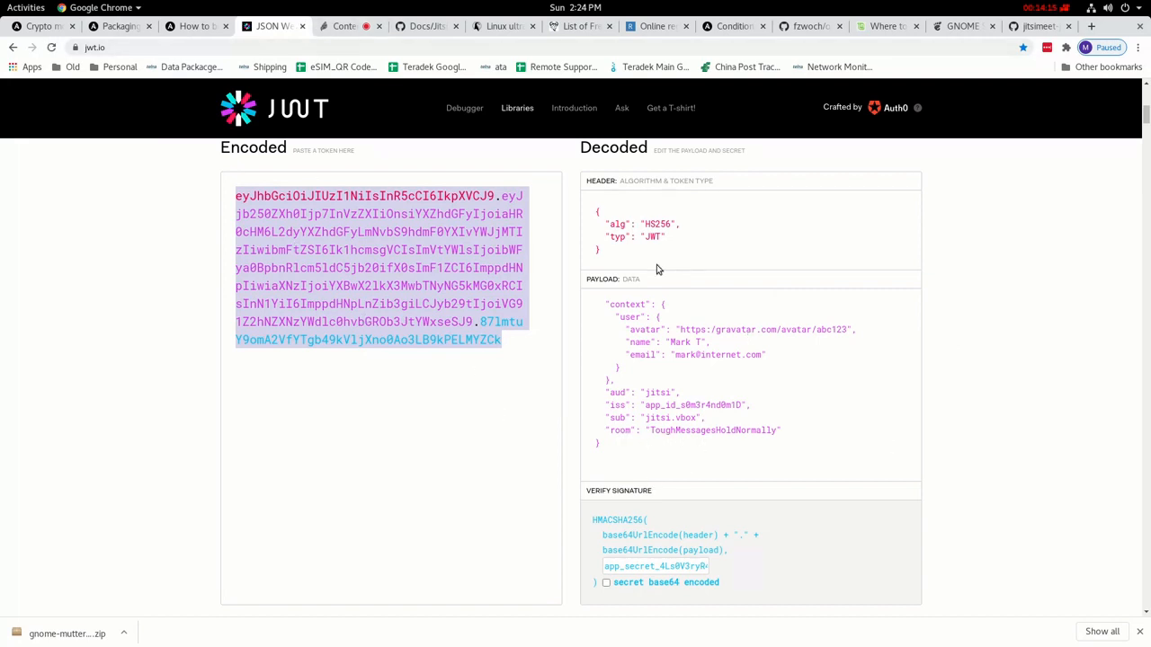
mouse_move(116, 55)
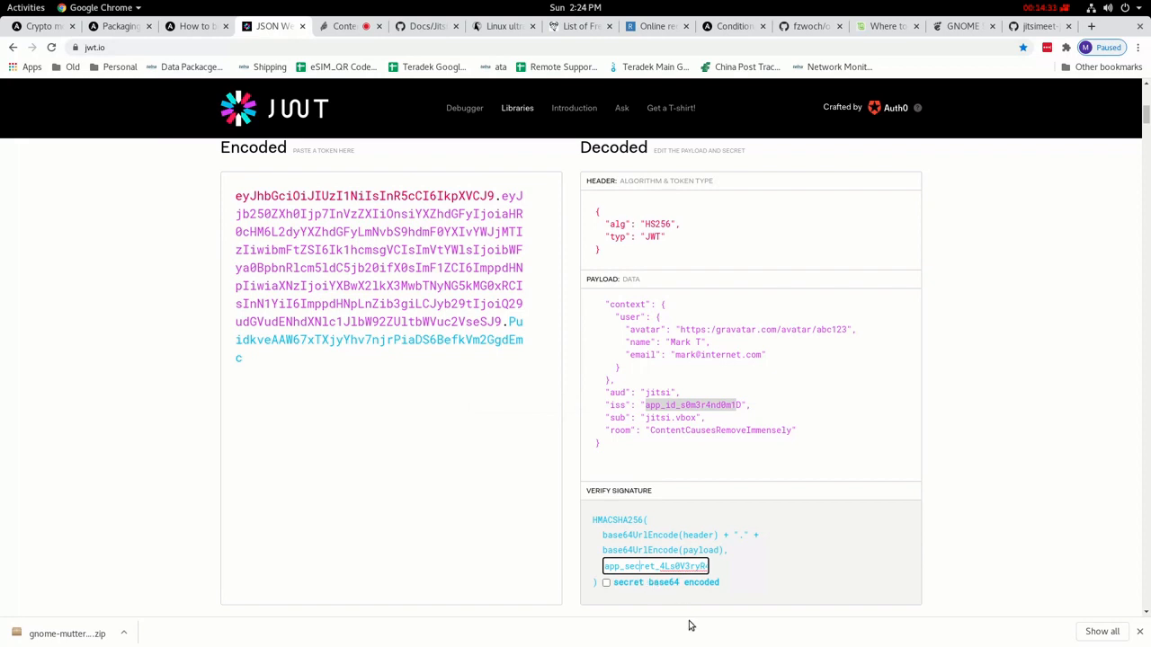
mouse_move(691, 626)
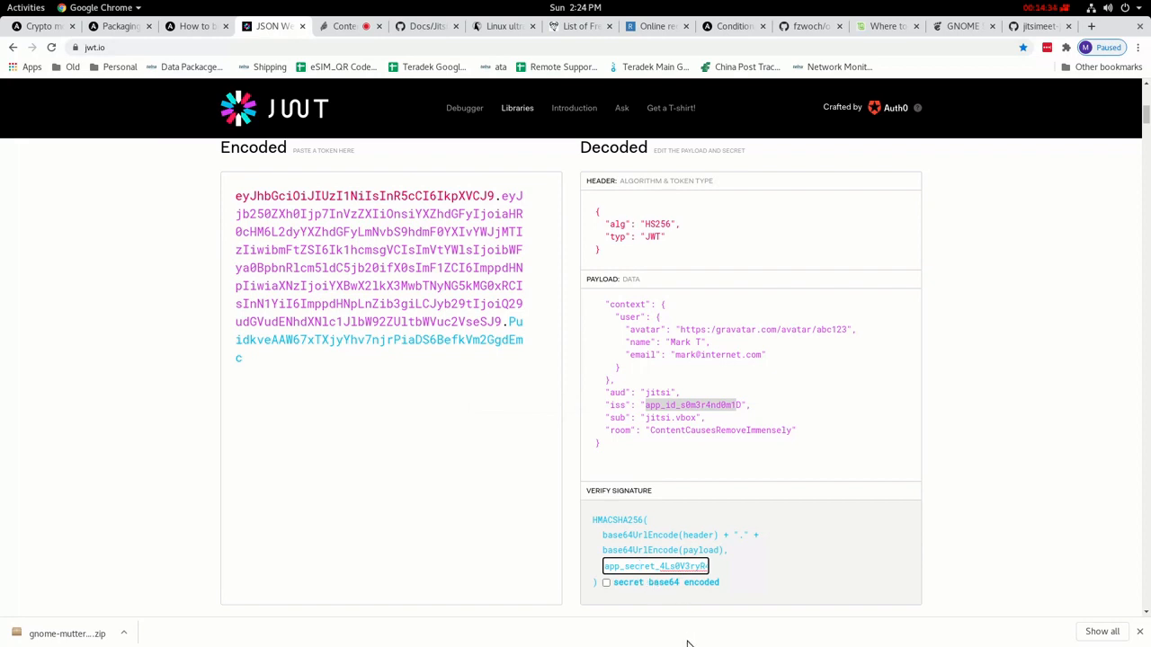
mouse_move(626, 417)
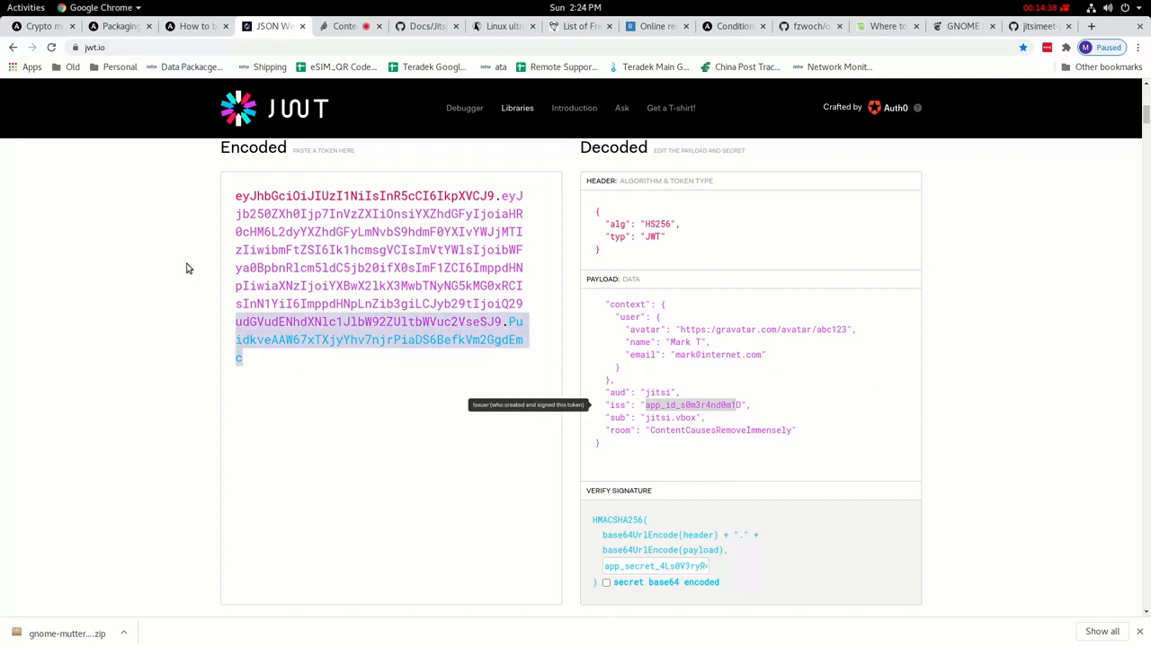
- Append ?jwt=<token> to the meeting URL so MT joins ContentCausesRemoveImmensely as host
left_click(345, 25)
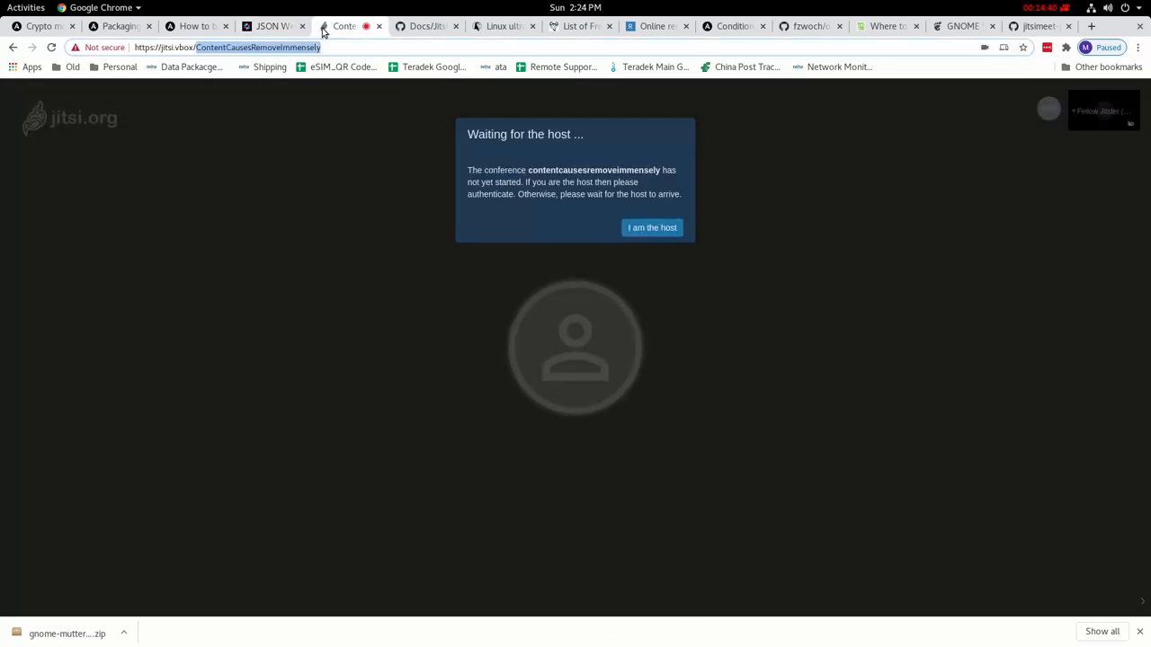
left_click(224, 47)
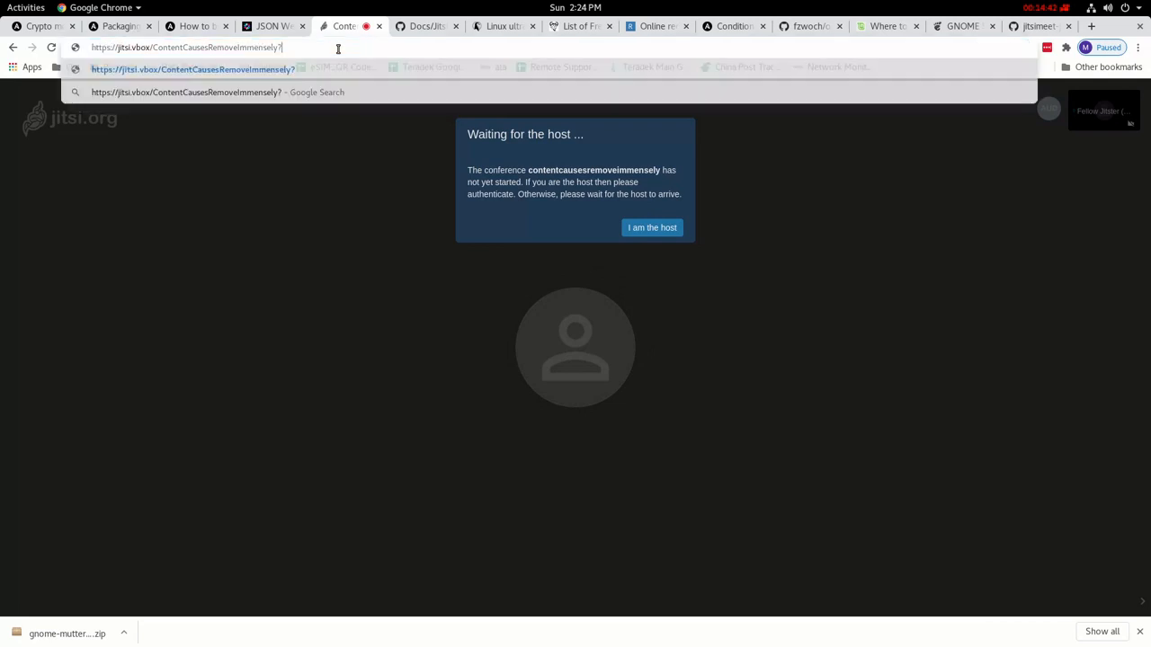
type("jwt=")
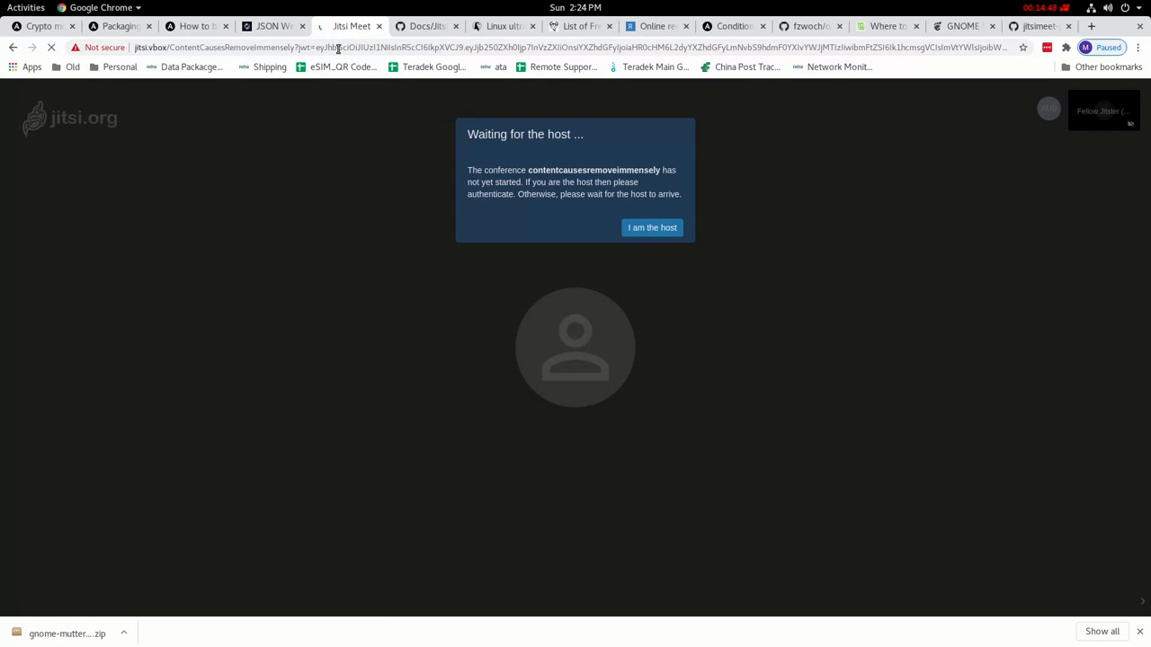
left_click(651, 227)
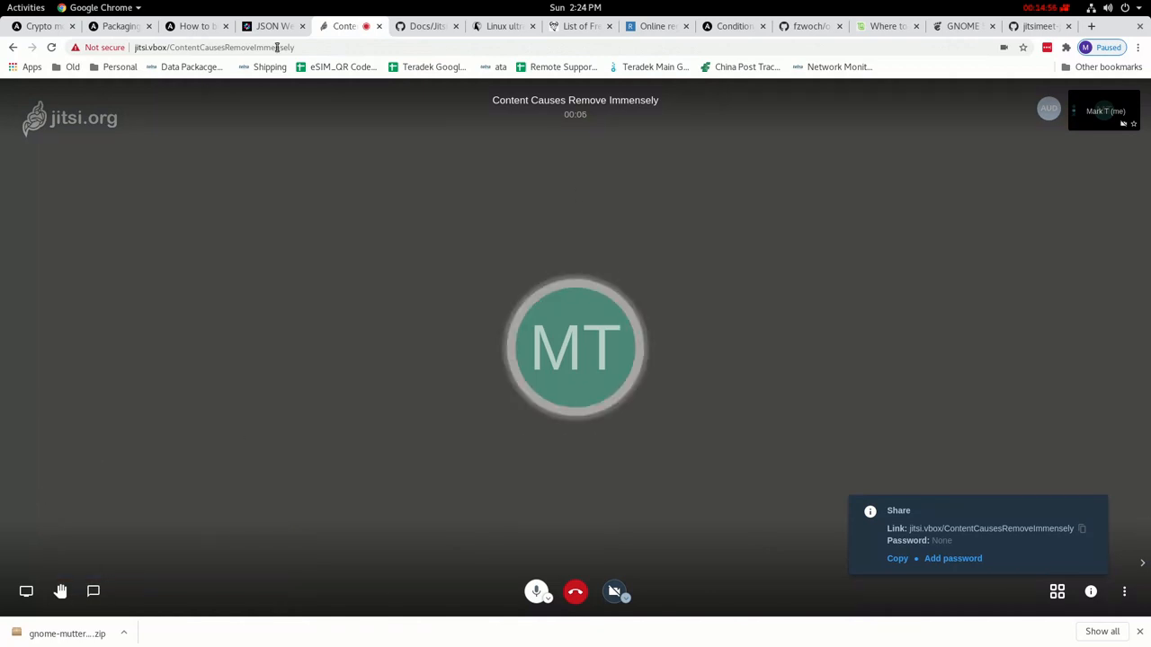
- Copy the meeting link and open a new incognito window from Chrome's menu
left_click(216, 46)
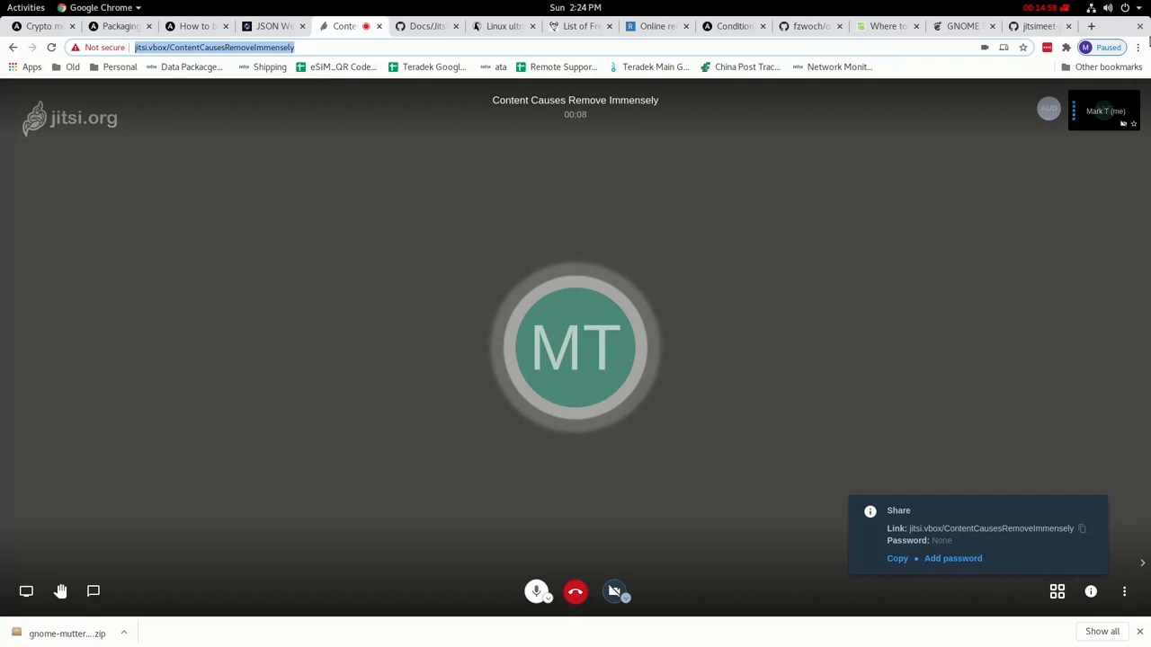
left_click(1138, 47)
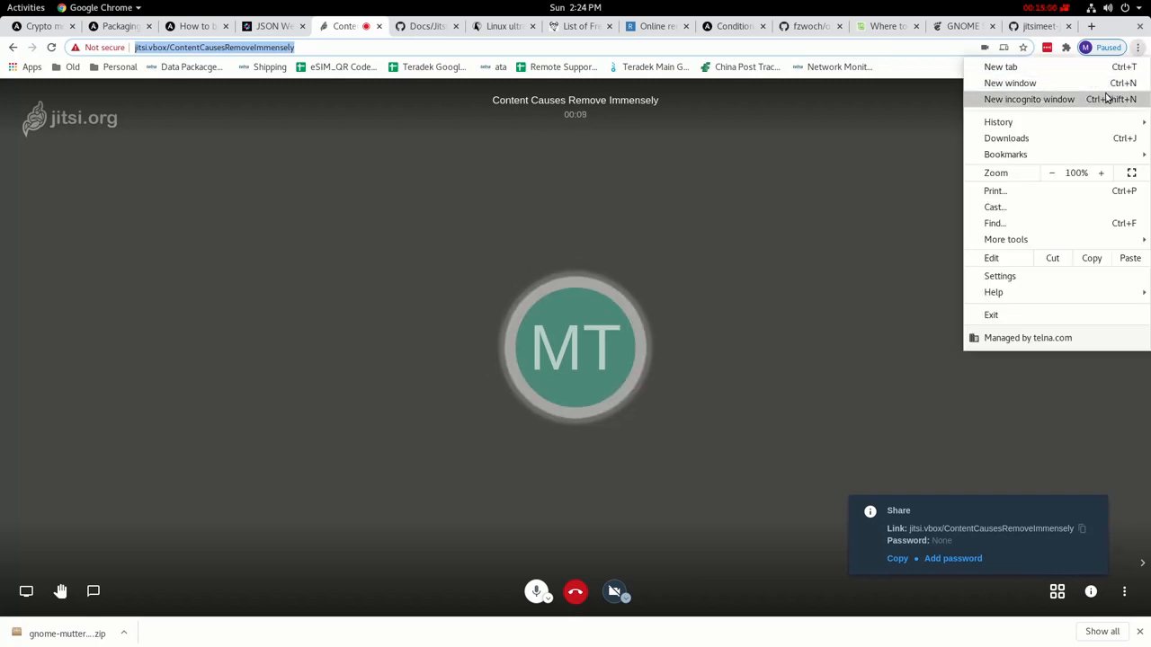
left_click(1029, 98)
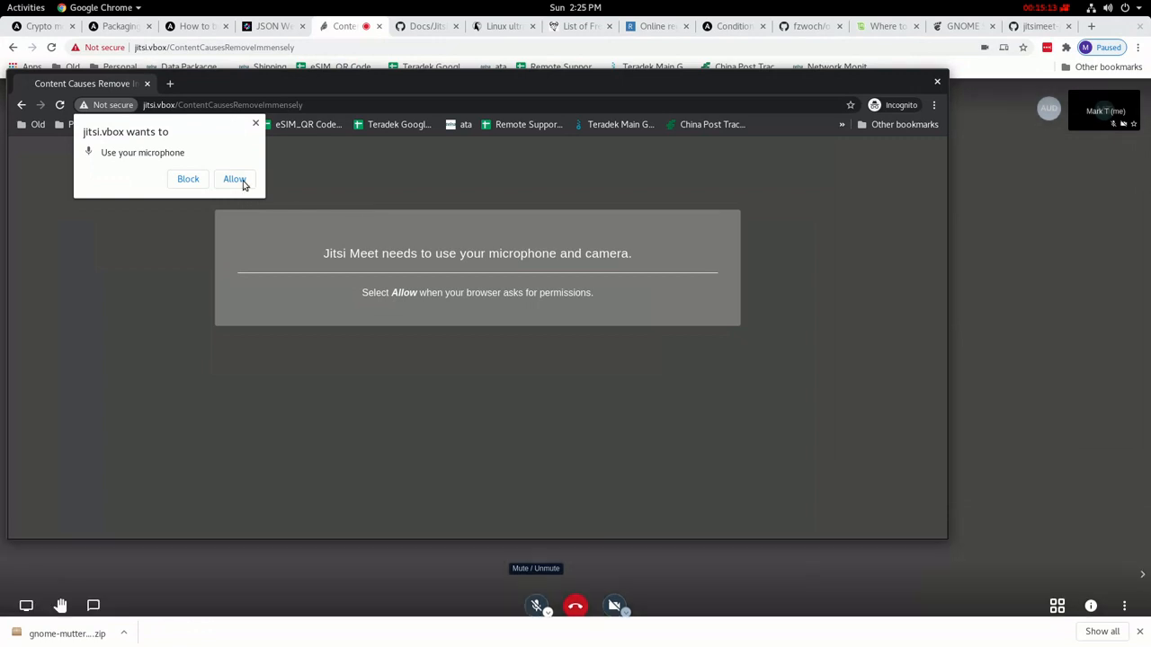
- Allow microphone access for the tokenless guest and show MT and the guest in tile view
left_click(233, 178)
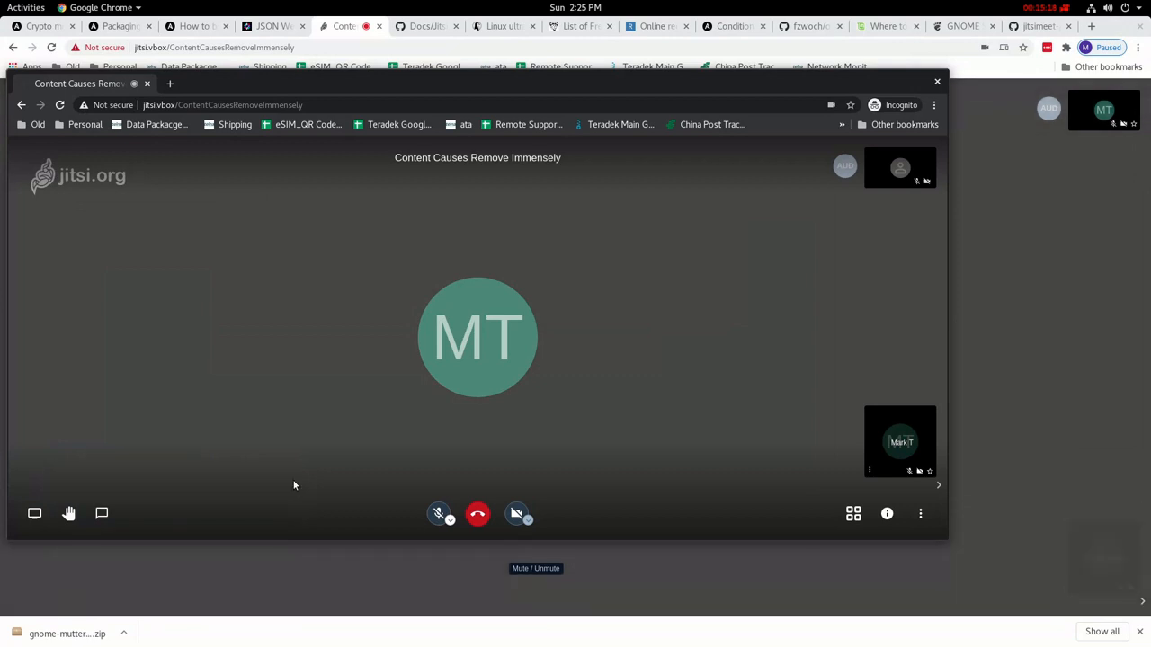
left_click(853, 514)
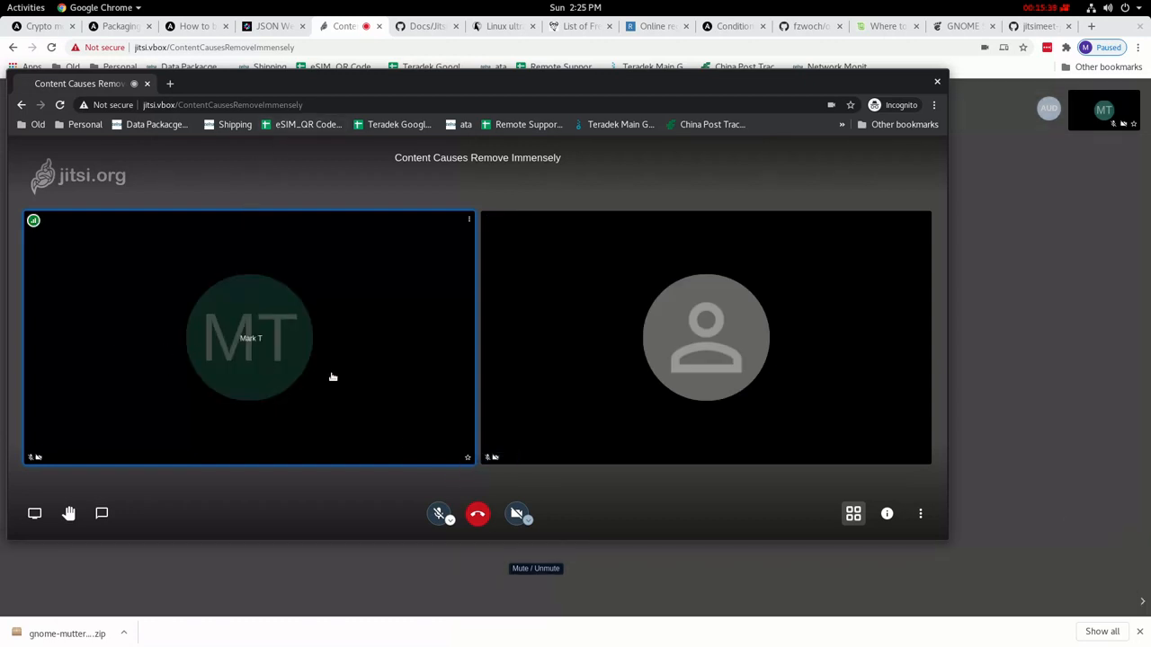
mouse_move(202, 300)
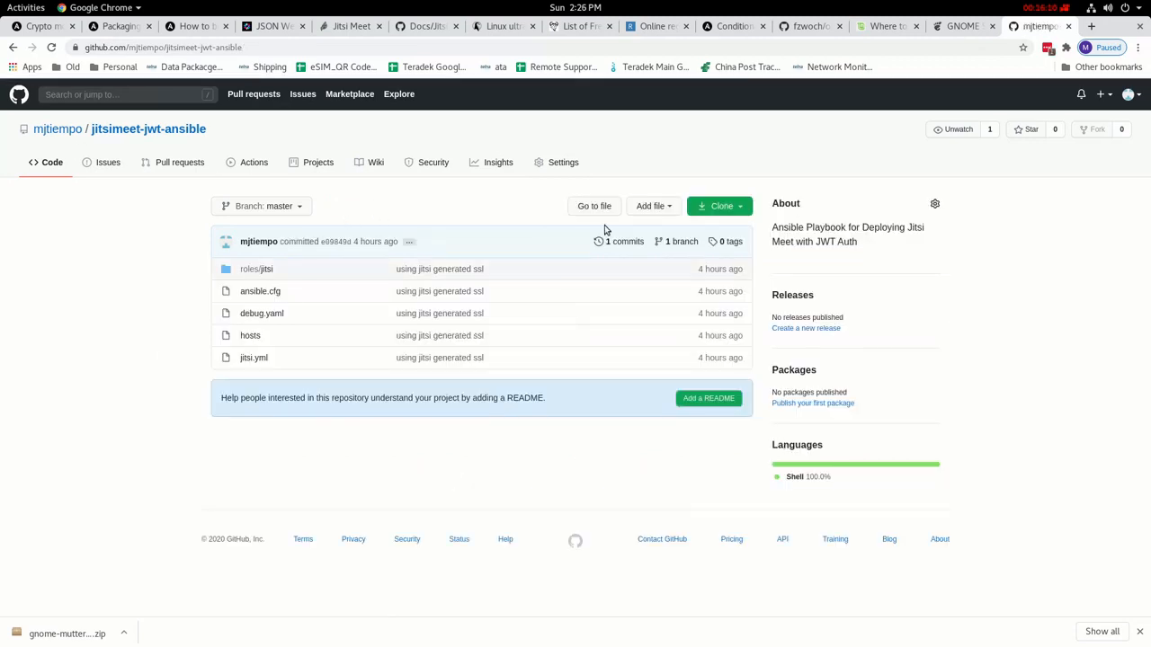
mouse_move(151, 295)
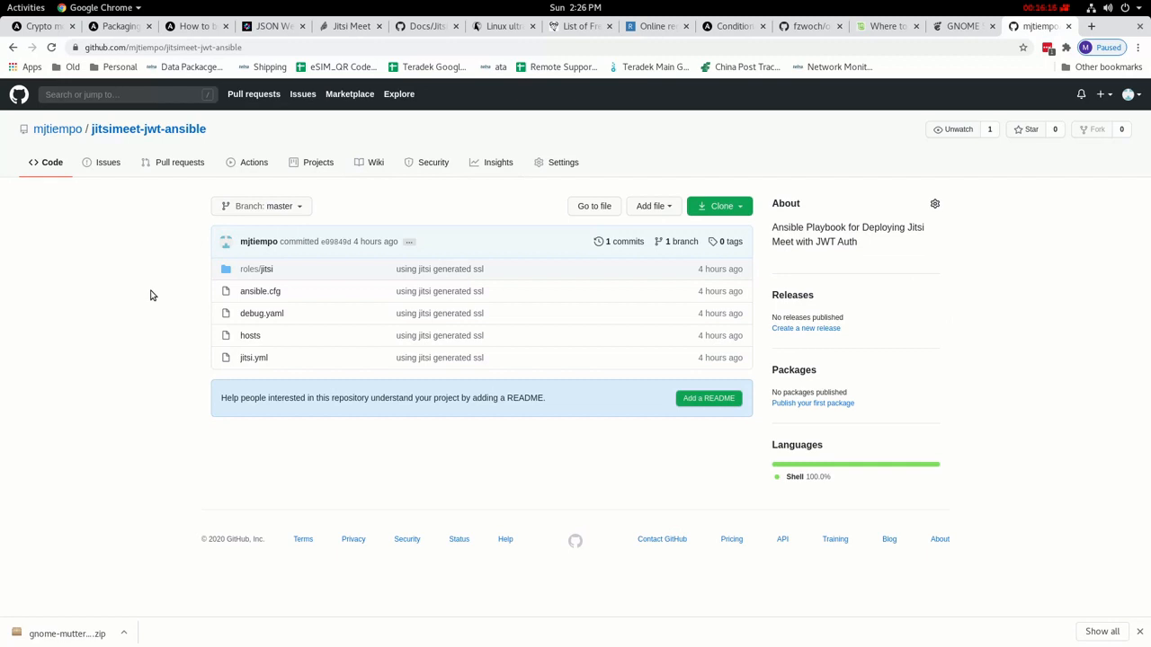
mouse_move(156, 327)
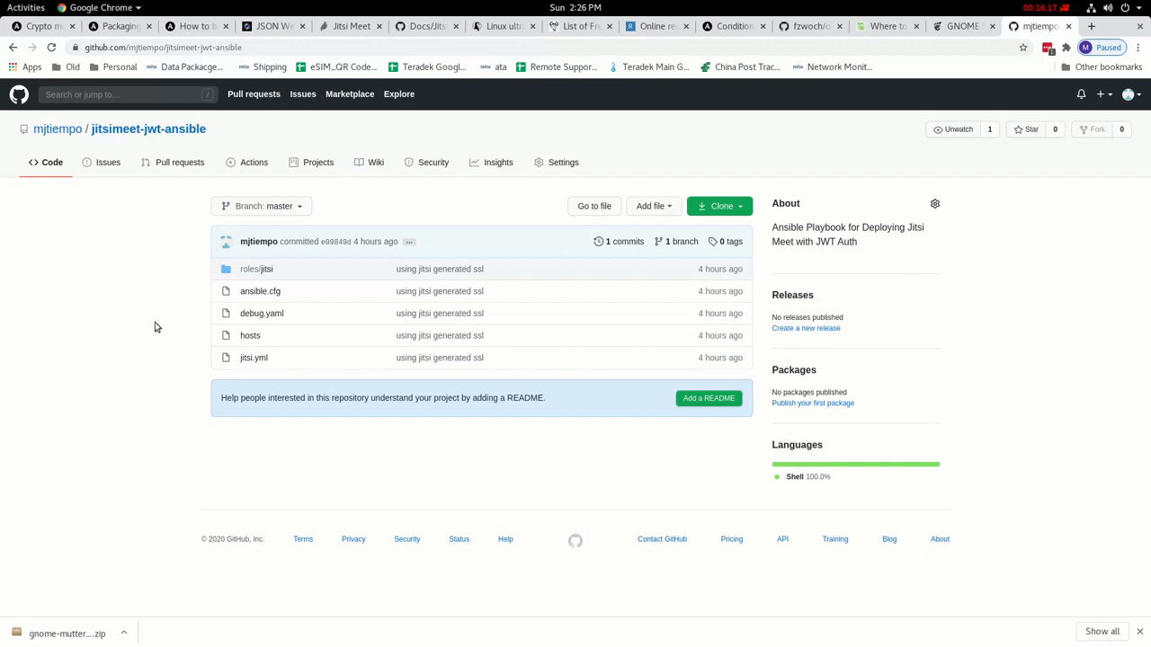